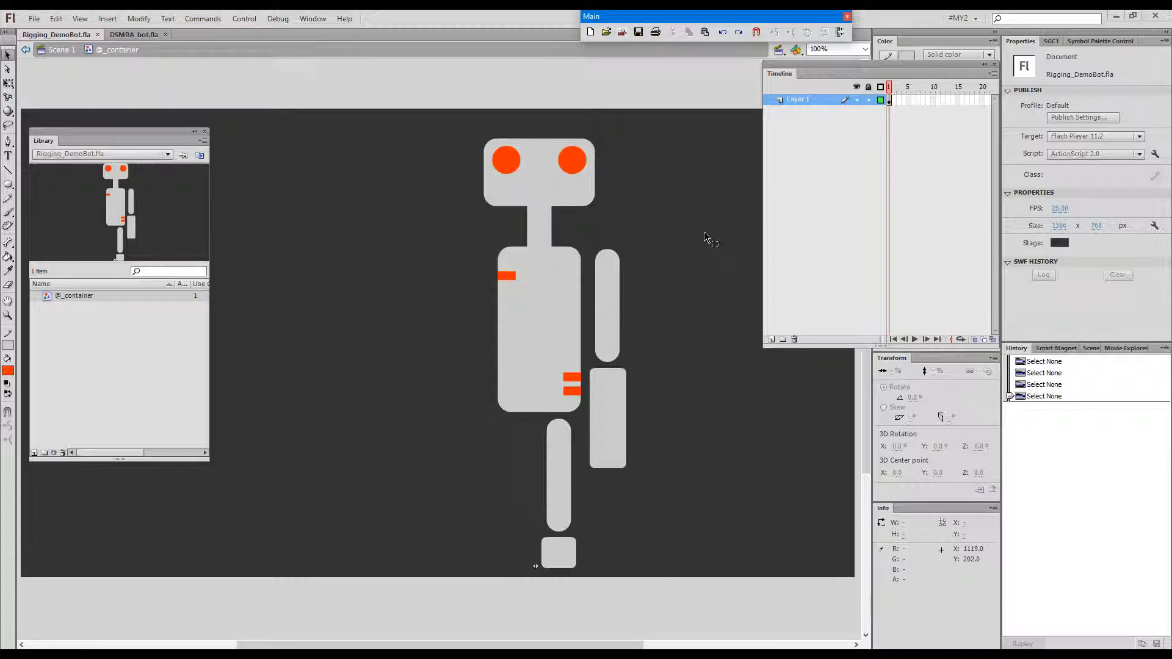
{"action": "mouse_move", "coordinate": [690, 164]}
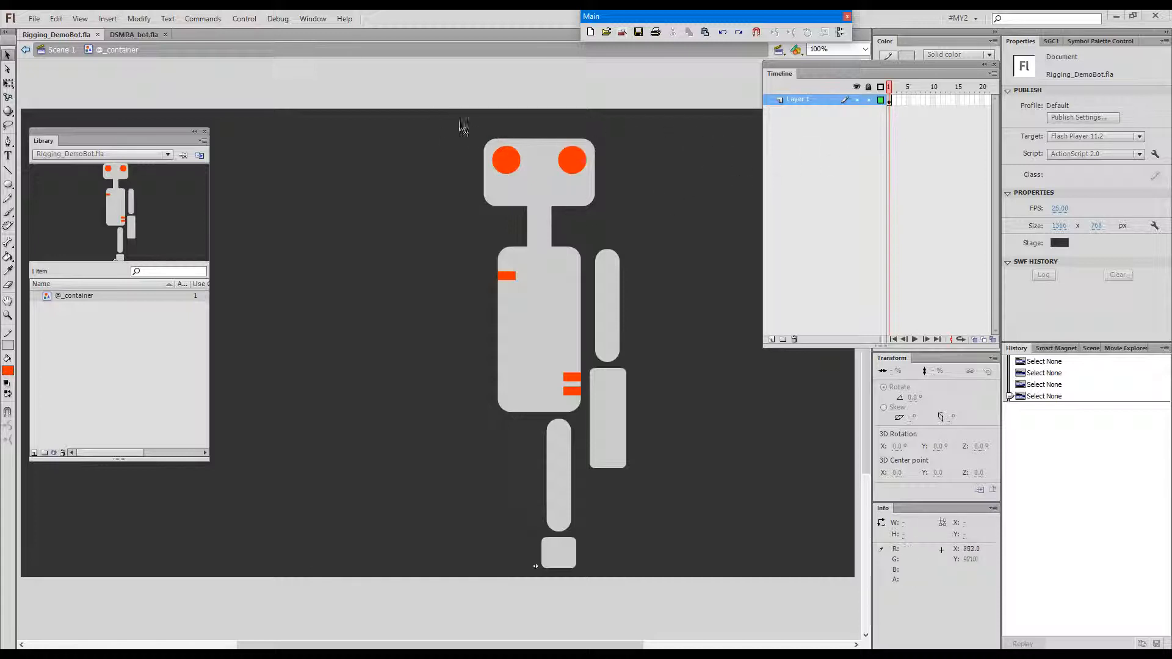
Convert the torso and neck to graphic symbols named torso and neck, then start the head
{"action": "left_click", "coordinate": [507, 161]}
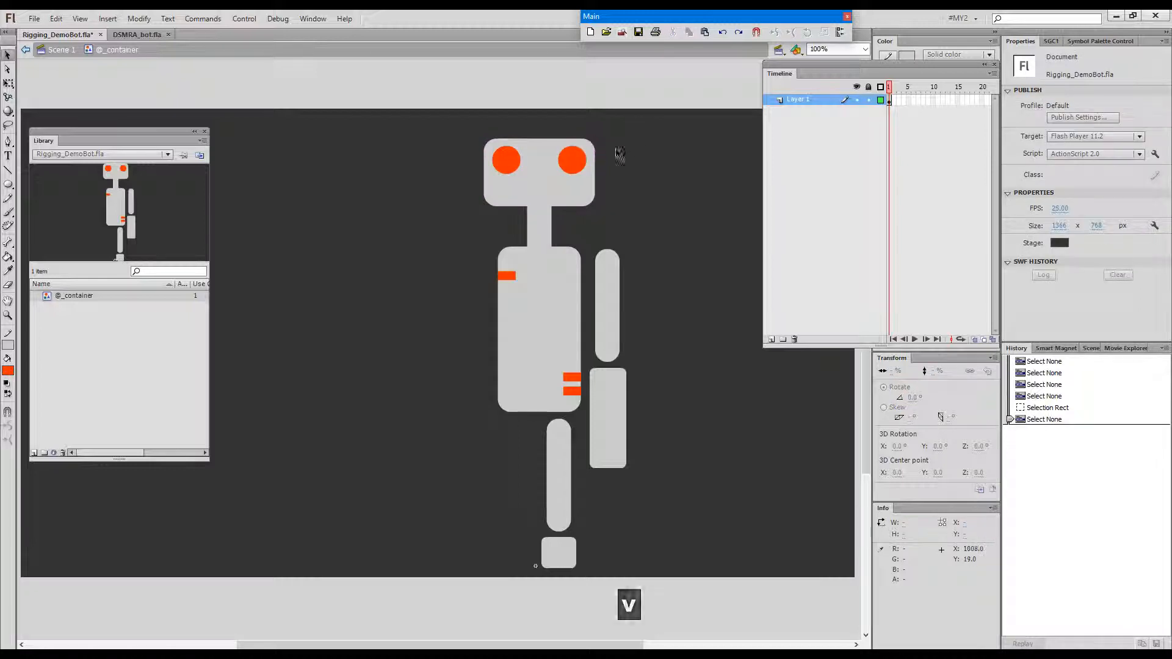
{"action": "left_click", "coordinate": [530, 369]}
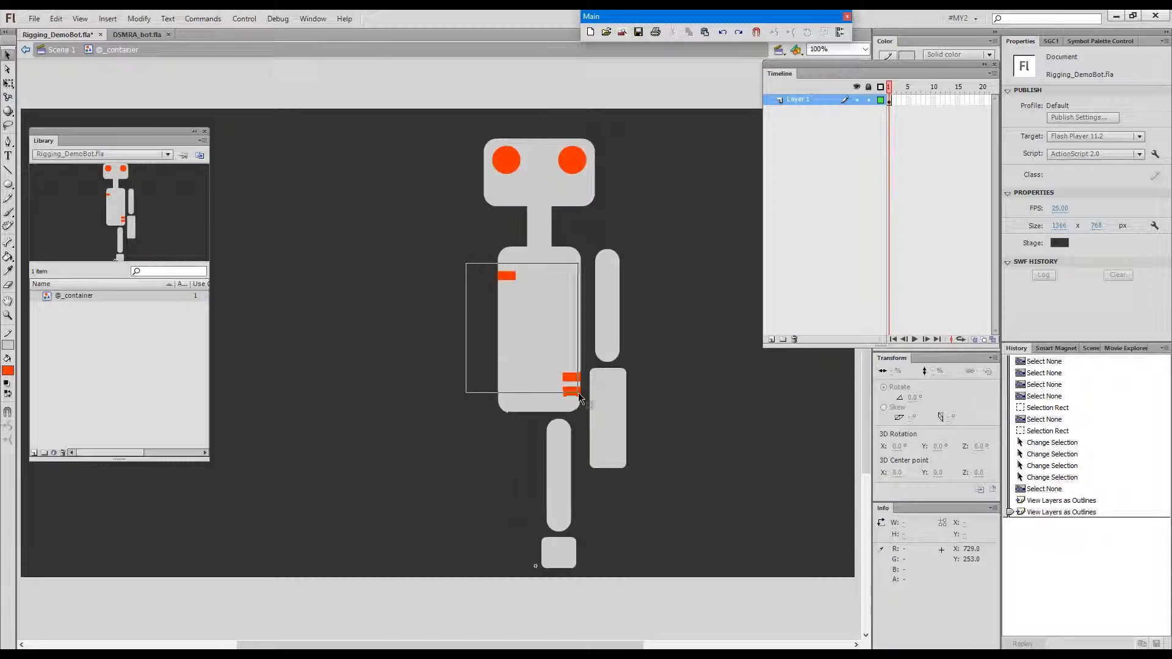
{"action": "key", "text": "F8"}
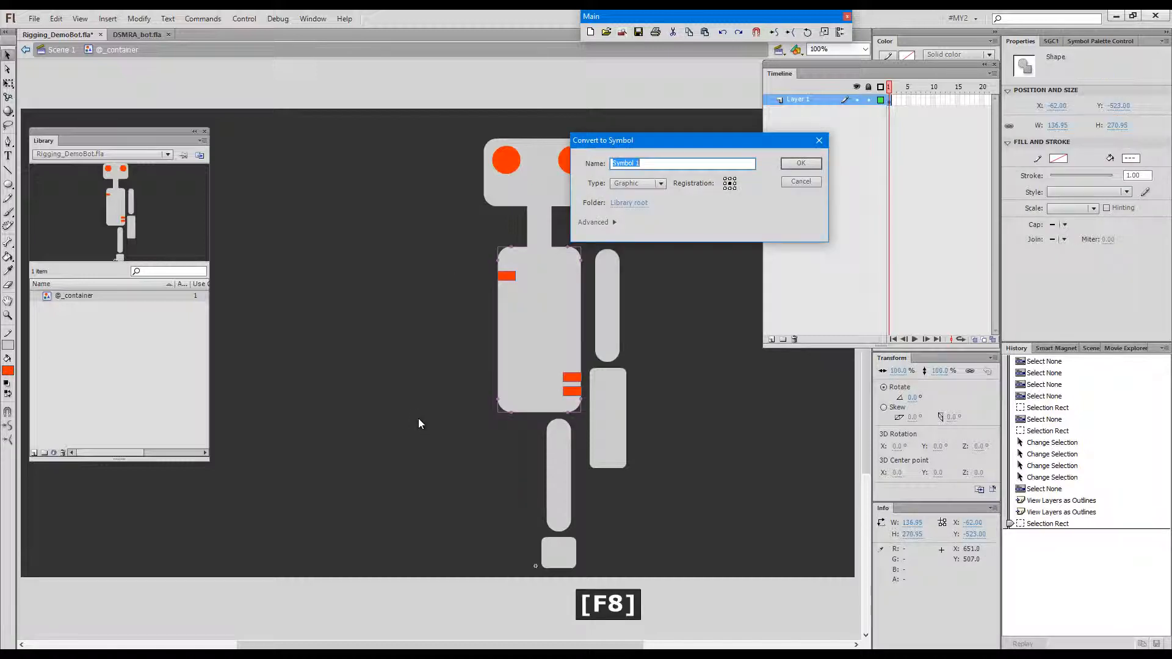
{"action": "type", "text": "torso"}
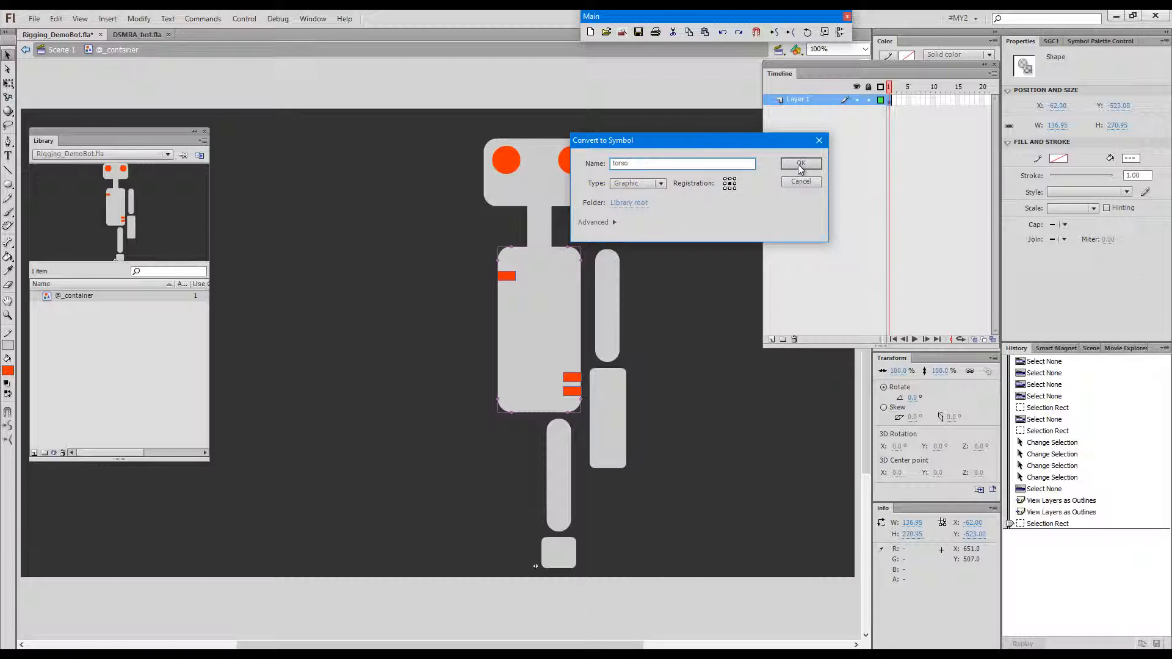
{"action": "left_click", "coordinate": [801, 164]}
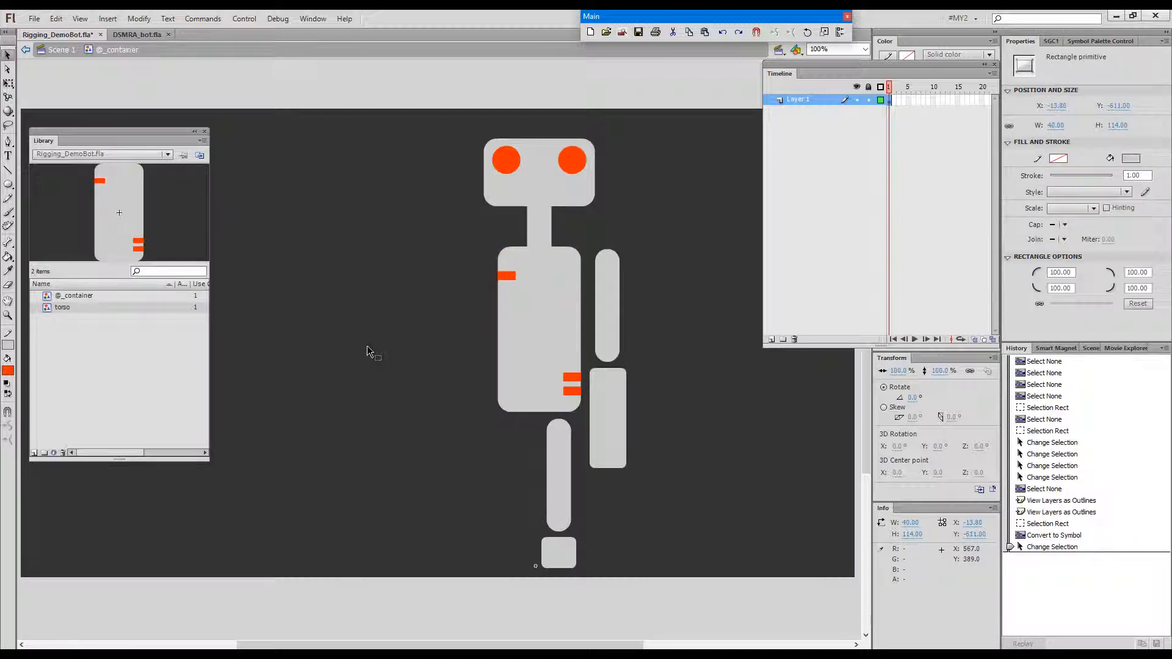
{"action": "type", "text": "nec"}
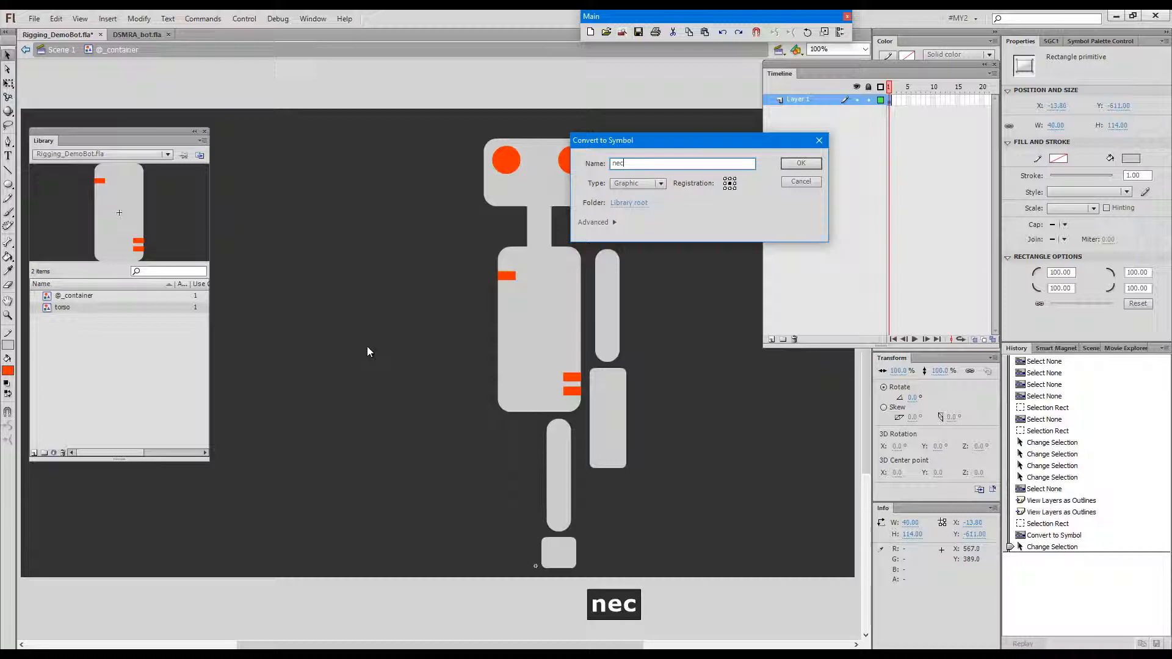
{"action": "left_click", "coordinate": [800, 164]}
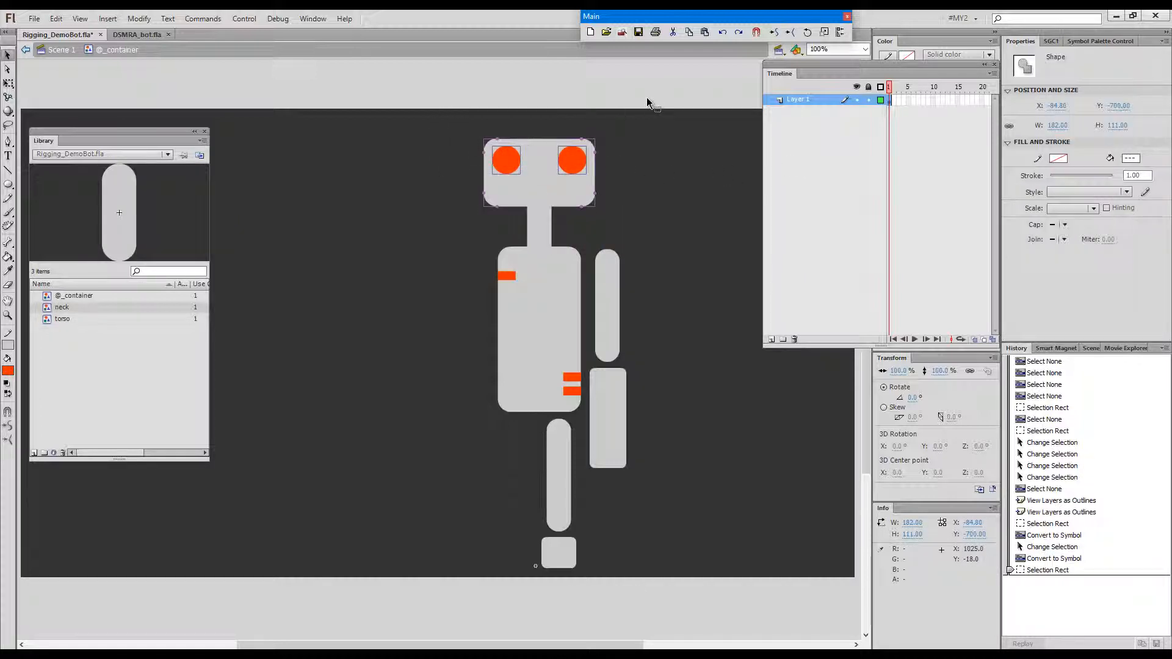
{"action": "type", "text": "hea"}
{"action": "type", "text": "arm U"}
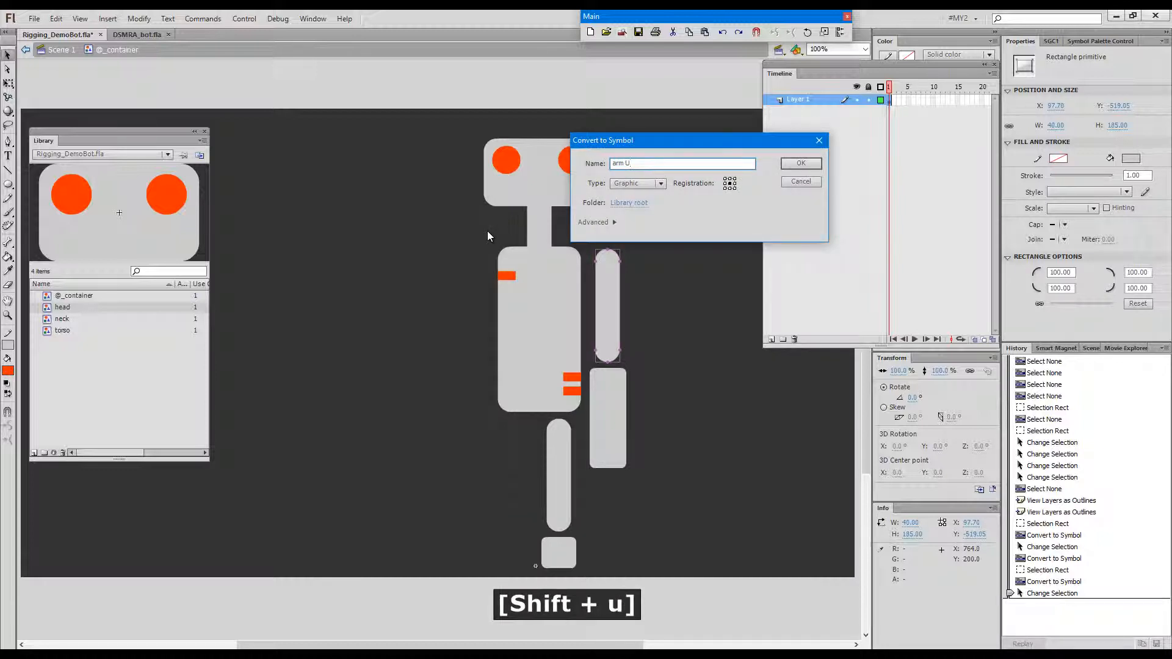
Convert the arm pieces, leg and foot to symbols named arm U, arm L, leg and foot
{"action": "left_click", "coordinate": [801, 164]}
{"action": "type", "text": "a"}
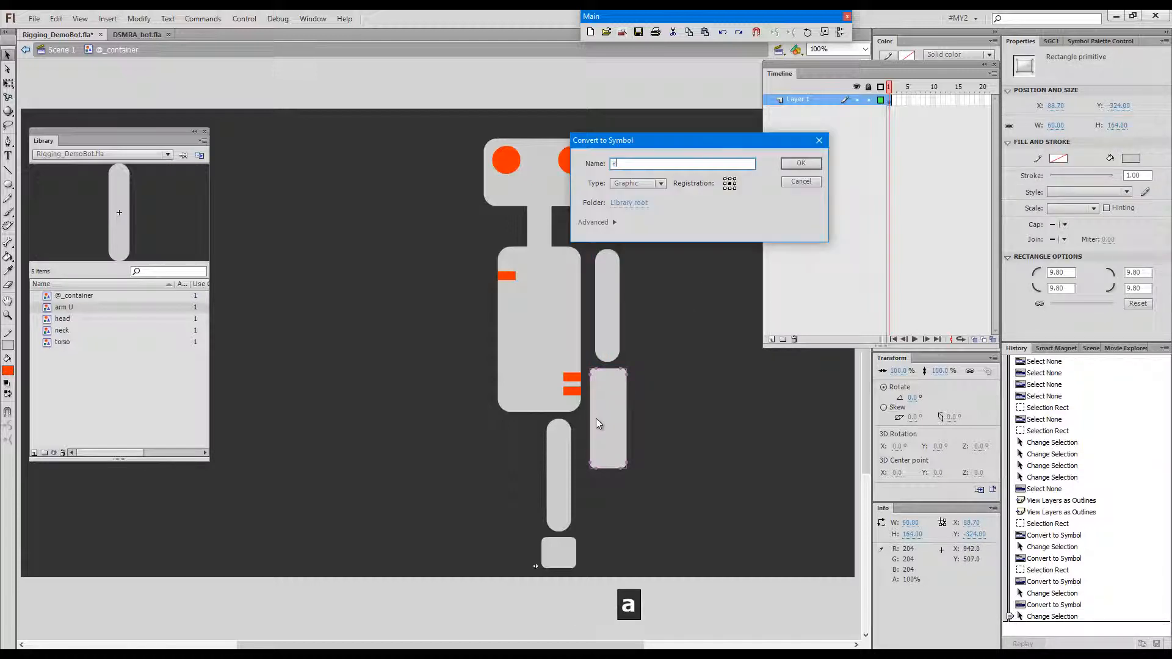
{"action": "type", "text": "rm L"}
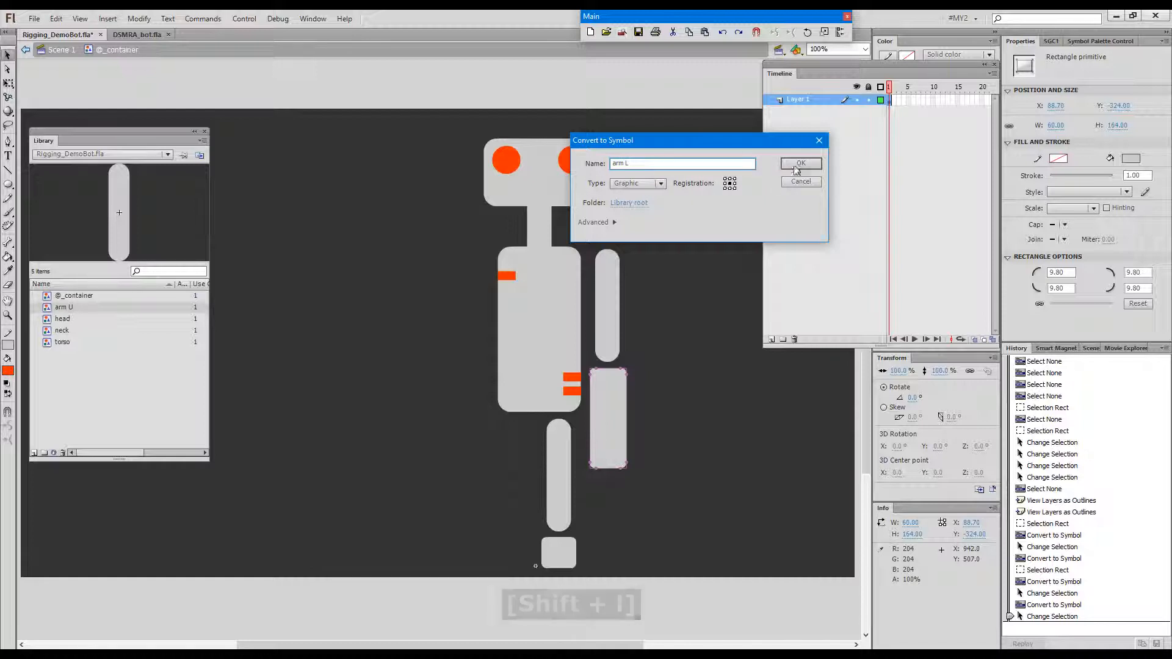
{"action": "left_click", "coordinate": [800, 164]}
{"action": "type", "text": "leg"}
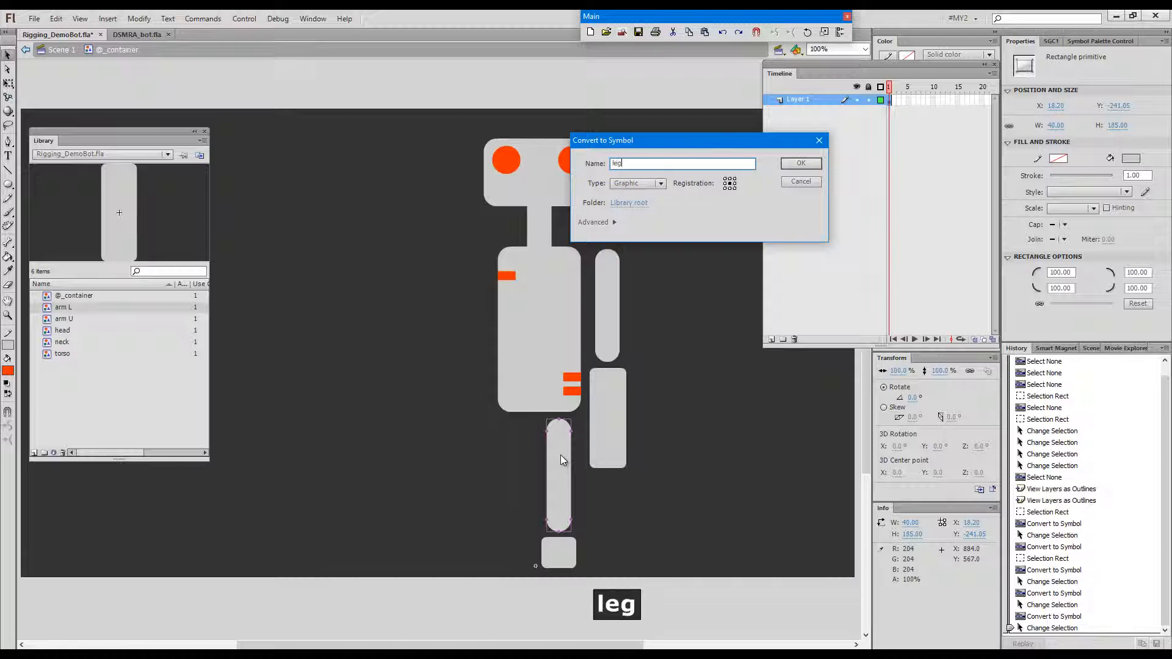
{"action": "left_click", "coordinate": [801, 164]}
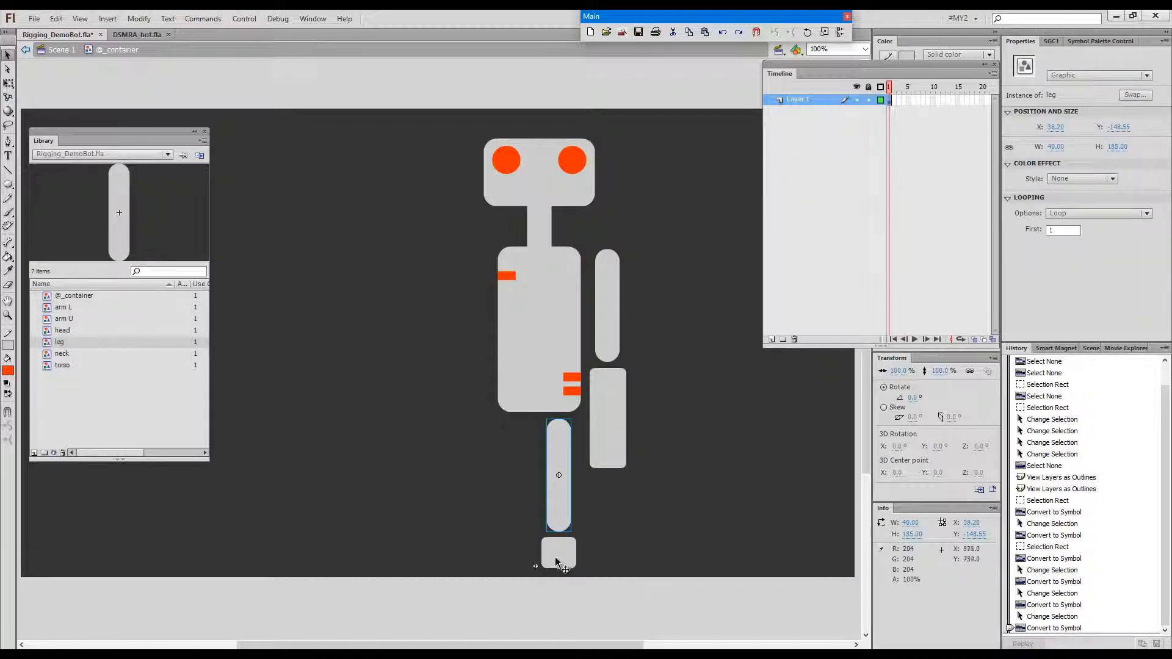
{"action": "key", "text": "F8"}
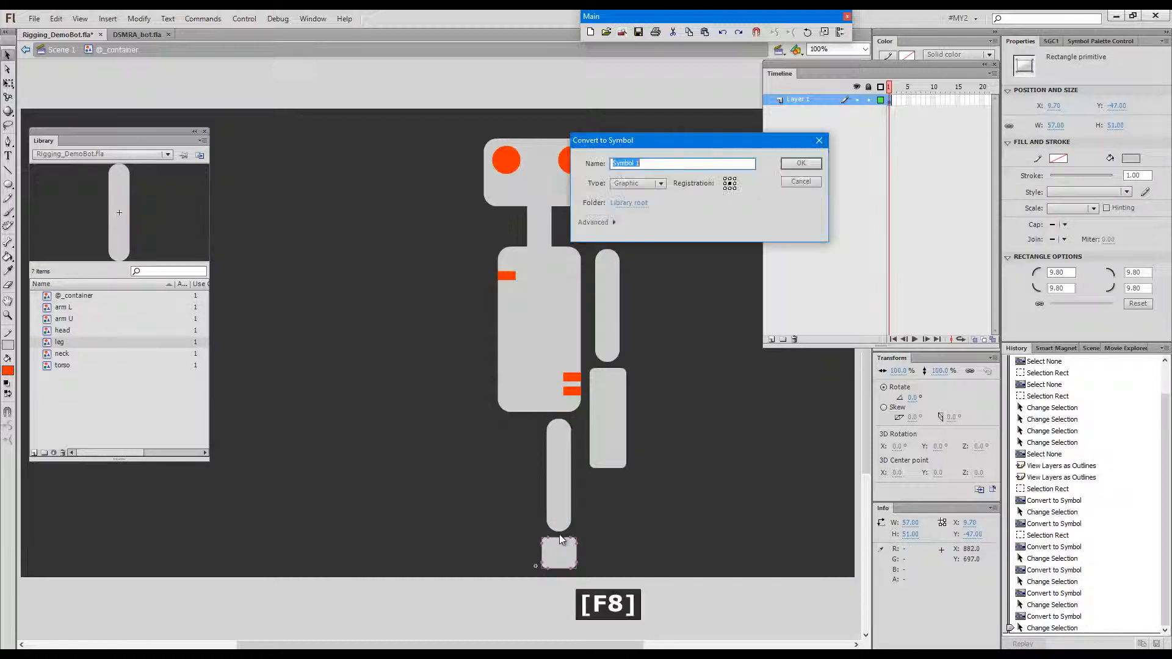
{"action": "type", "text": "foot"}
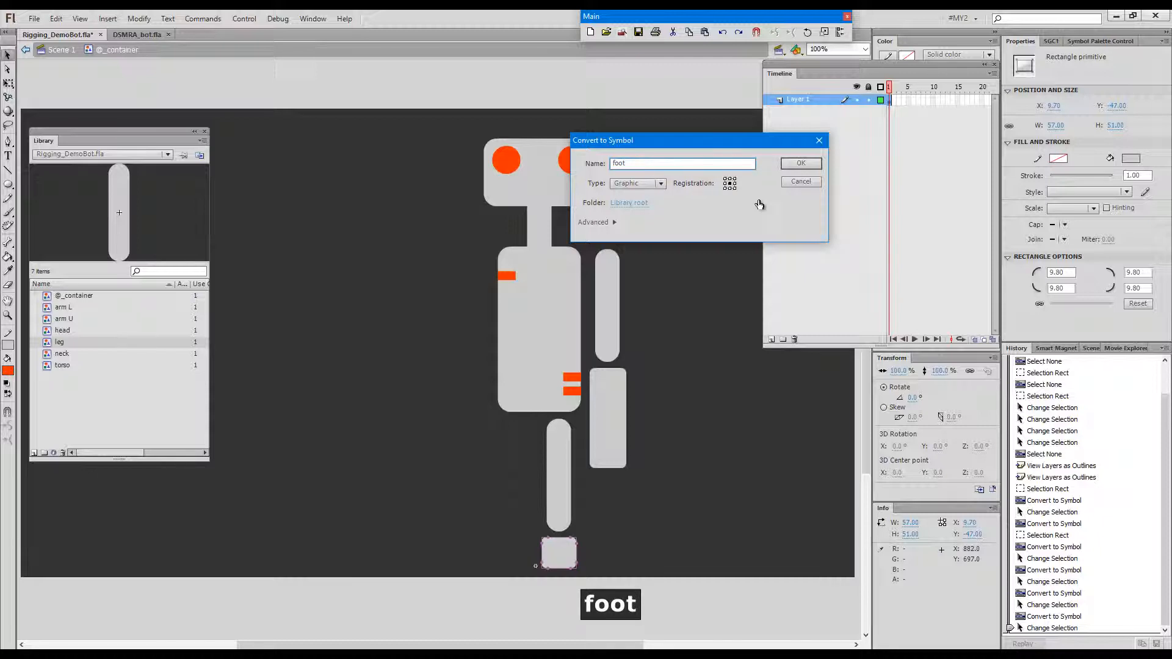
{"action": "left_click", "coordinate": [801, 163]}
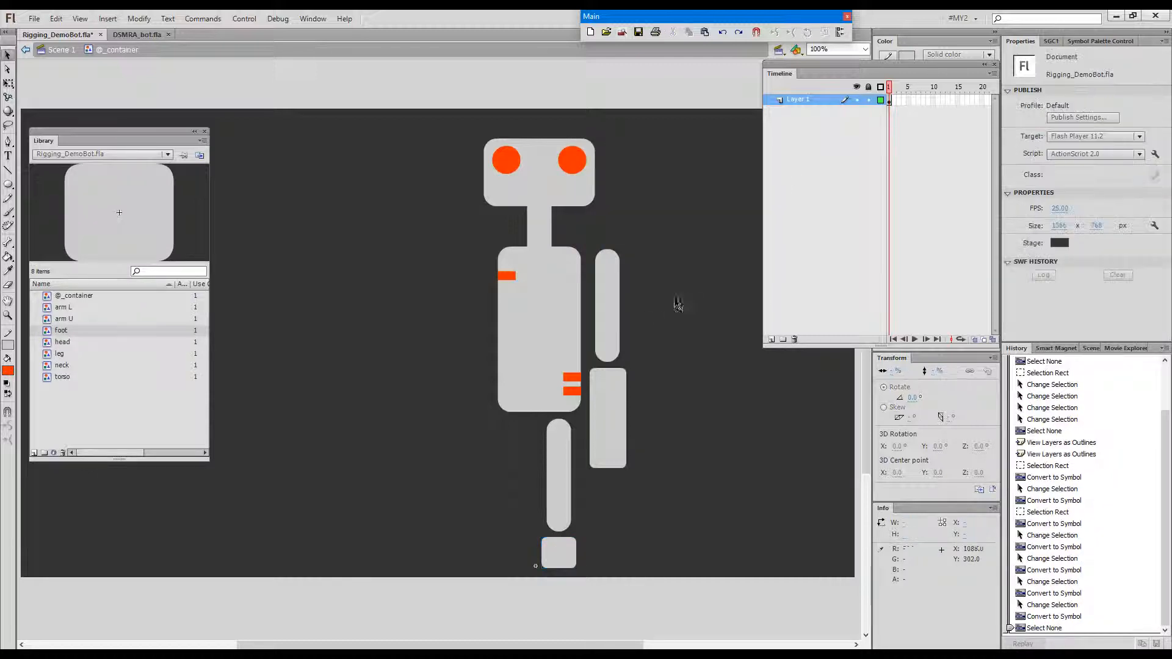
Match the registration points of torso, neck, head and upper arm to their joint pivots
{"action": "left_click", "coordinate": [539, 330]}
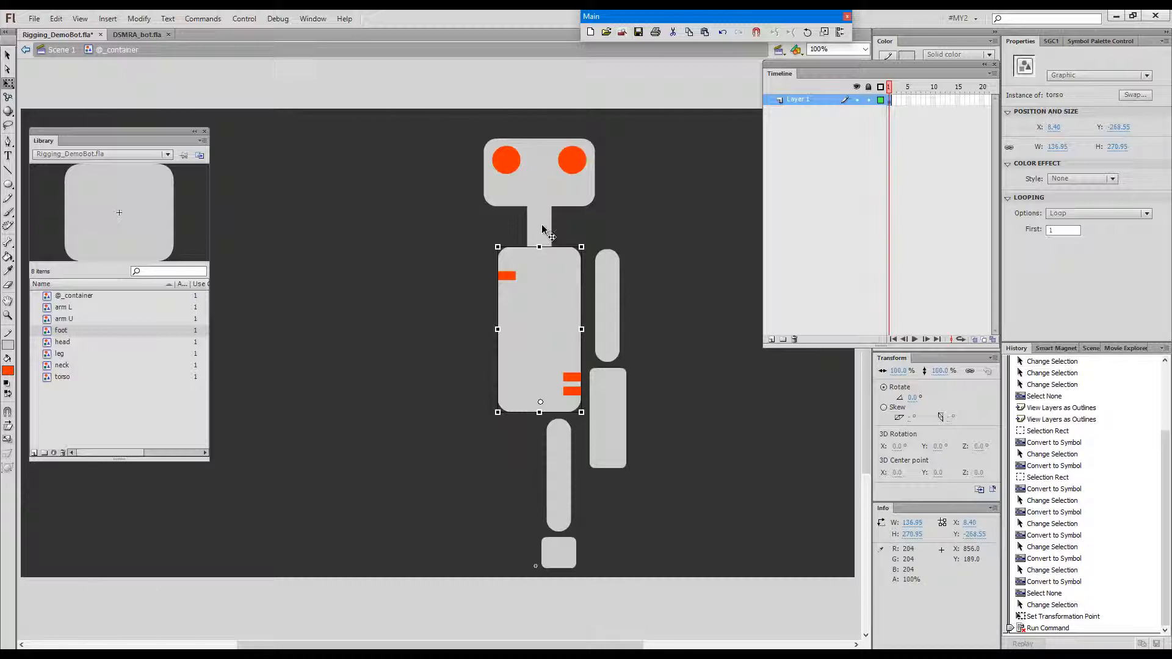
{"action": "left_click", "coordinate": [540, 229]}
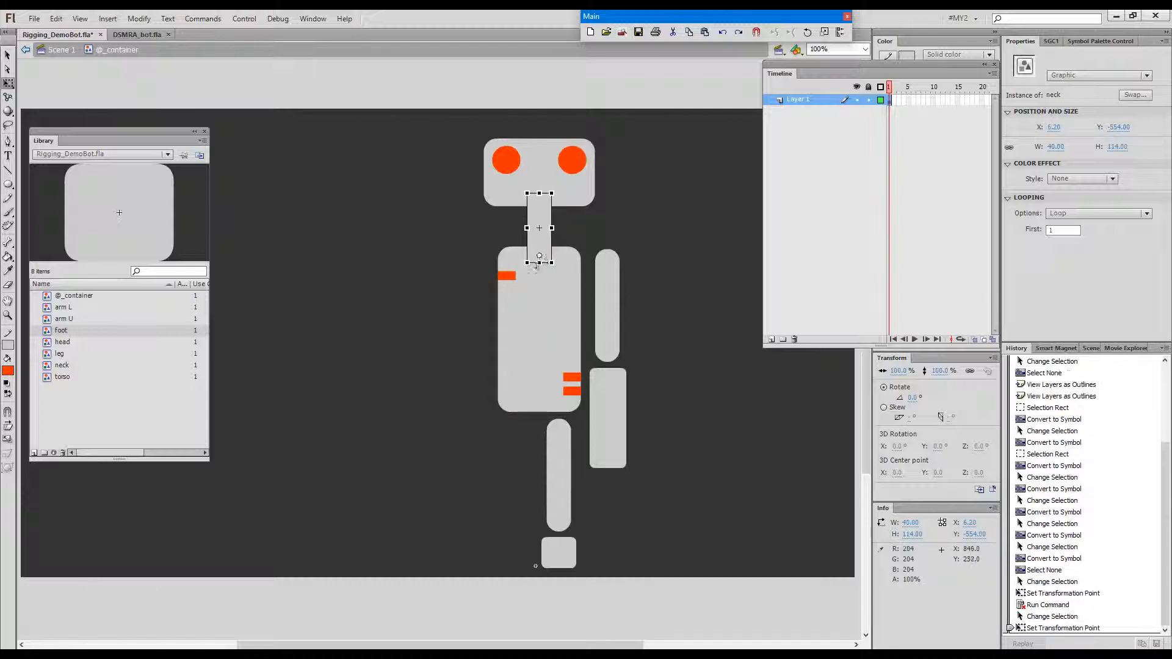
{"action": "key", "text": "ctrl+t"}
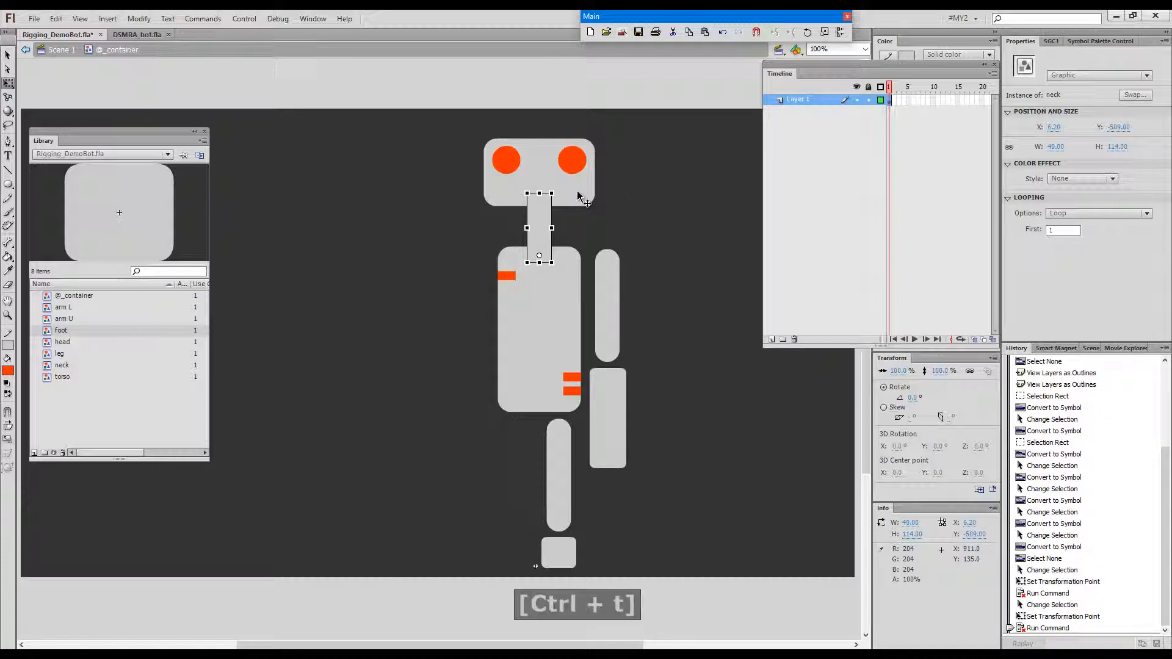
{"action": "left_click", "coordinate": [540, 177]}
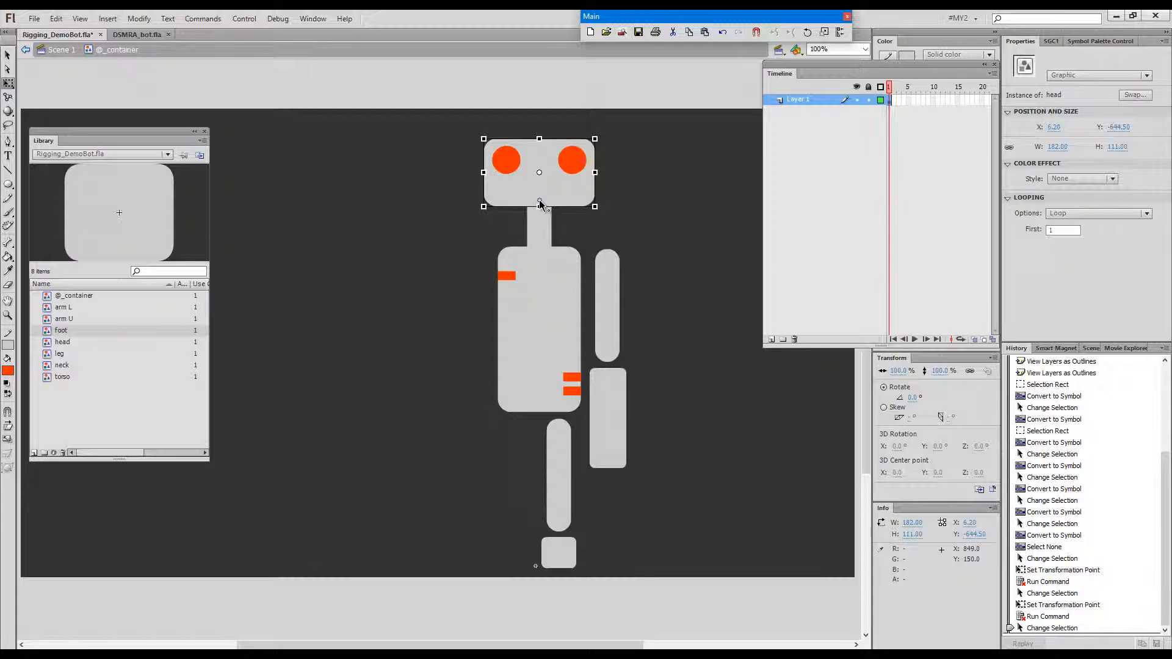
{"action": "key", "text": "Ctrl+t"}
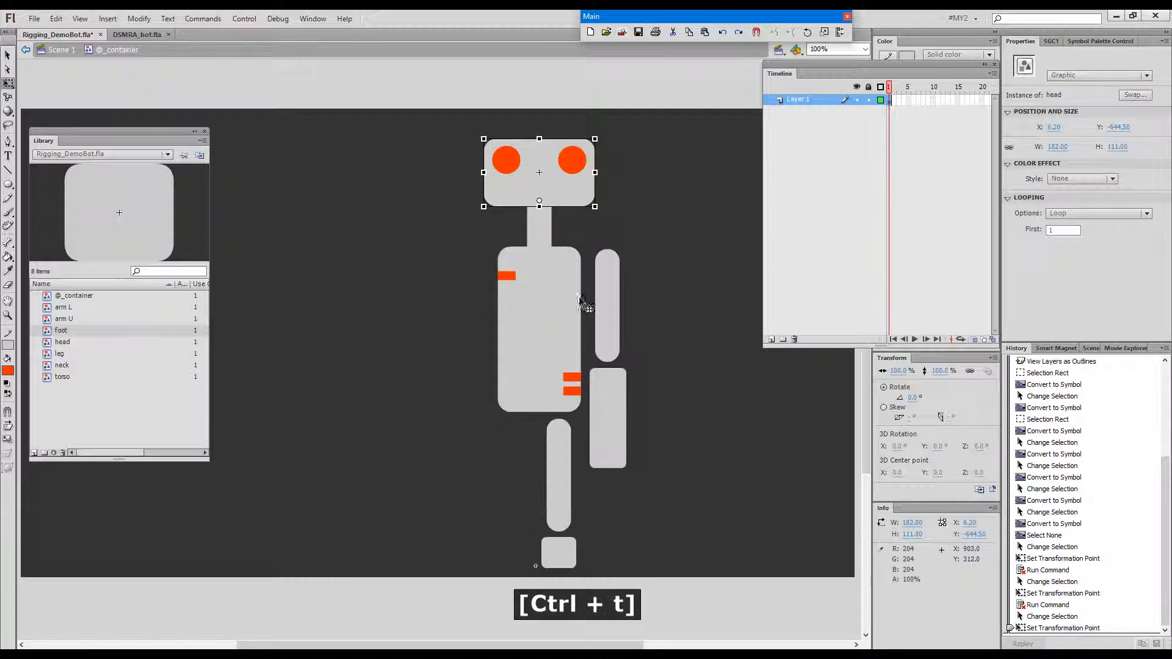
{"action": "left_click", "coordinate": [608, 304]}
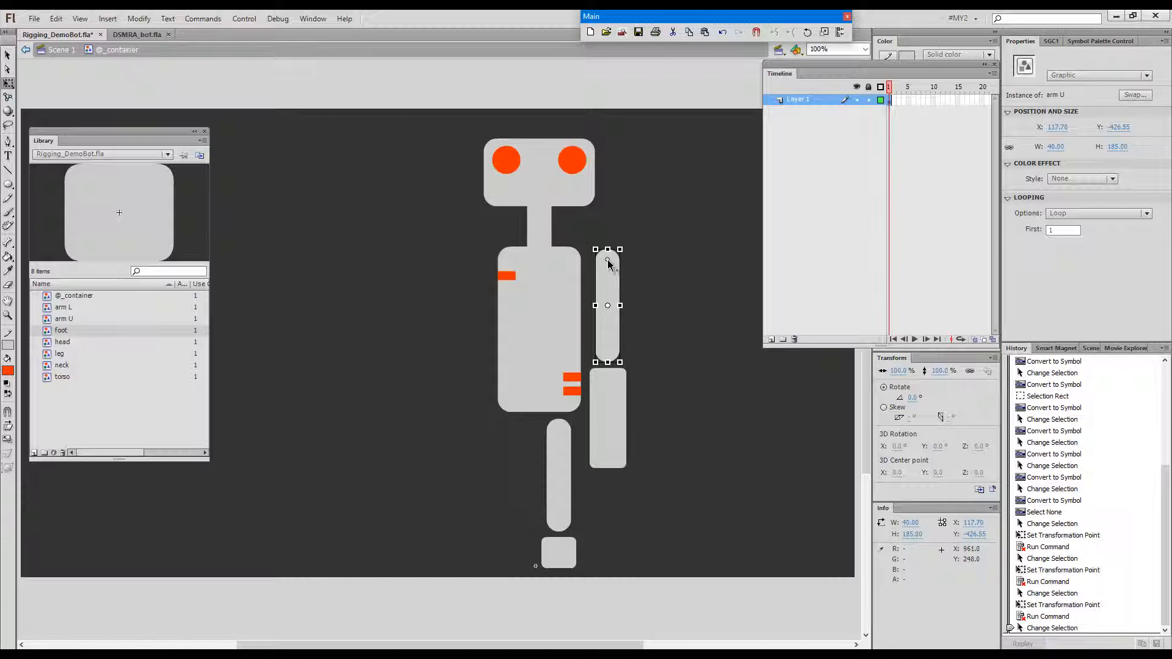
{"action": "key", "text": "ctrl+t"}
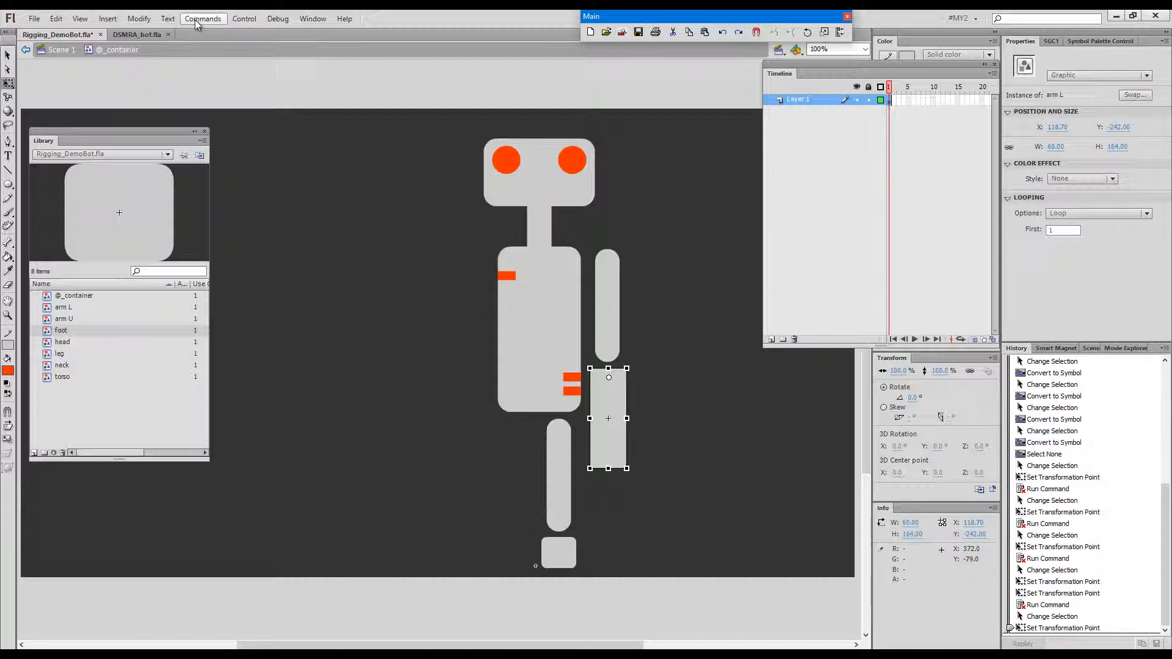
Match the lower arm's and leg's registration points to their pivots and place the foot's pivot at its top
{"action": "left_click", "coordinate": [203, 19]}
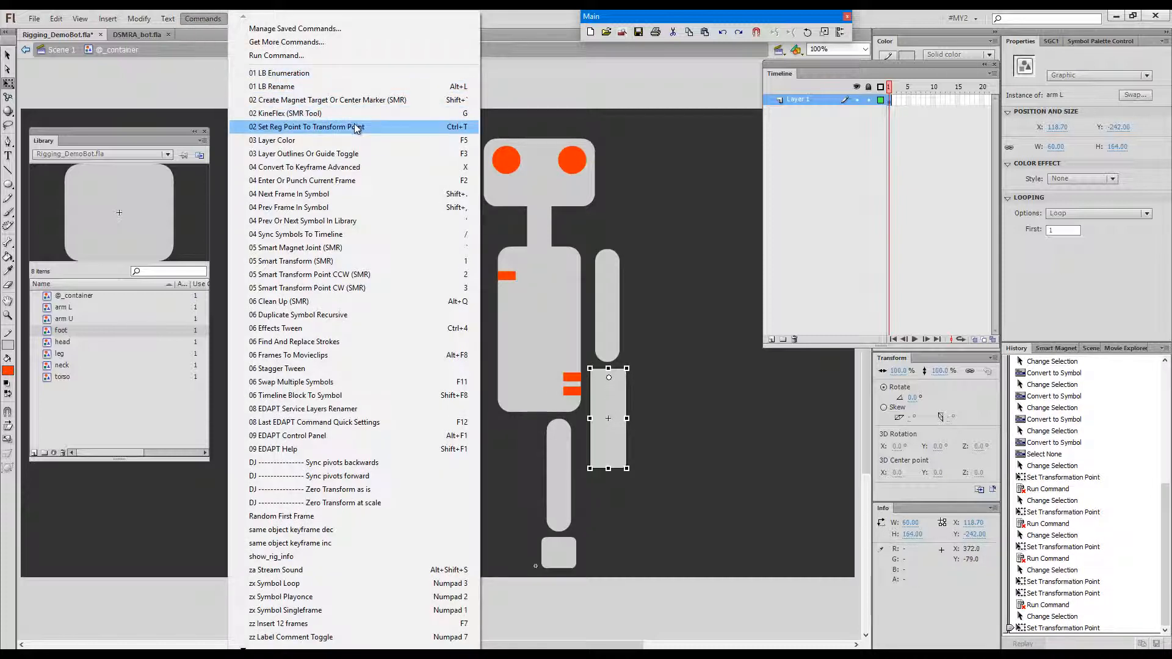
{"action": "left_click", "coordinate": [307, 126]}
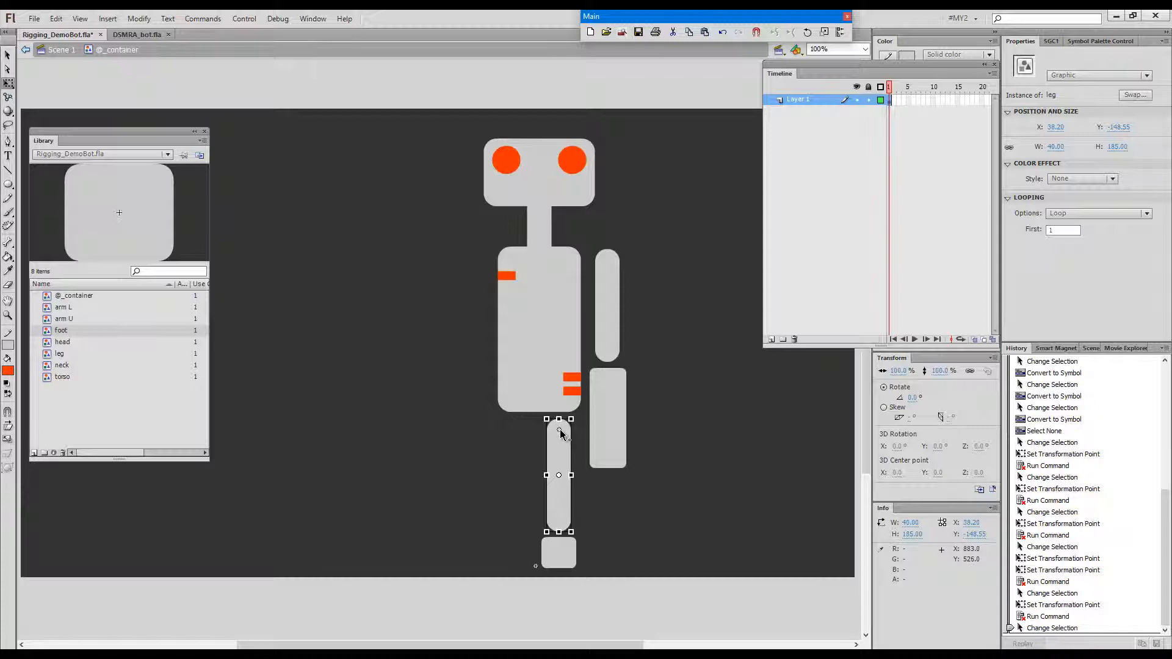
{"action": "key", "text": "ctrl+t"}
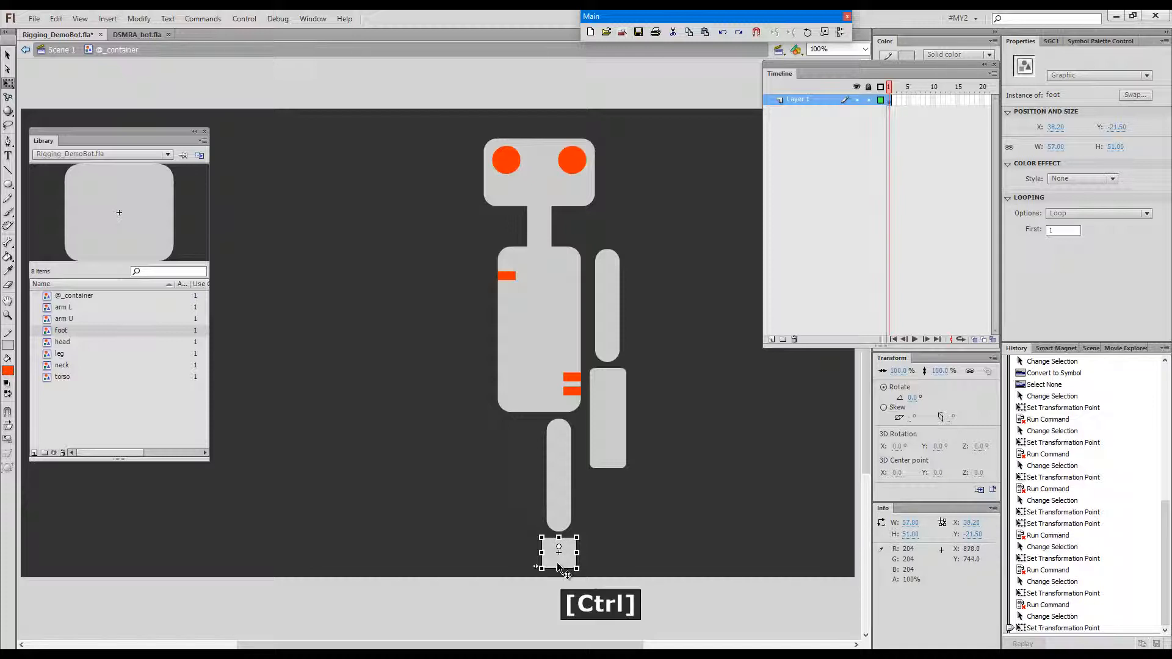
{"action": "left_click", "coordinate": [704, 398]}
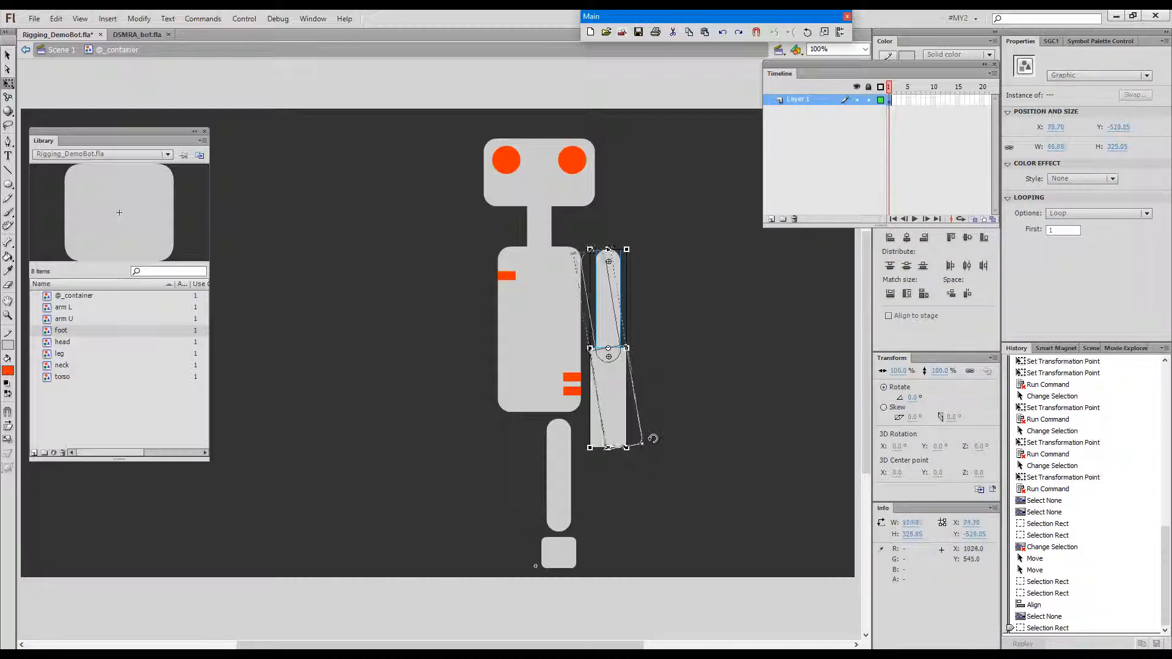
Rotate the two-piece arm outward away from the torso
{"action": "left_click_drag", "start_coordinate": [651, 438], "coordinate": [618, 447]}
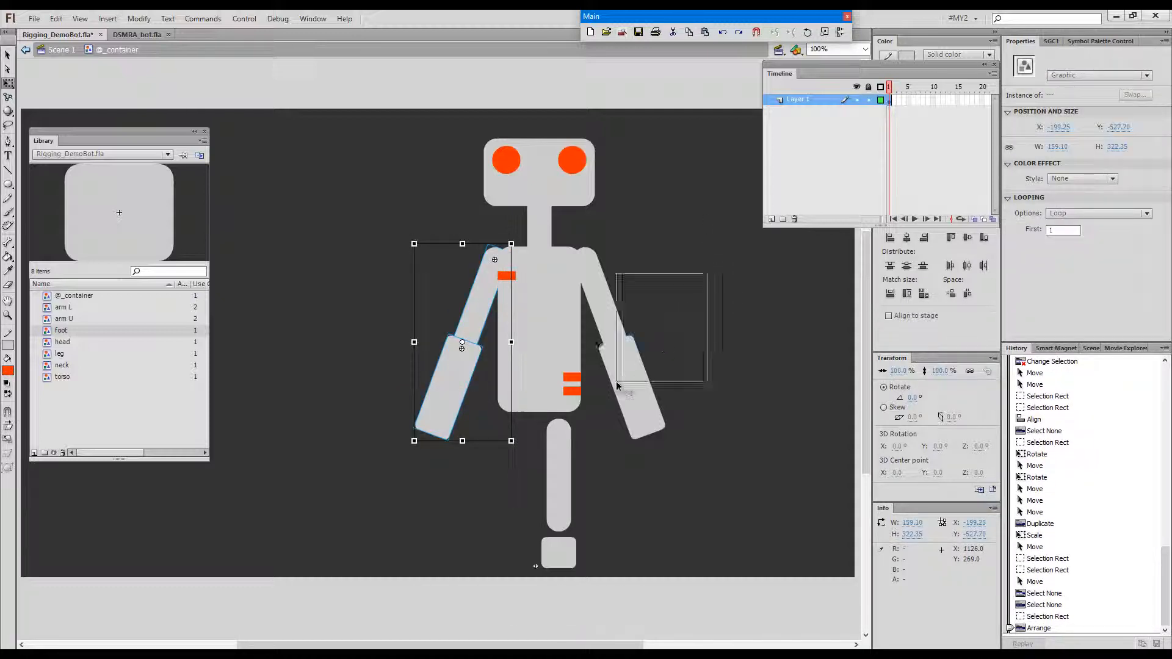
Send the arm behind the torso, tuck the leg under it and paste a duplicate leg and foot
{"action": "key", "text": "Ctrl+Shift+Down"}
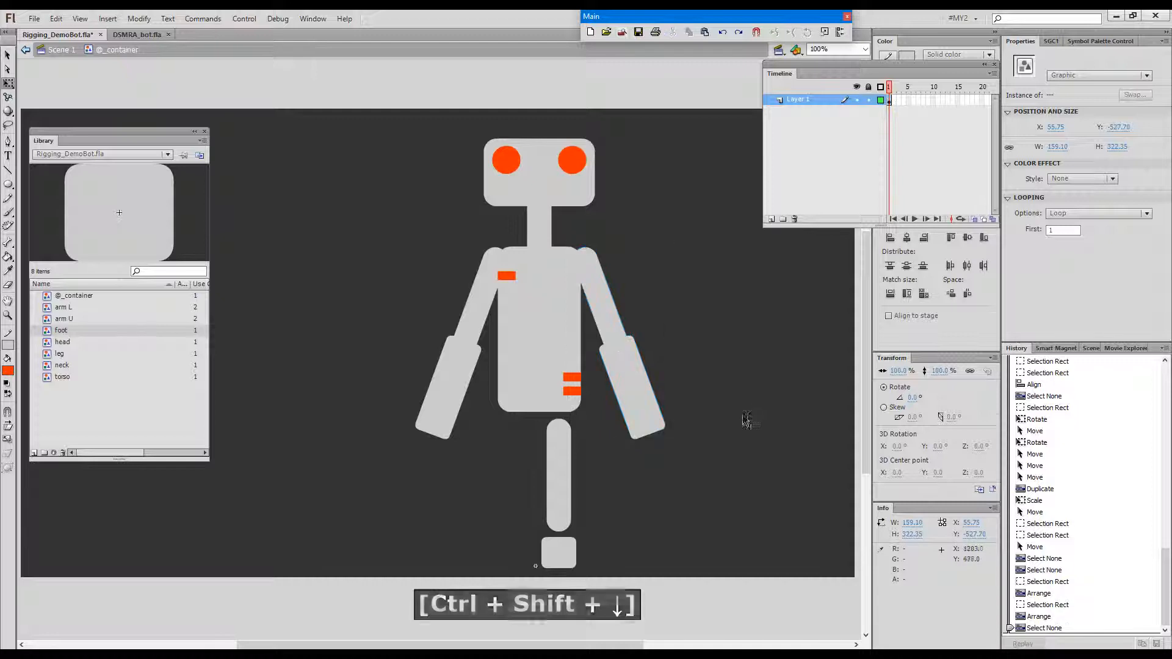
{"action": "left_click", "coordinate": [559, 477]}
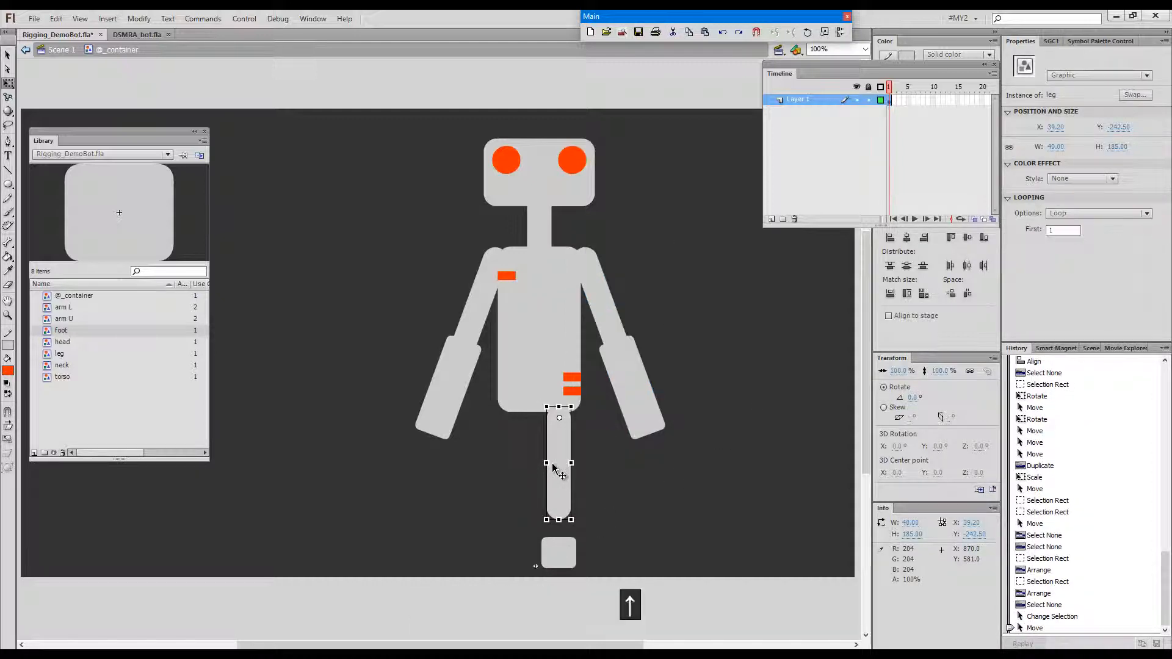
{"action": "left_click_drag", "start_coordinate": [559, 464], "coordinate": [560, 486]}
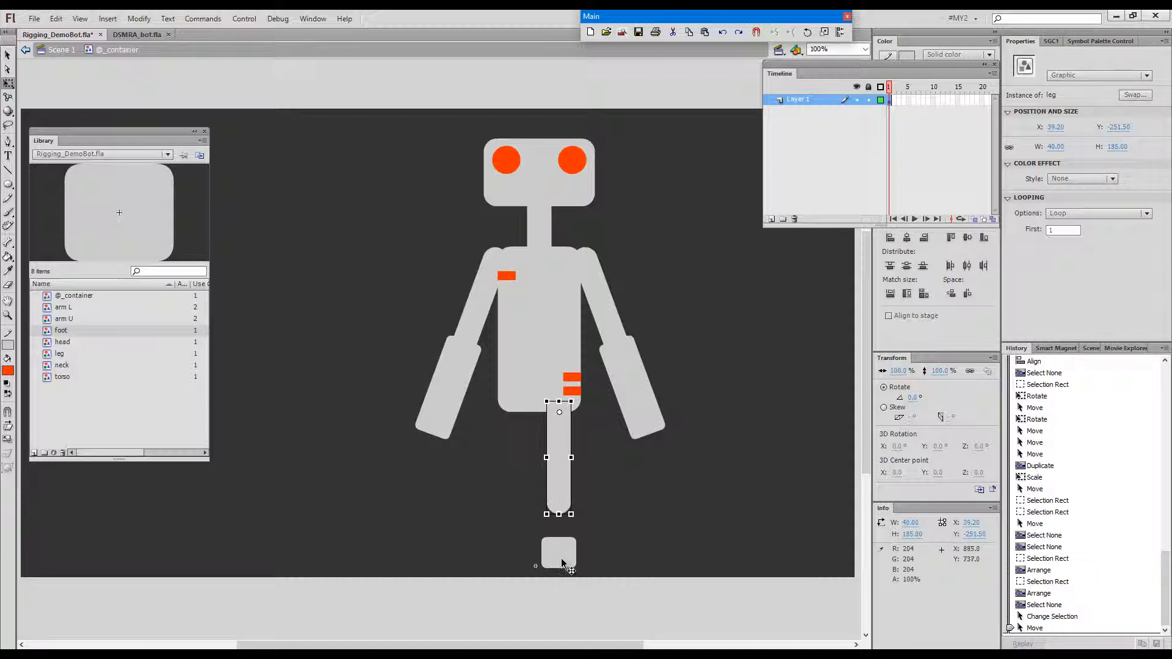
{"action": "key", "text": "shift+up"}
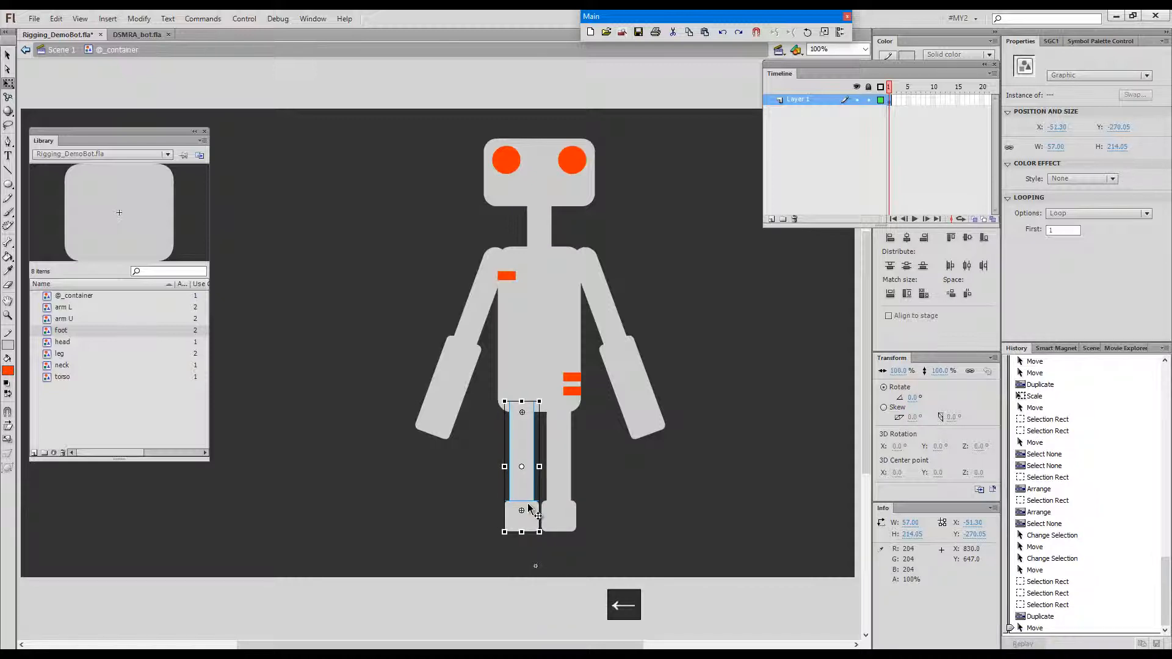
{"action": "key", "text": "Ctrl+v"}
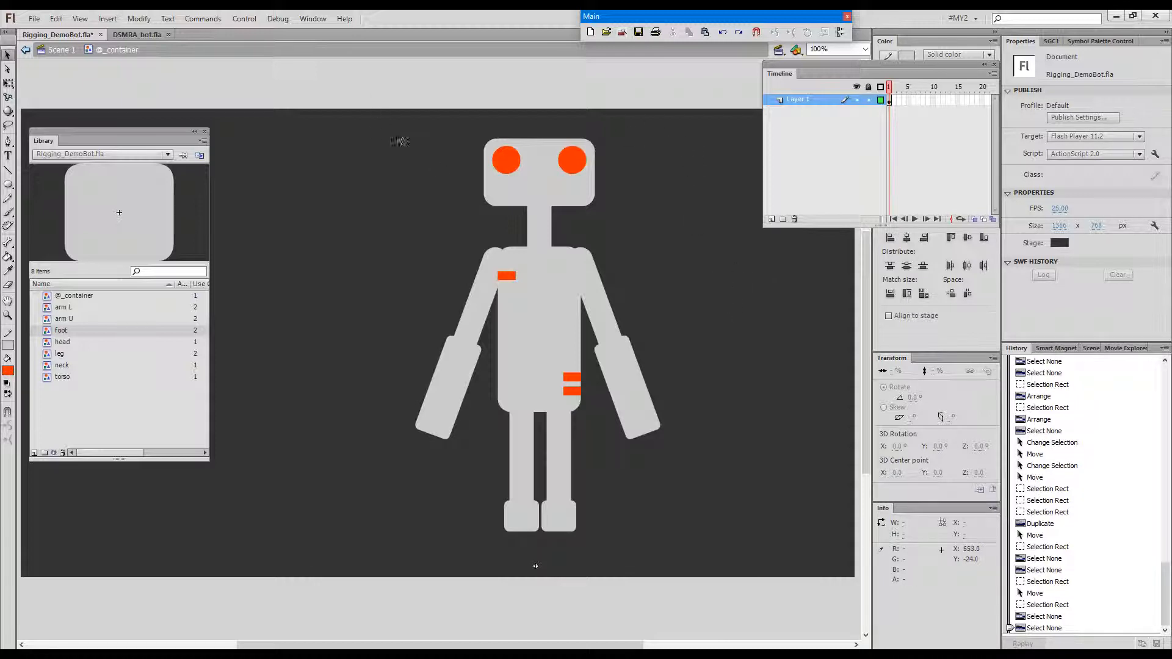
{"action": "key", "text": "Shift+Down"}
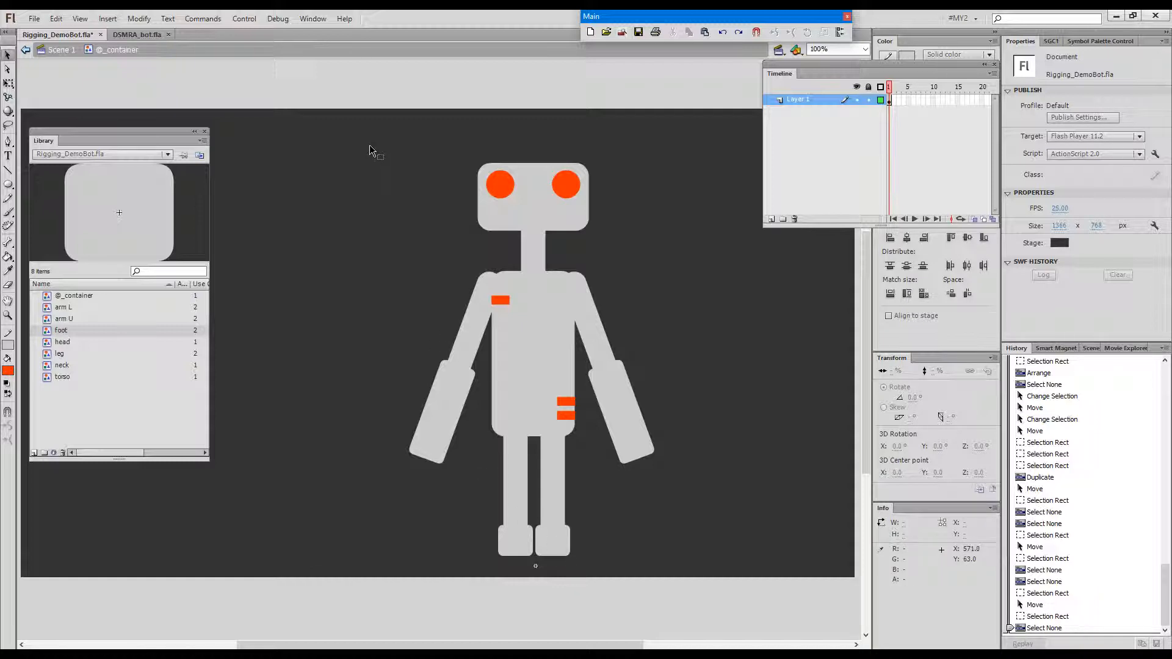
Distribute all robot body parts onto their own layers and deselect them
{"action": "left_click", "coordinate": [504, 373]}
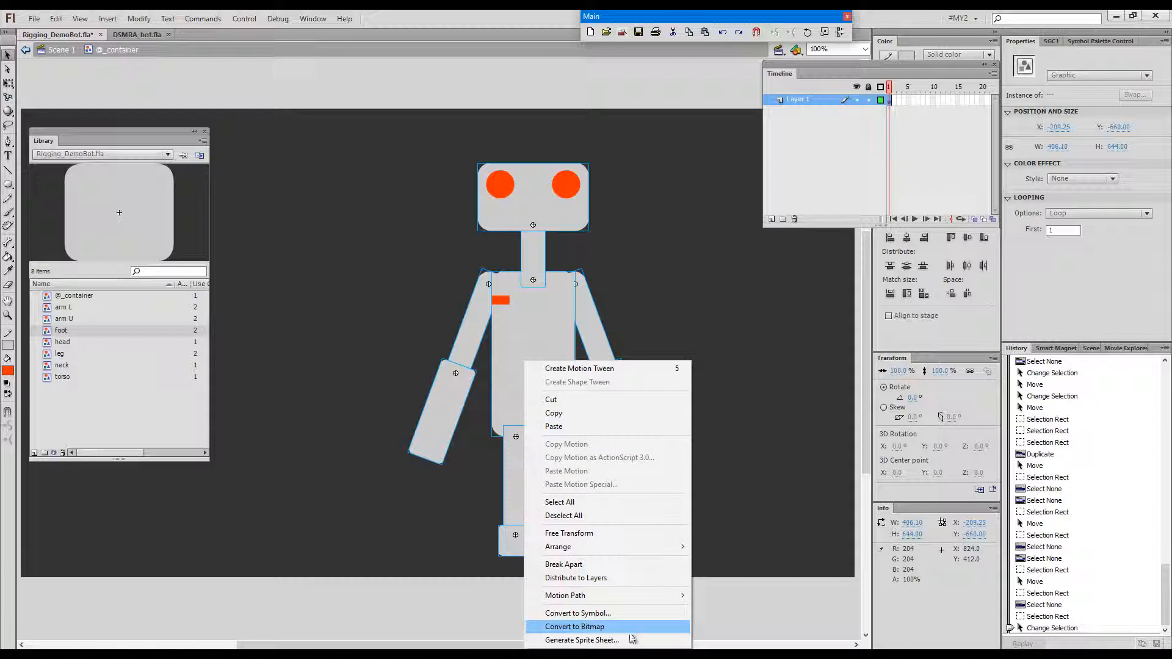
{"action": "left_click", "coordinate": [576, 579]}
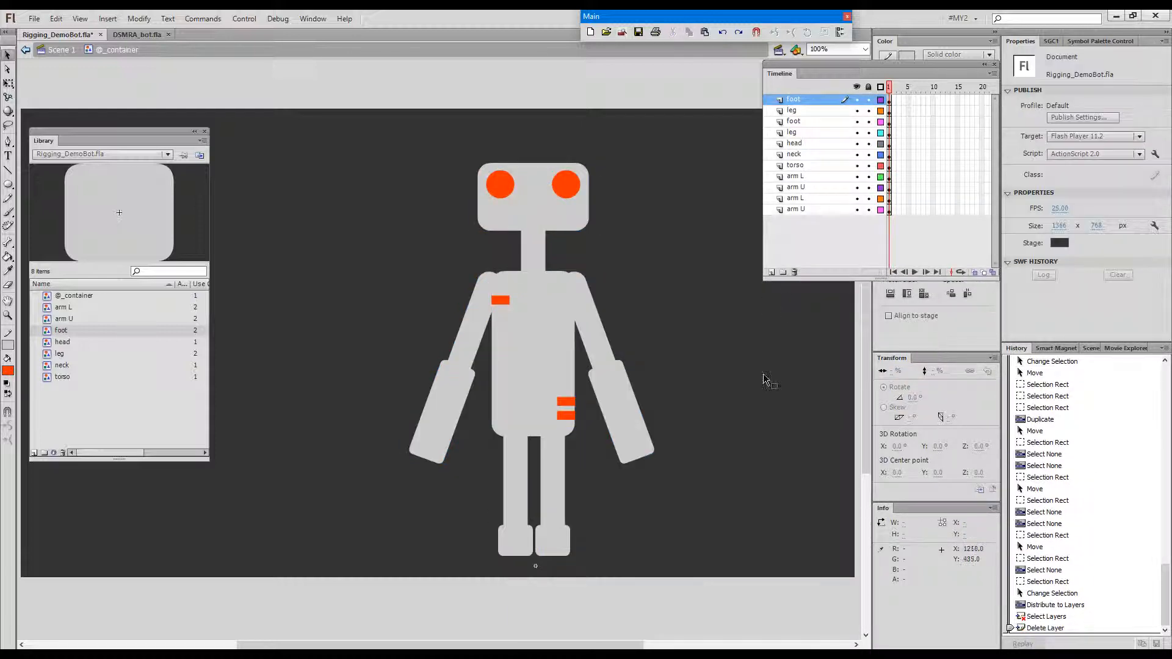
{"action": "key", "text": "ctrl"}
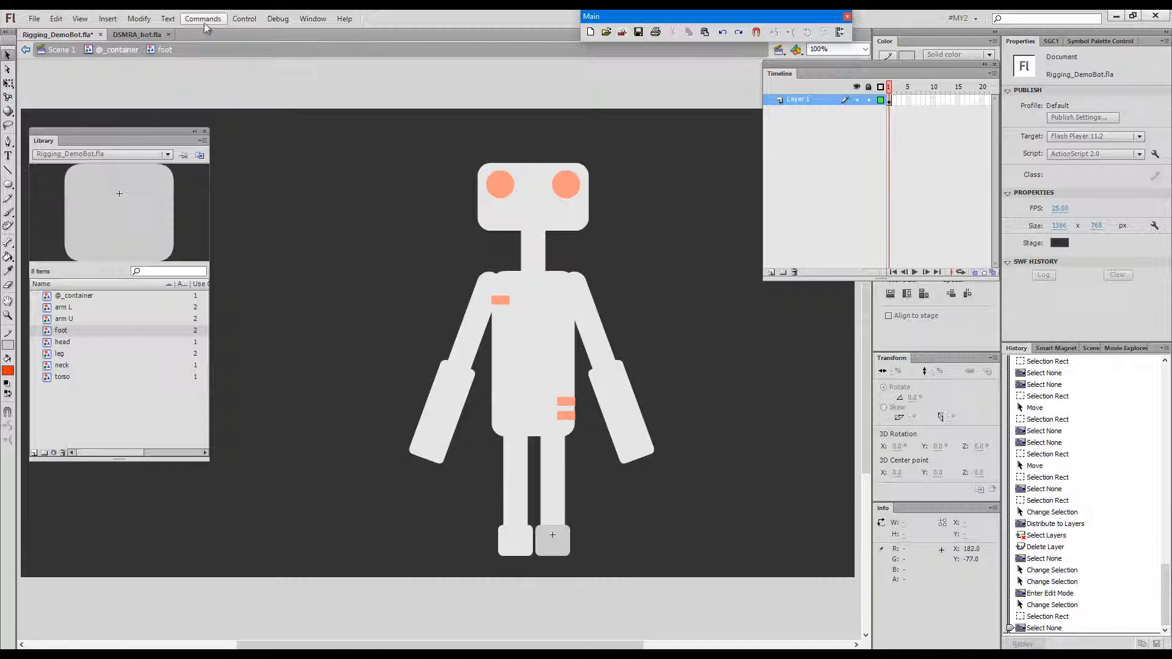
Add an SMR center marker inside the foot symbol and expand the EDAPT objects library folder
{"action": "left_click", "coordinate": [203, 19]}
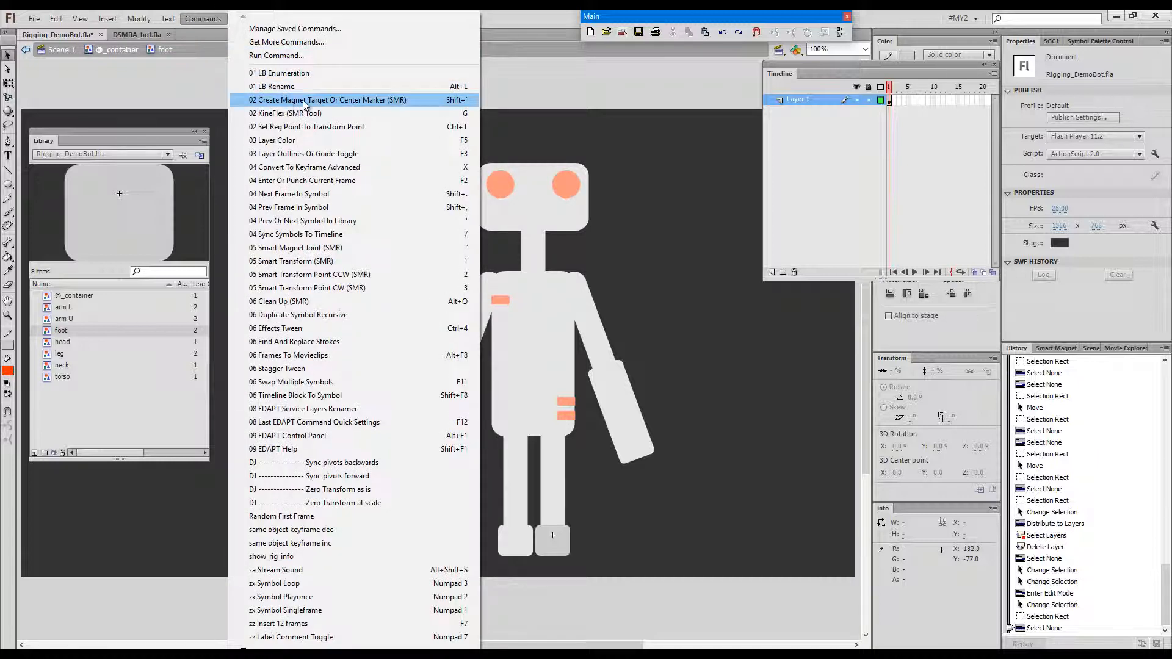
{"action": "mouse_move", "coordinate": [700, 160]}
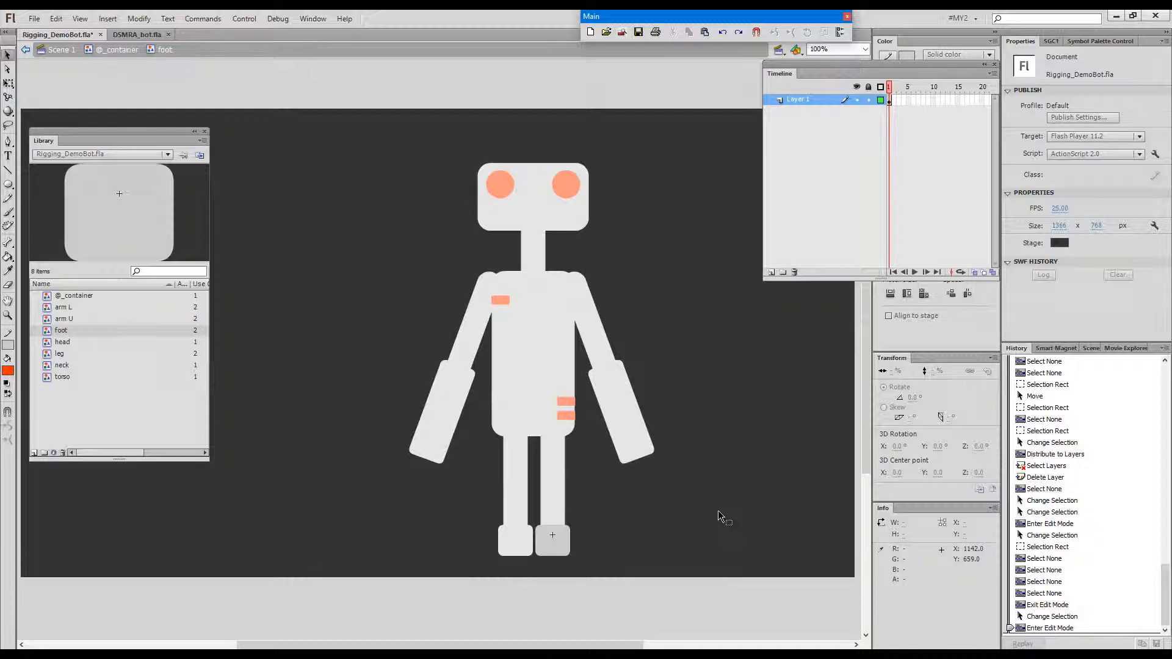
{"action": "key", "text": "alt+`"}
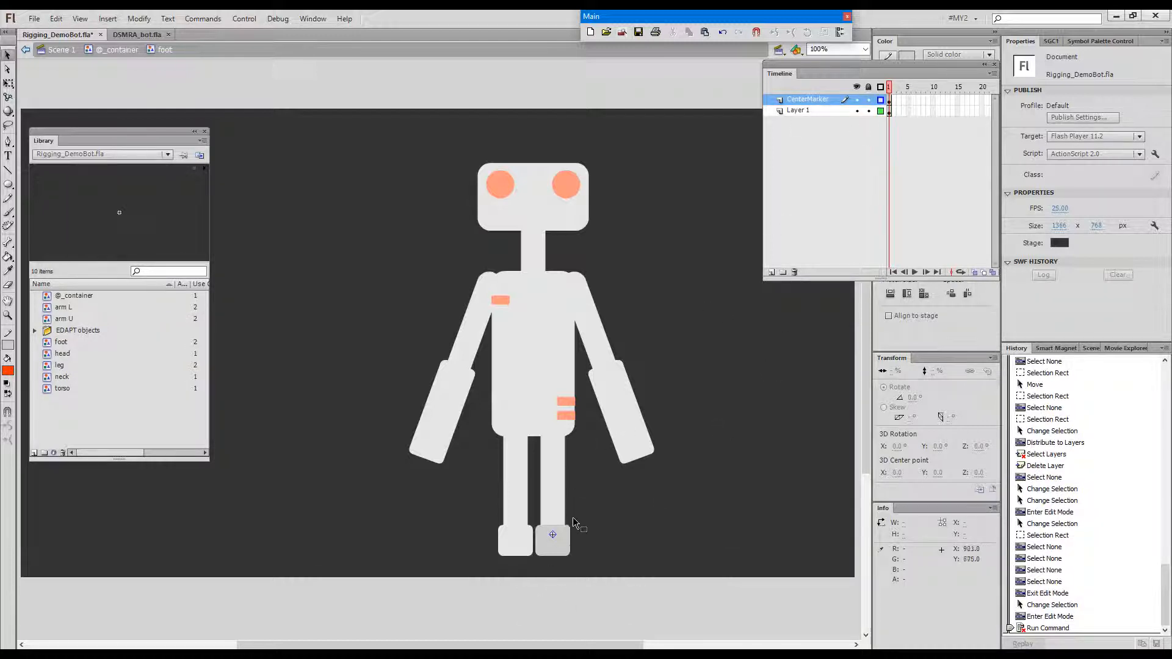
{"action": "left_click", "coordinate": [35, 330]}
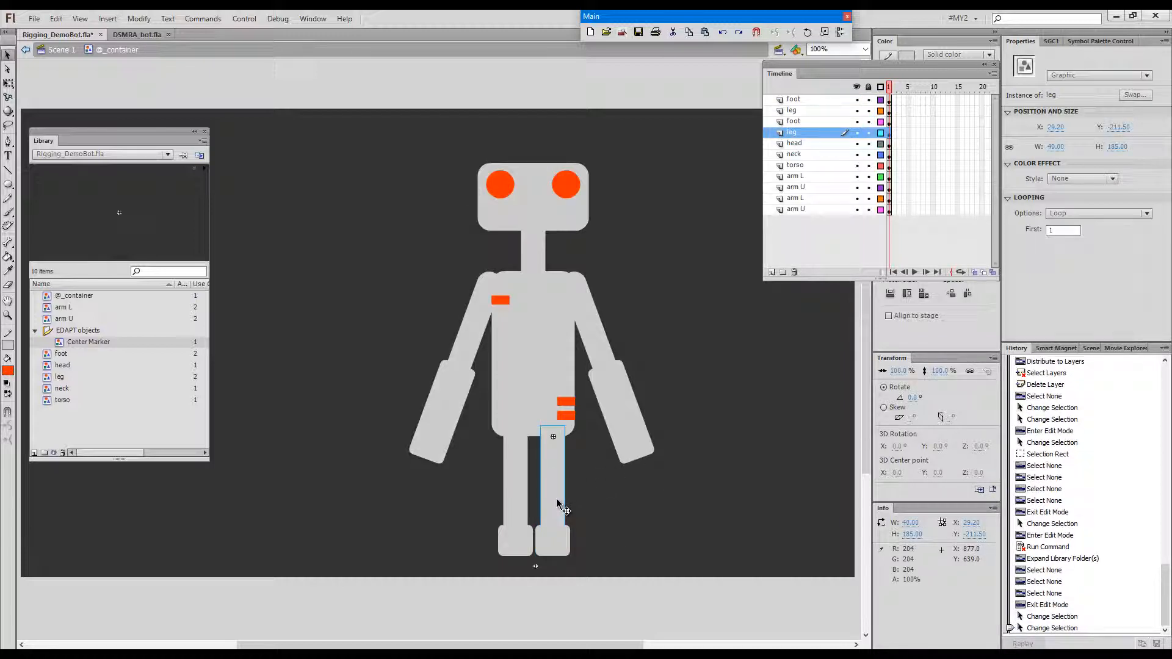
Inside the leg and arm symbols, position a magnet target and add a center marker
{"action": "double_click", "coordinate": [559, 503]}
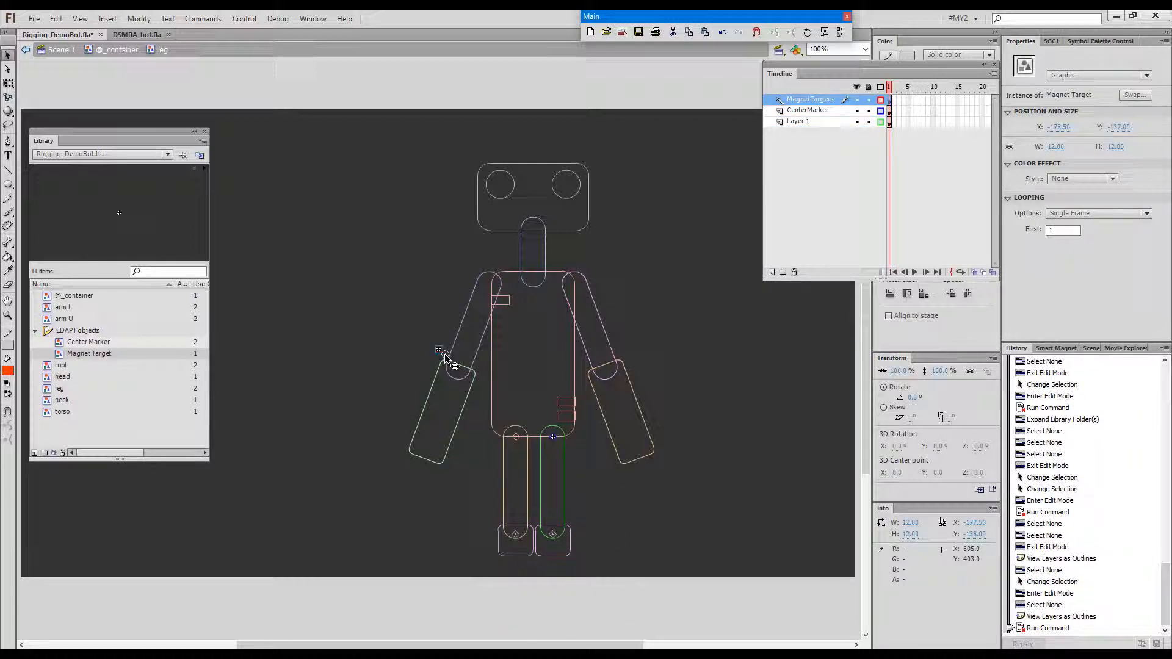
{"action": "left_click_drag", "start_coordinate": [444, 355], "coordinate": [557, 538]}
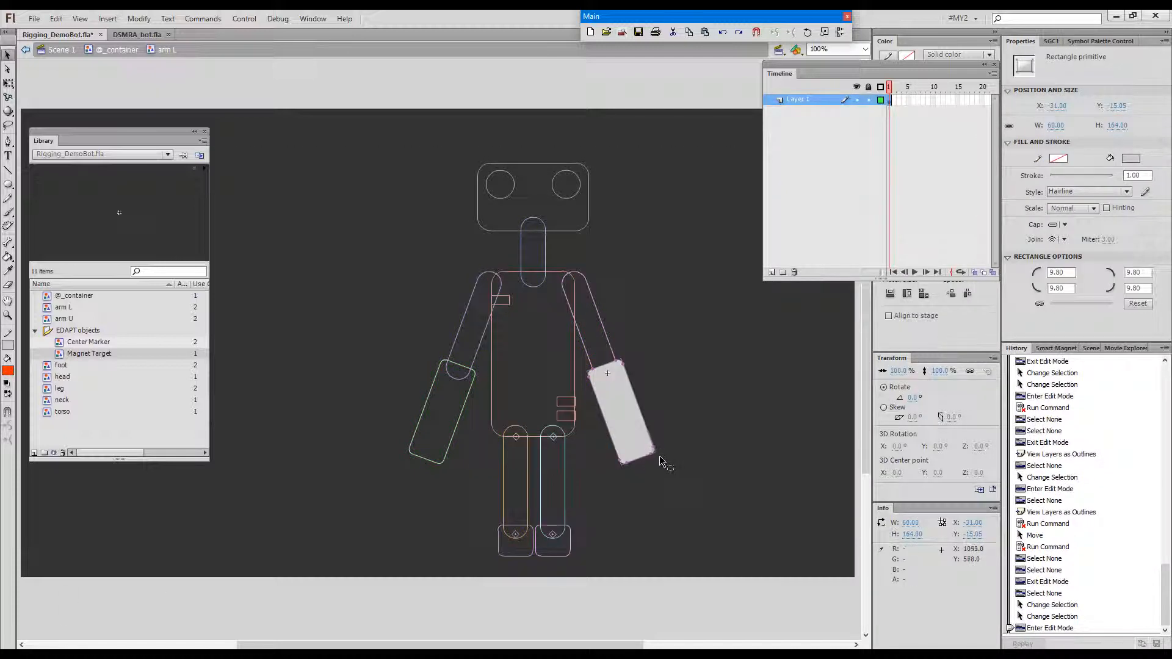
{"action": "key", "text": "Alt+`"}
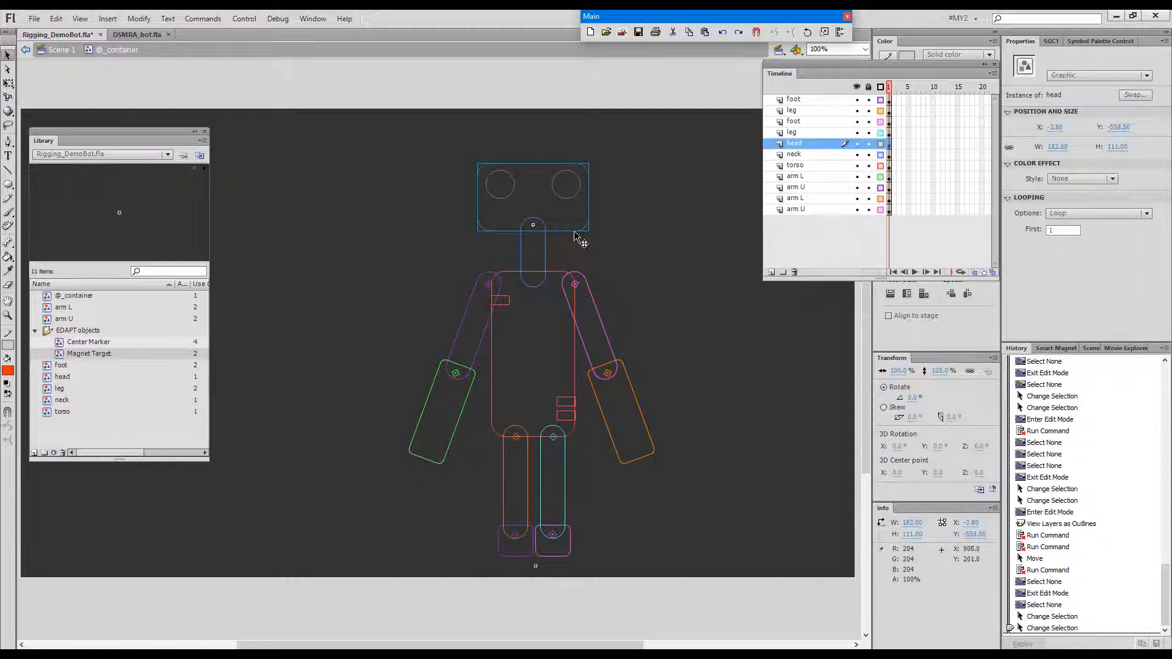
Inside the head and neck symbols, add a center marker and a magnet target to the neck
{"action": "double_click", "coordinate": [532, 195]}
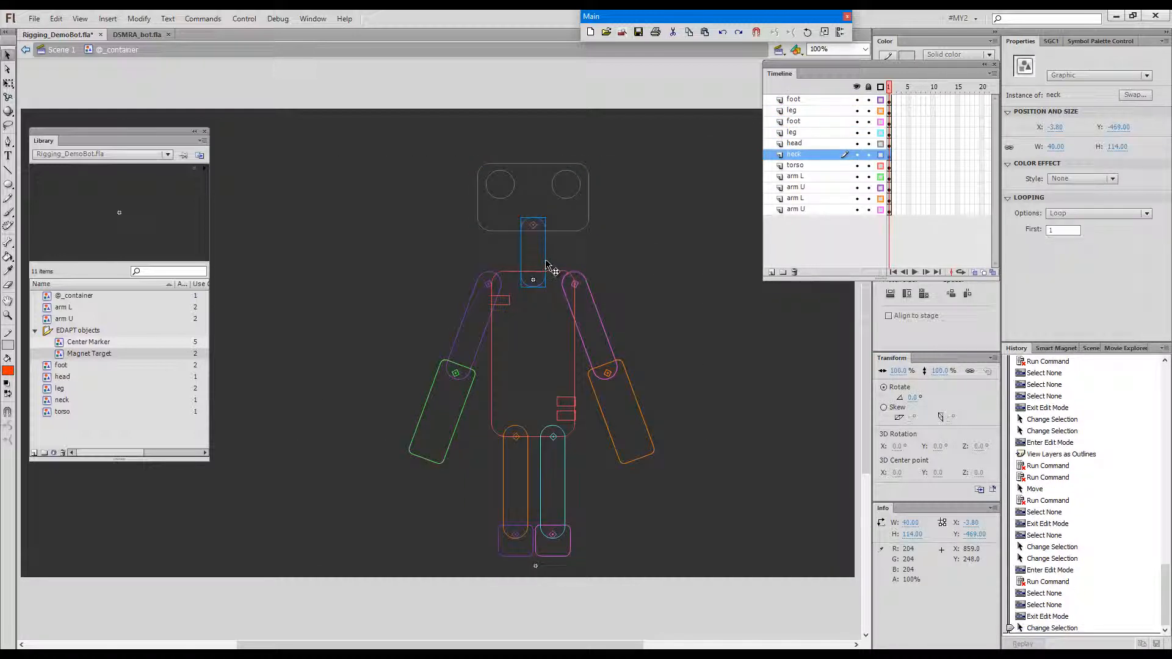
{"action": "double_click", "coordinate": [533, 257]}
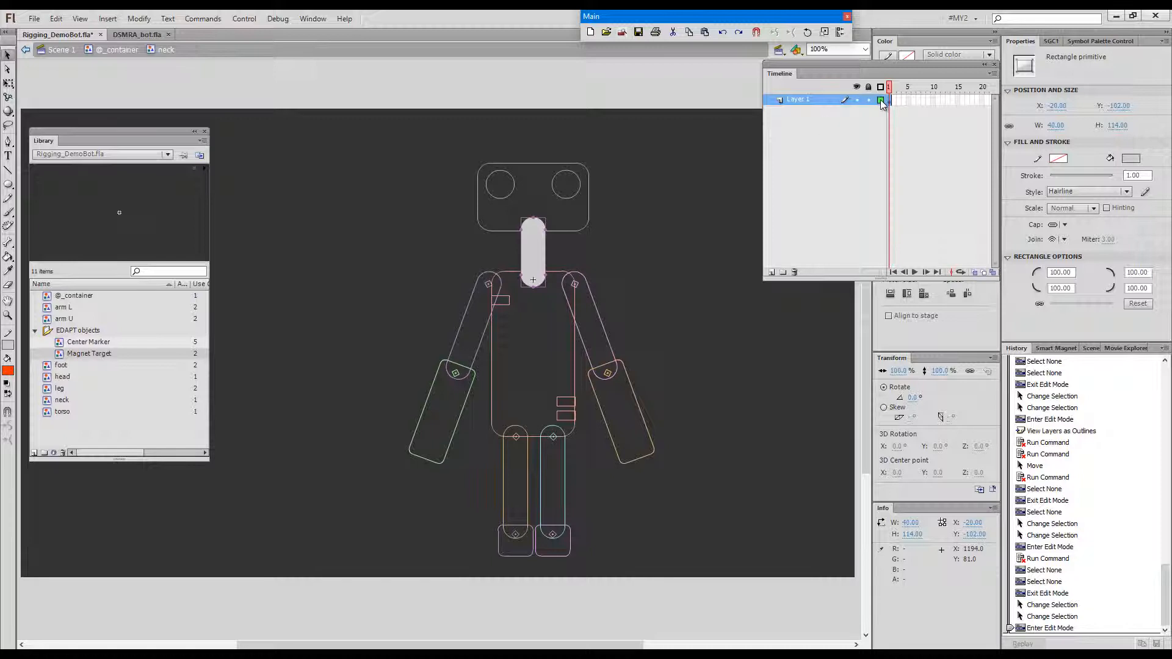
{"action": "key", "text": "Alt+`"}
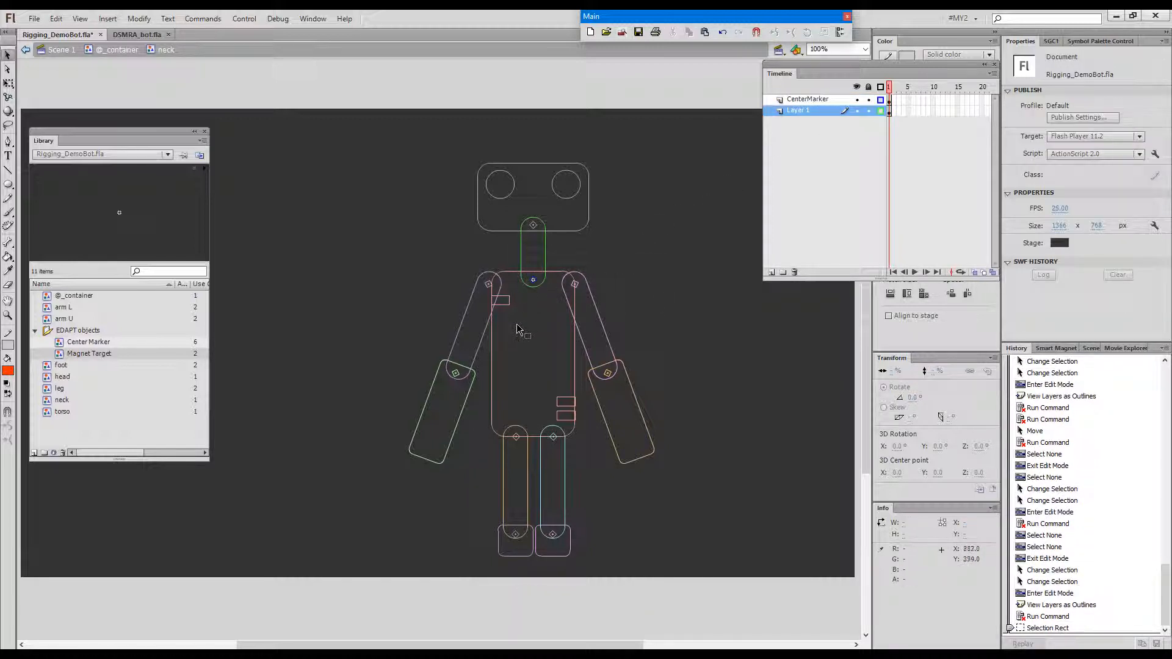
{"action": "key", "text": "shift+`"}
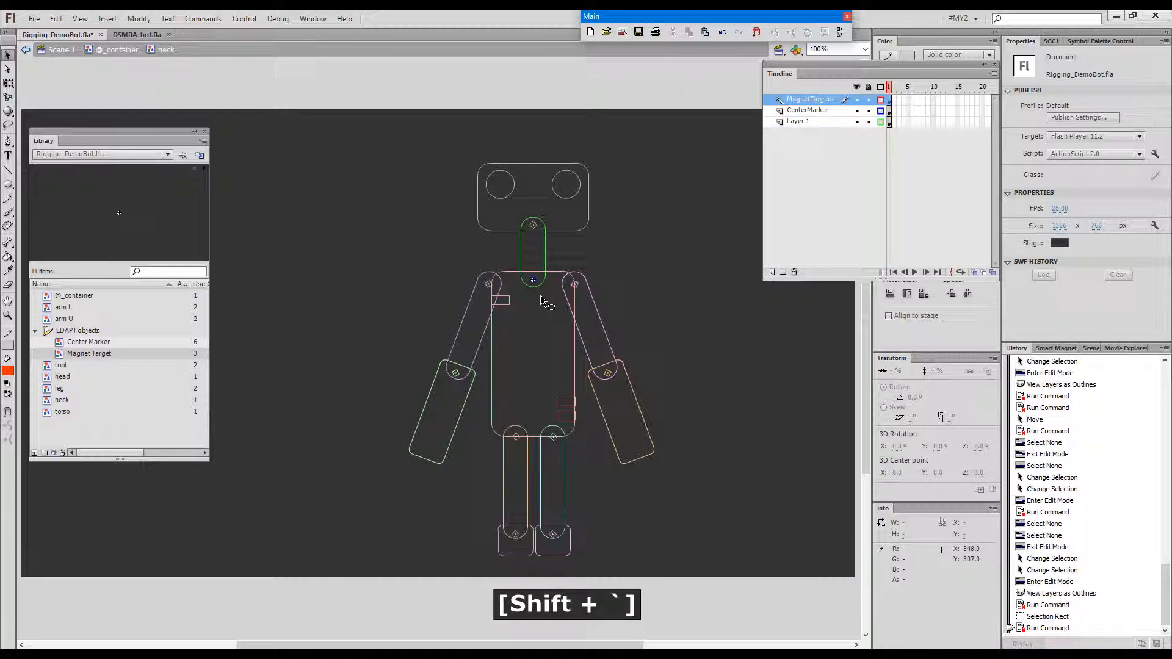
{"action": "left_click", "coordinate": [533, 225]}
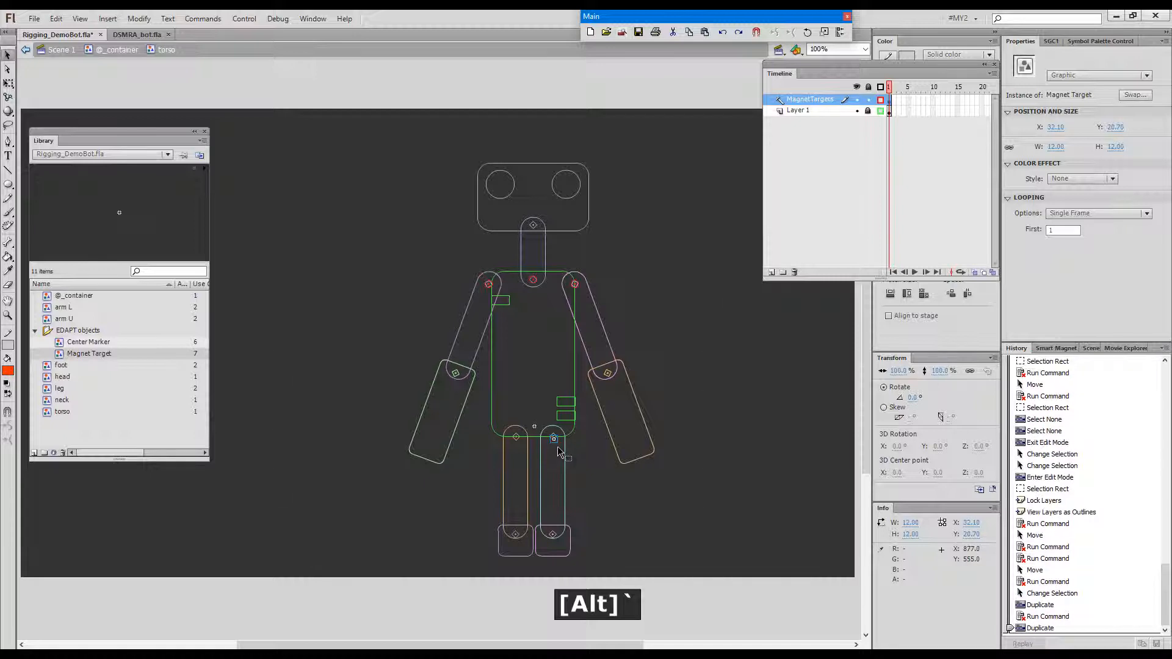
Place a magnet target at the torso's left hip and return to the whole robot
{"action": "left_click_drag", "start_coordinate": [562, 452], "coordinate": [557, 444]}
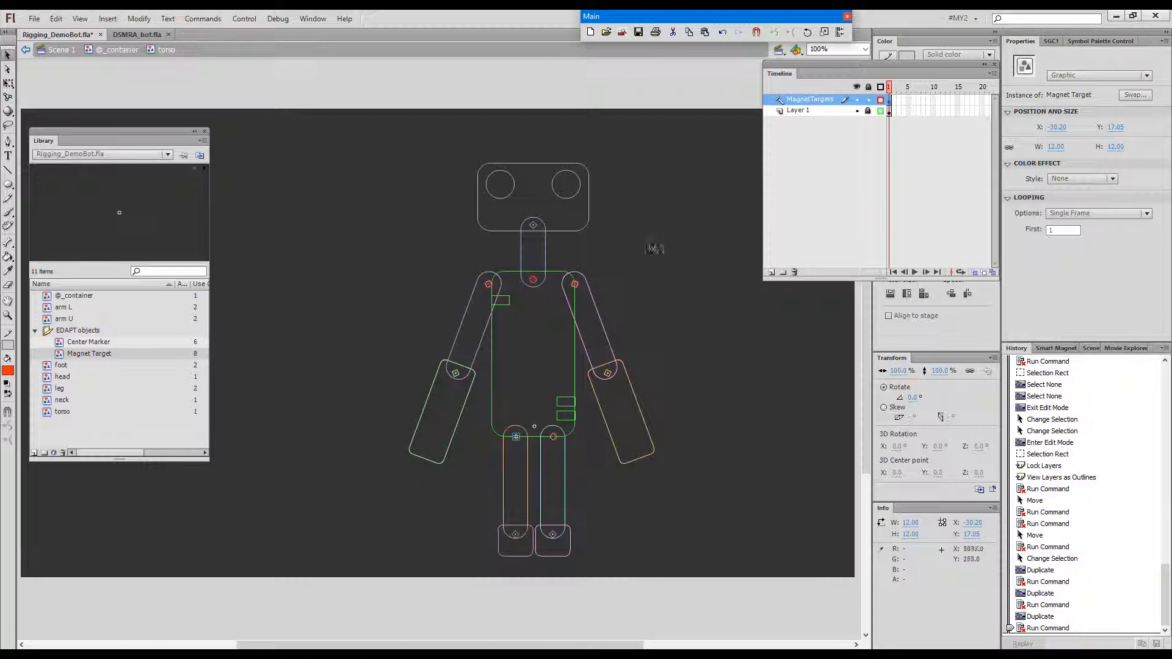
{"action": "left_click", "coordinate": [669, 290]}
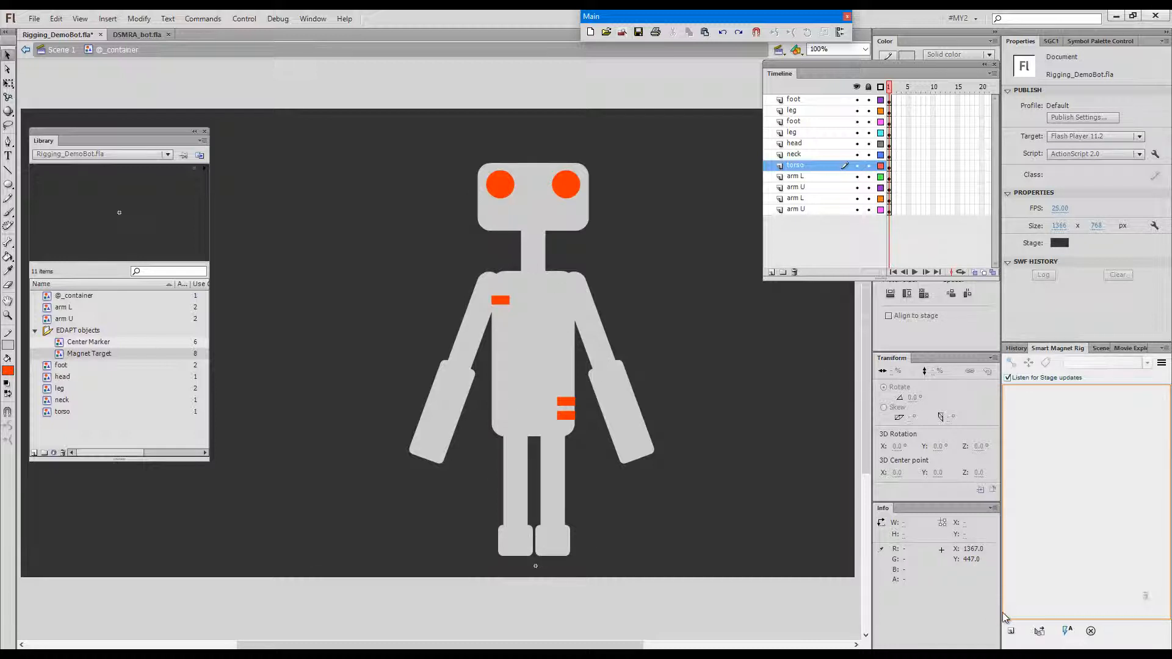
{"action": "mouse_move", "coordinate": [1023, 630]}
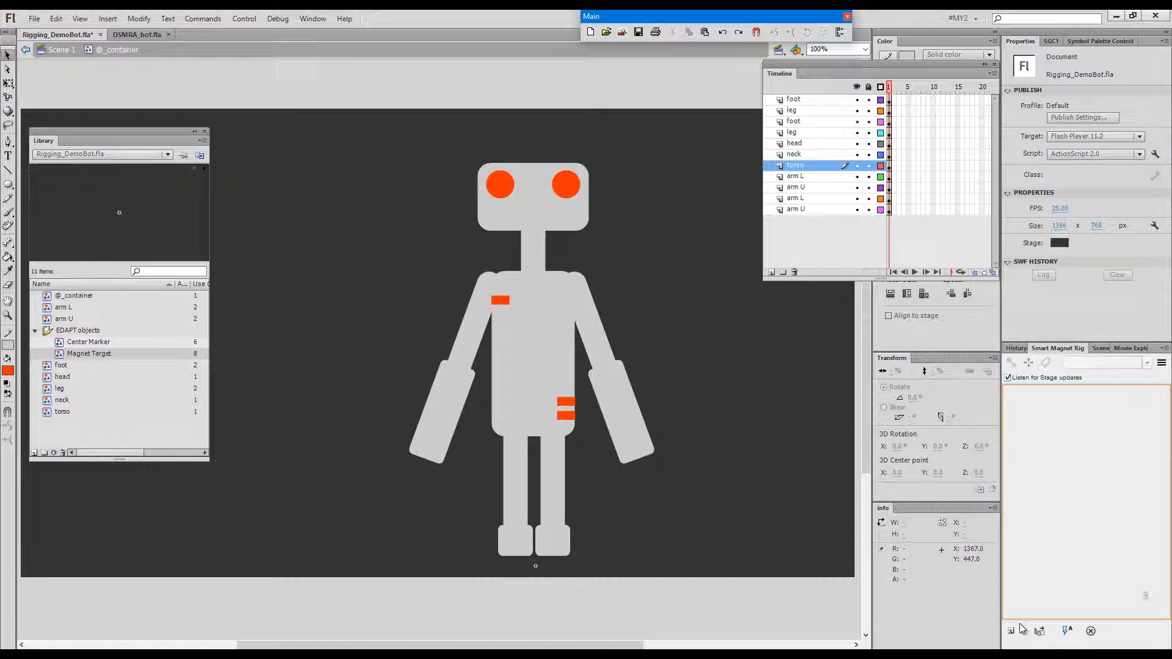
Create a new Smart Magnet Rig named robot
{"action": "left_click", "coordinate": [1012, 632]}
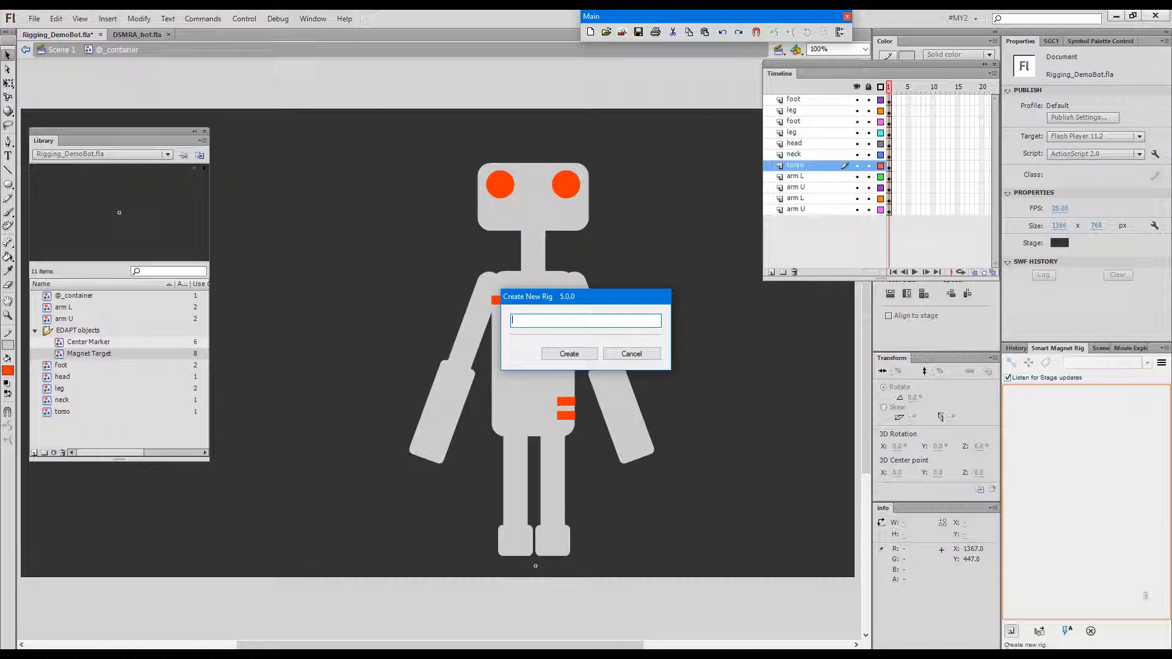
{"action": "type", "text": "rob"}
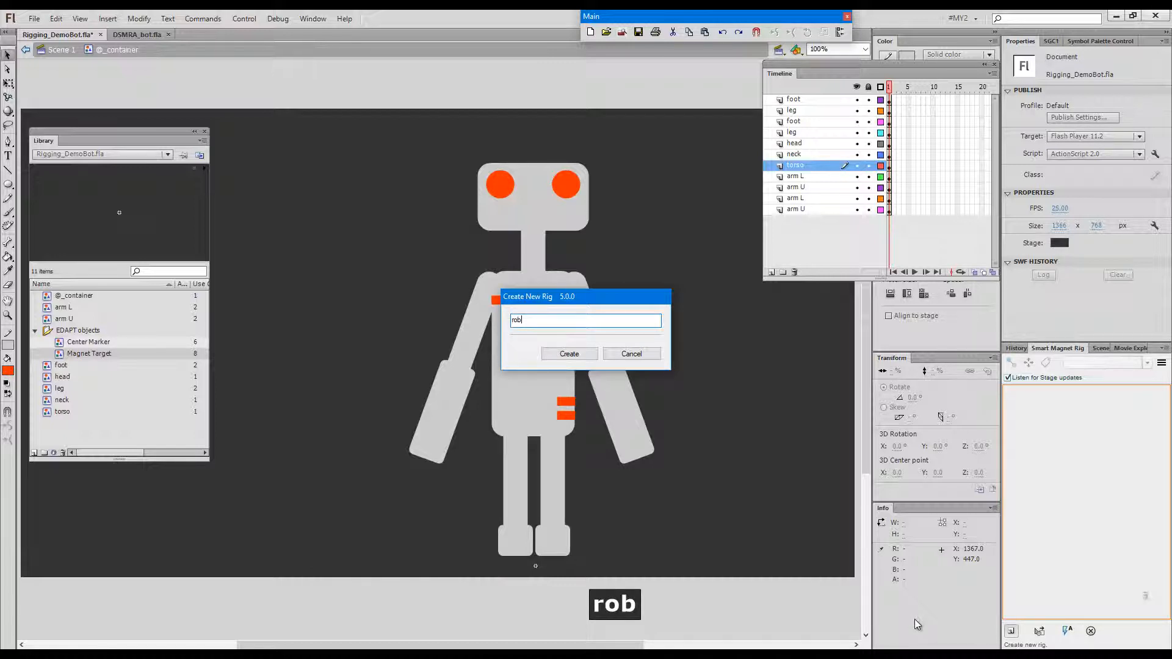
{"action": "left_click", "coordinate": [570, 354]}
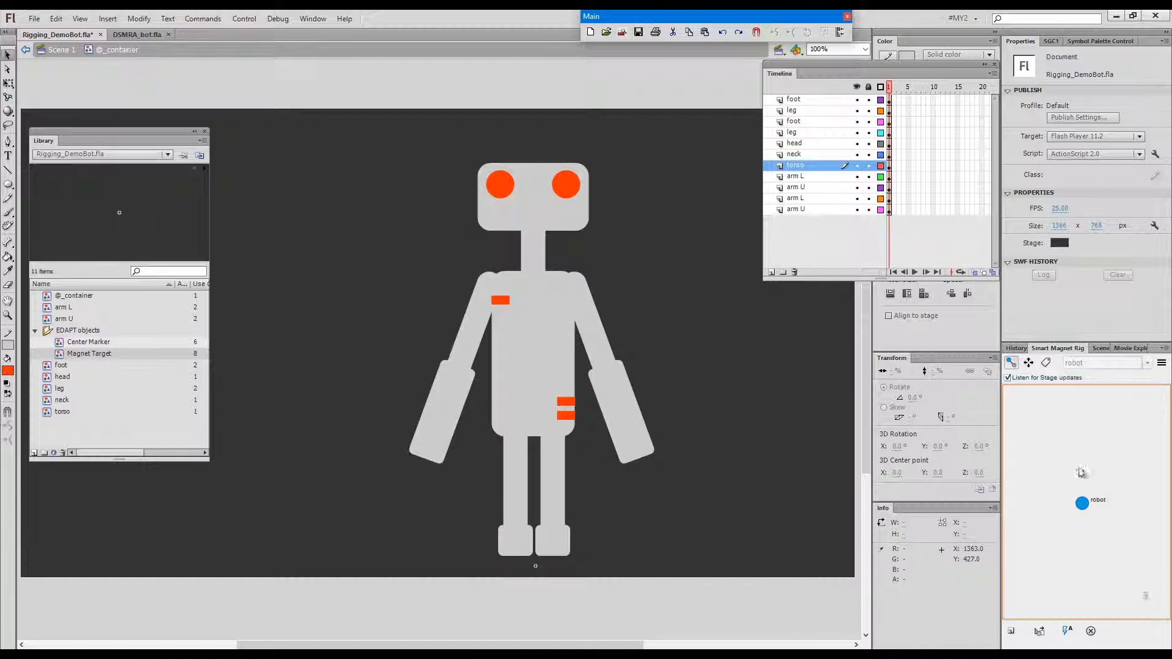
{"action": "mouse_move", "coordinate": [1084, 508]}
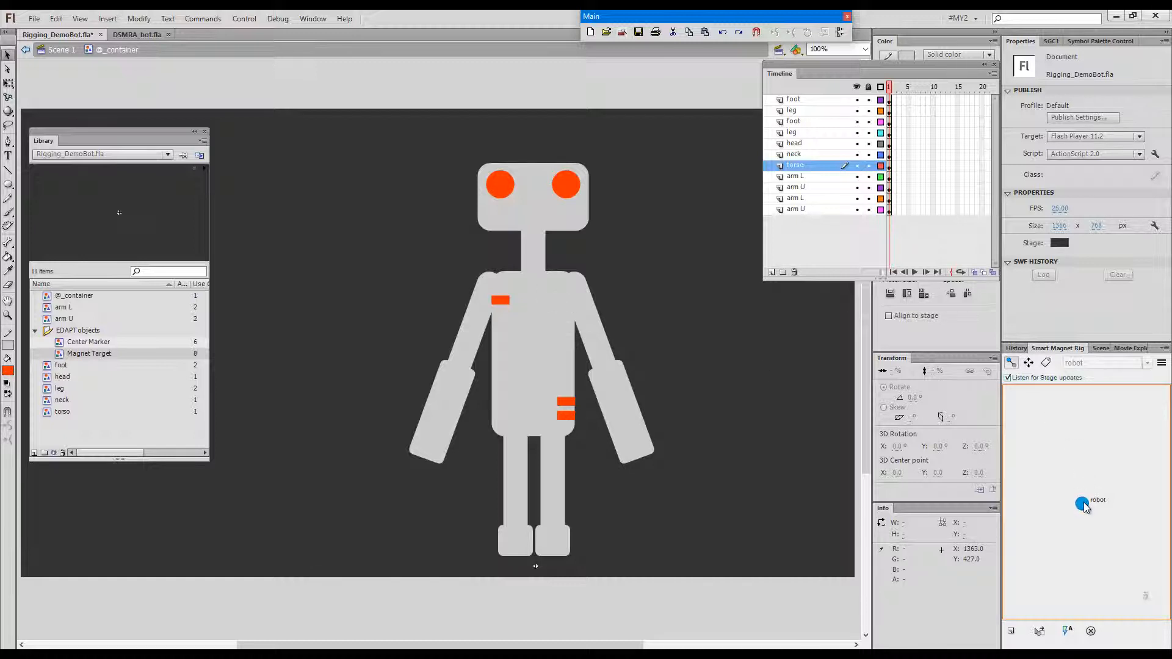
{"action": "mouse_move", "coordinate": [1082, 484]}
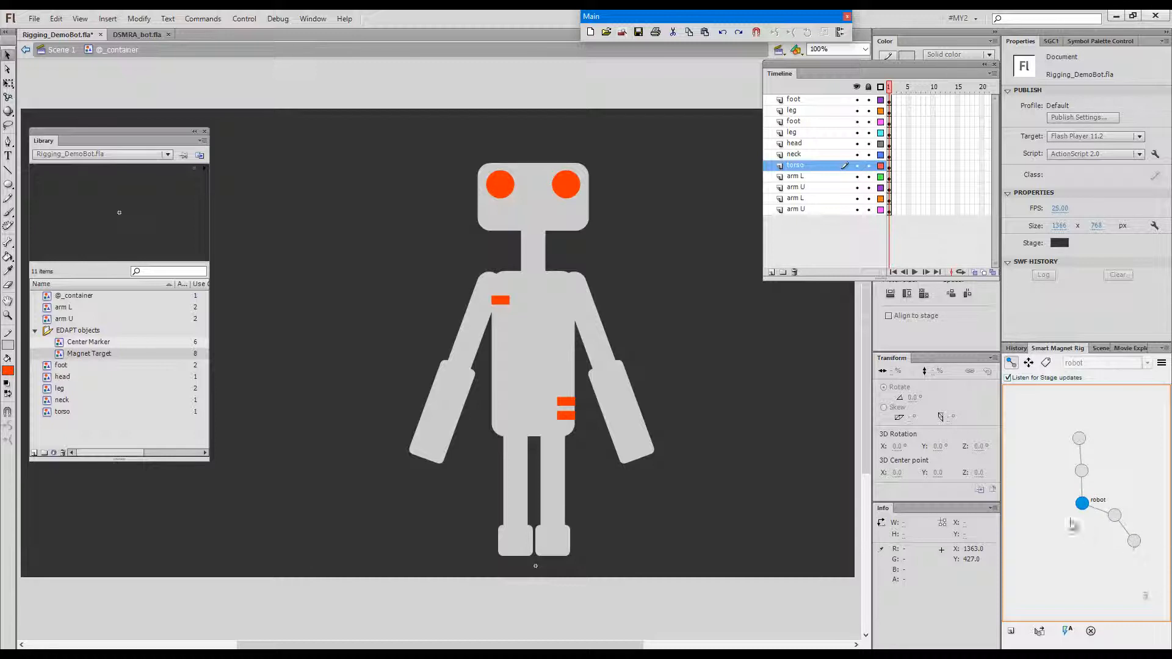
{"action": "mouse_move", "coordinate": [1055, 542]}
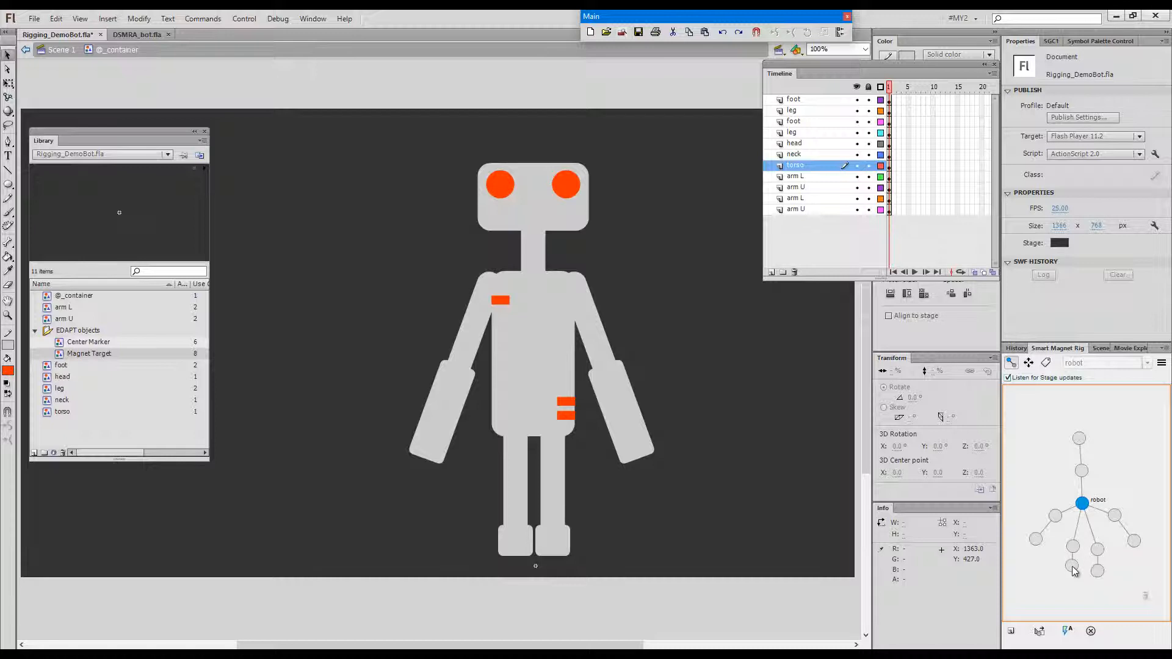
{"action": "mouse_move", "coordinate": [1141, 453]}
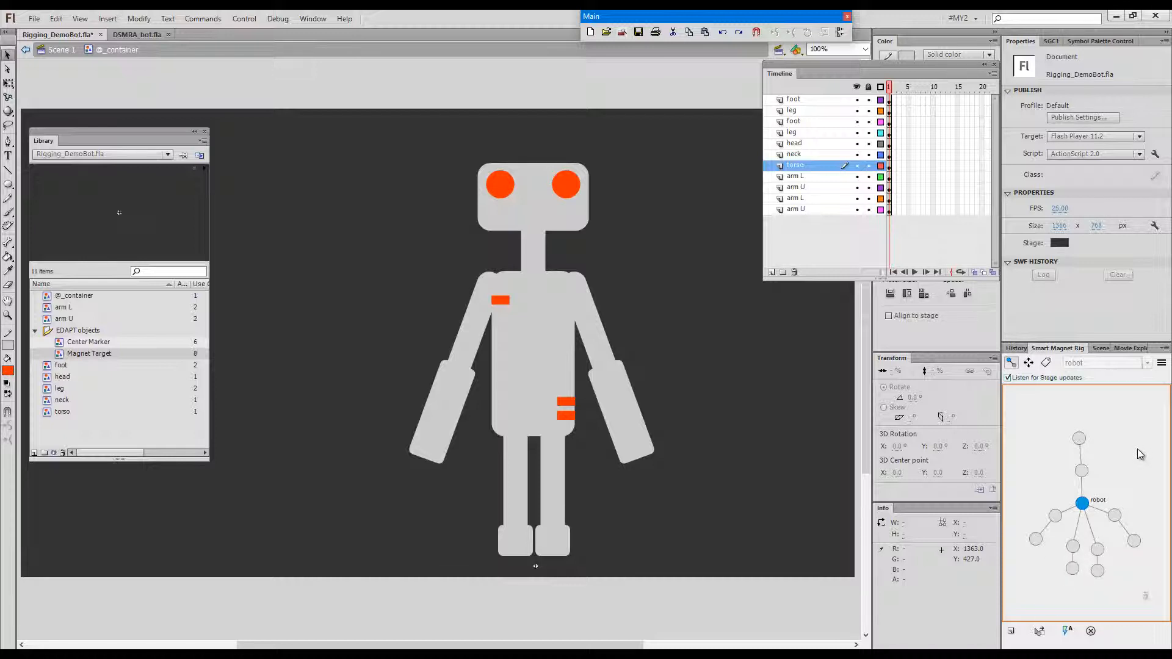
{"action": "mouse_move", "coordinate": [1080, 469]}
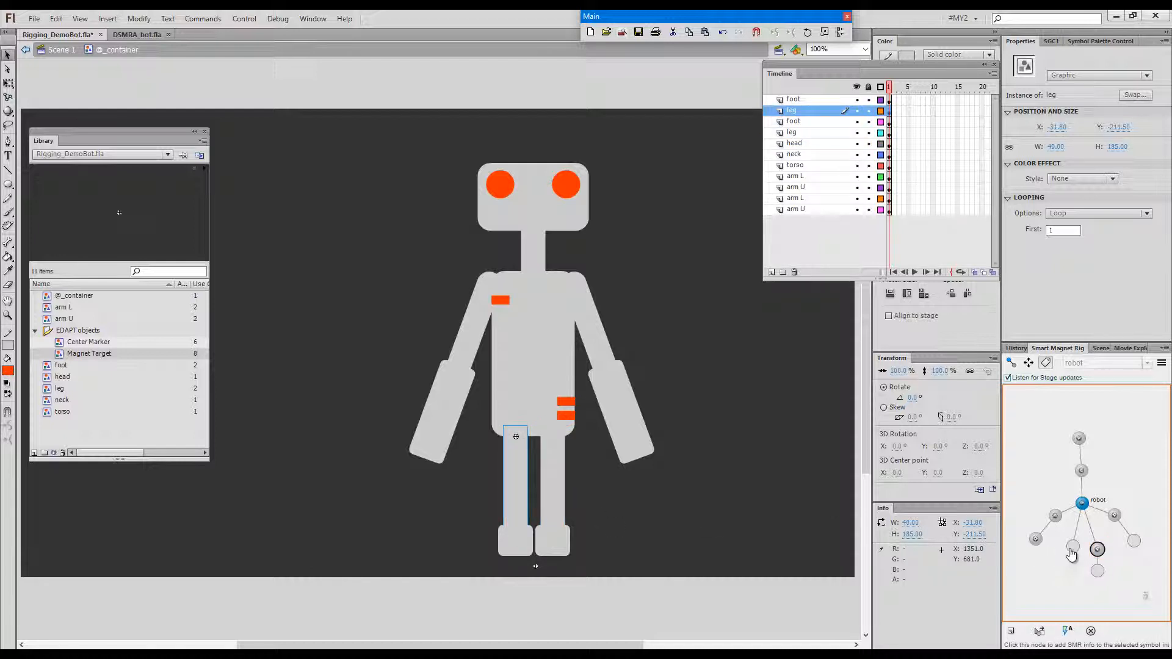
Link the selected leg symbol to its matching node in the robot rig tree
{"action": "left_click", "coordinate": [1073, 546]}
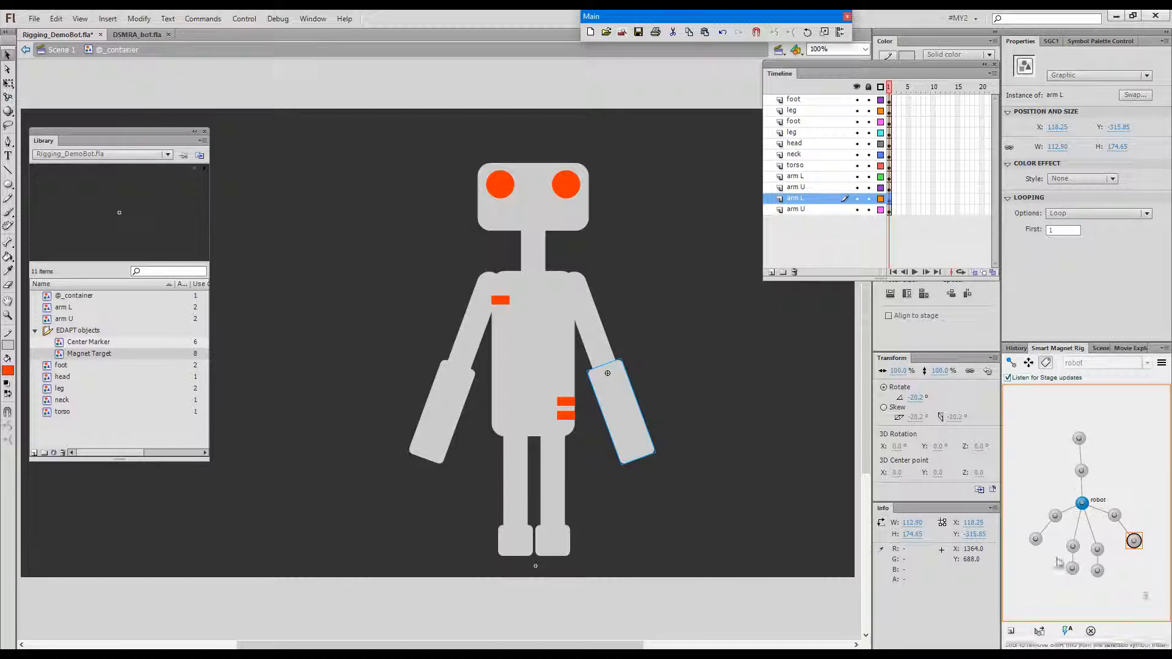
{"action": "mouse_move", "coordinate": [1125, 520]}
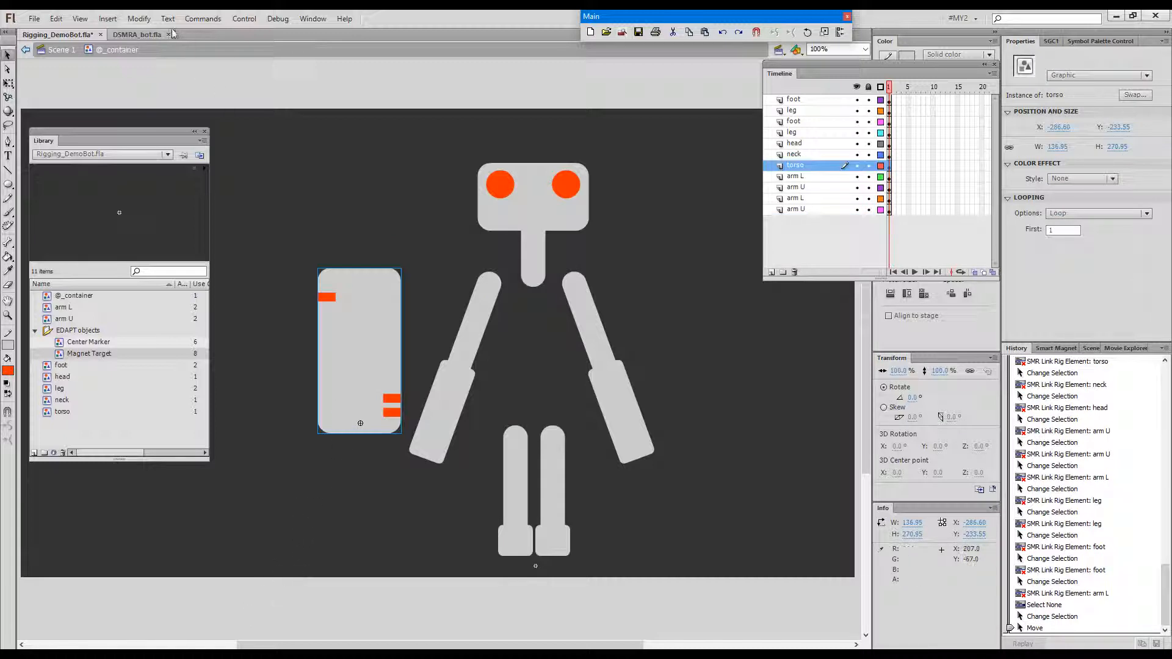
Select all the gray robot's parts and run the 05 Smart Transform (SMR) command on them
{"action": "left_click", "coordinate": [203, 19]}
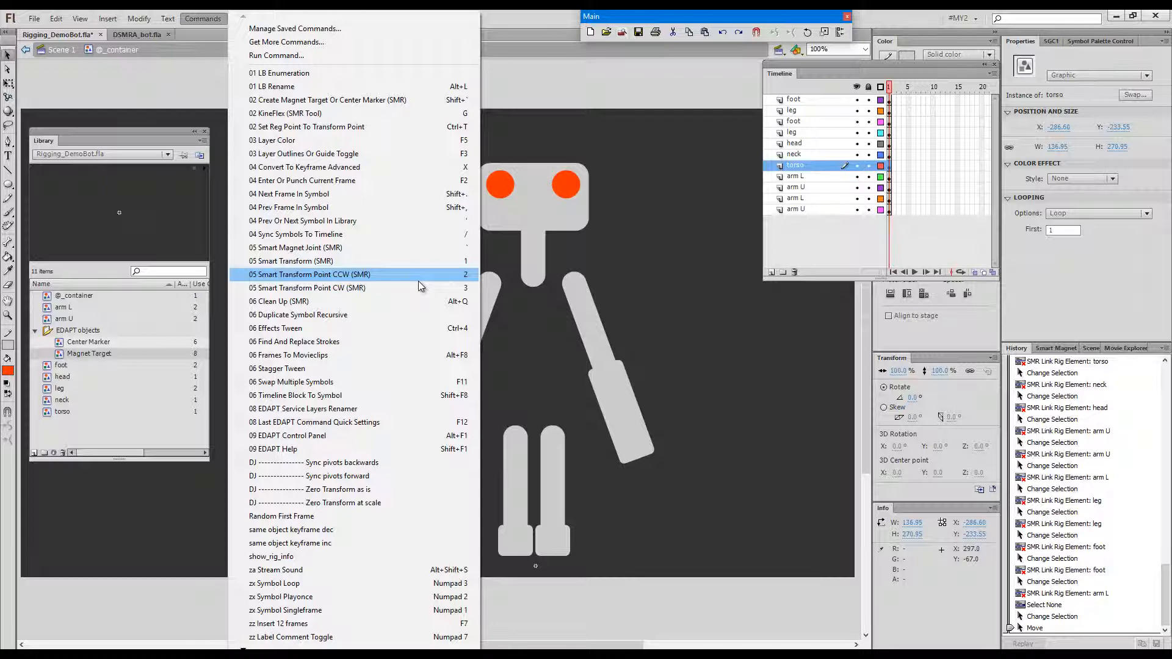
{"action": "left_click", "coordinate": [309, 273]}
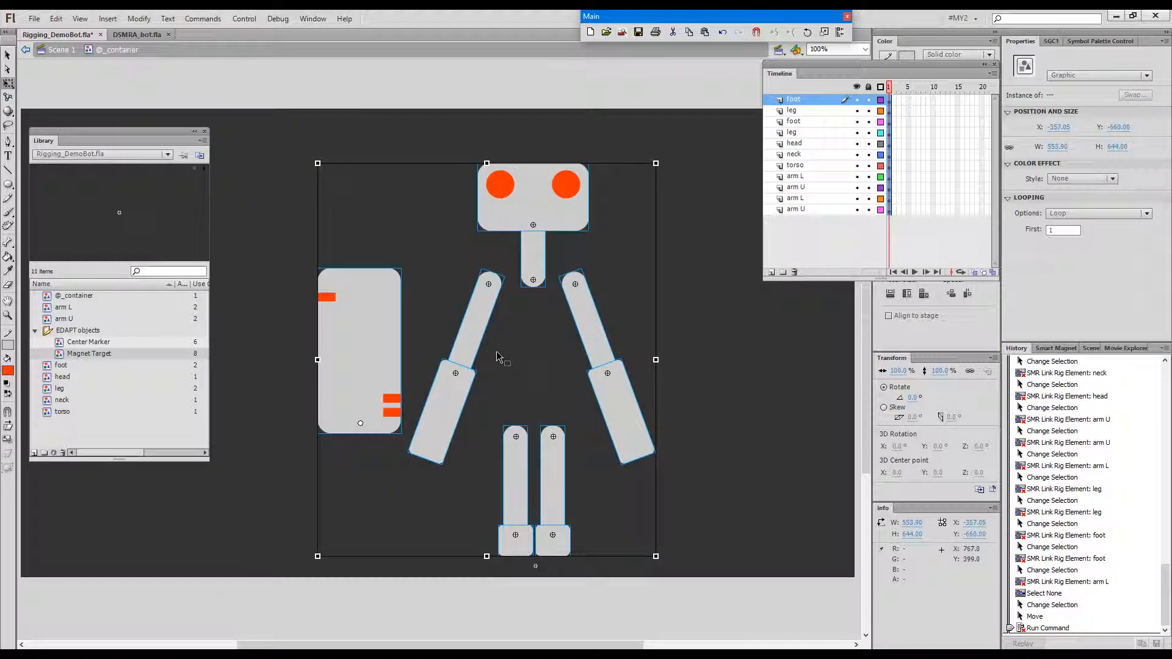
{"action": "left_click", "coordinate": [202, 18]}
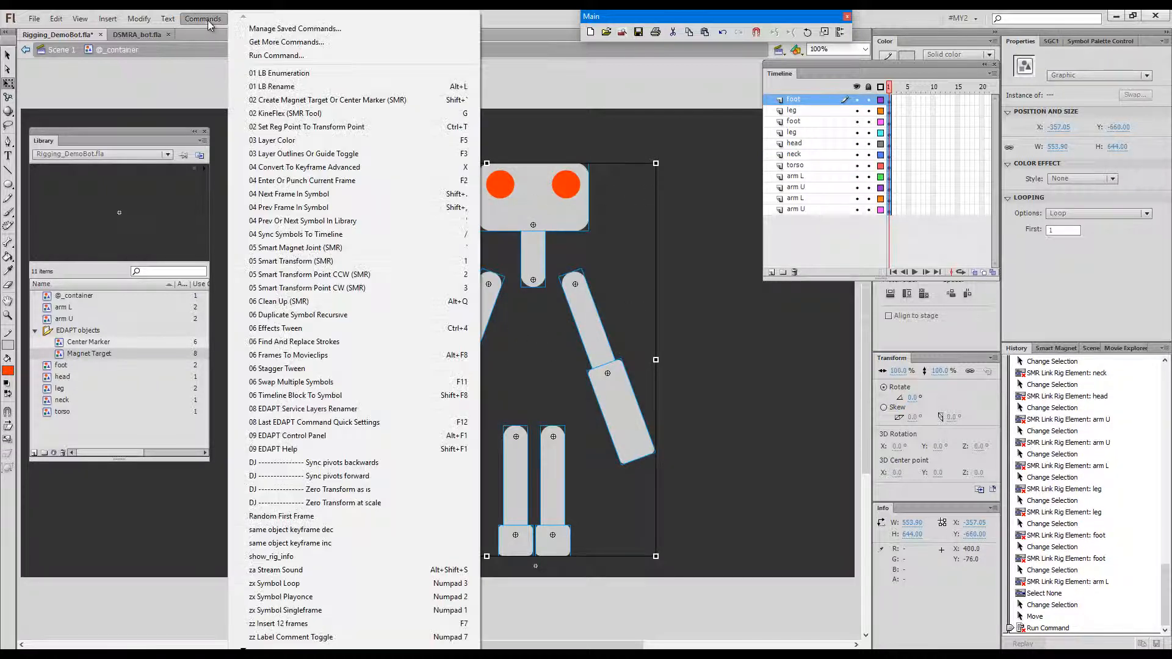
{"action": "mouse_move", "coordinate": [315, 260]}
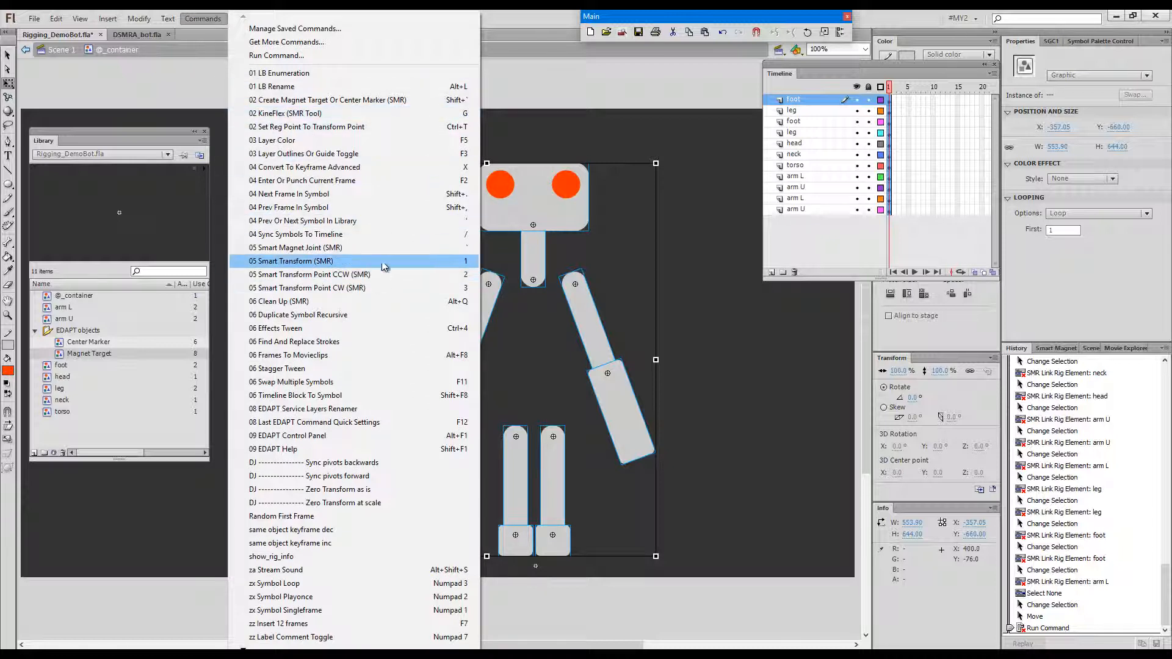
{"action": "left_click", "coordinate": [290, 260]}
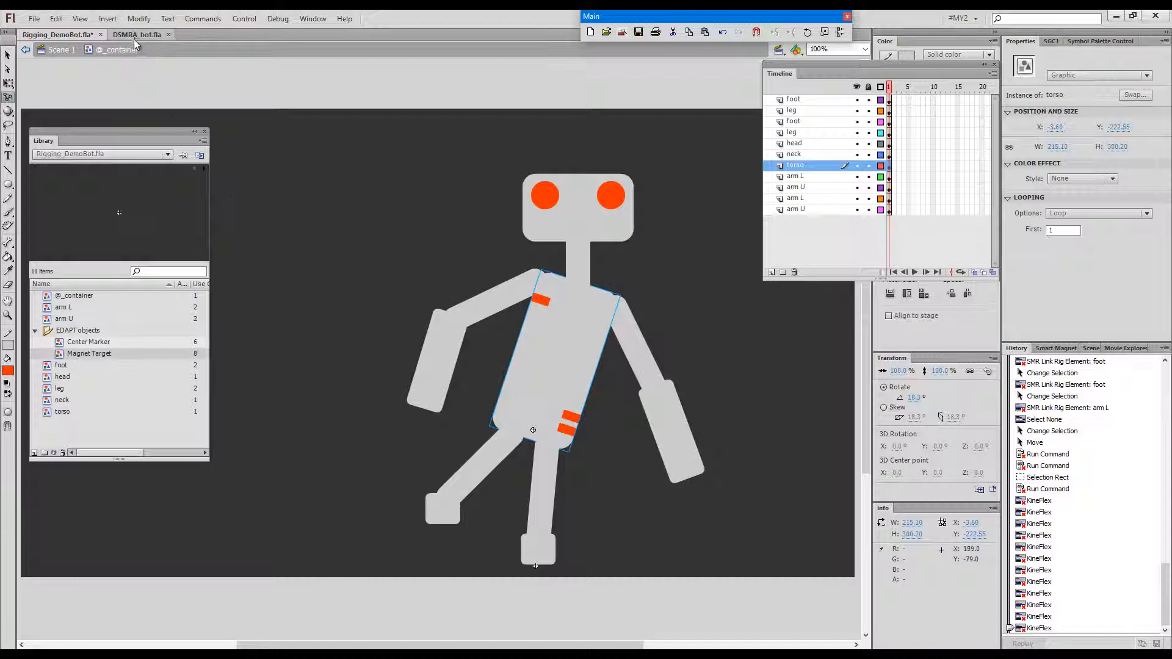
Switch to DSMRA_bot.fla, test-pull the hand gear off the rig, then undo the moves
{"action": "left_click", "coordinate": [137, 34]}
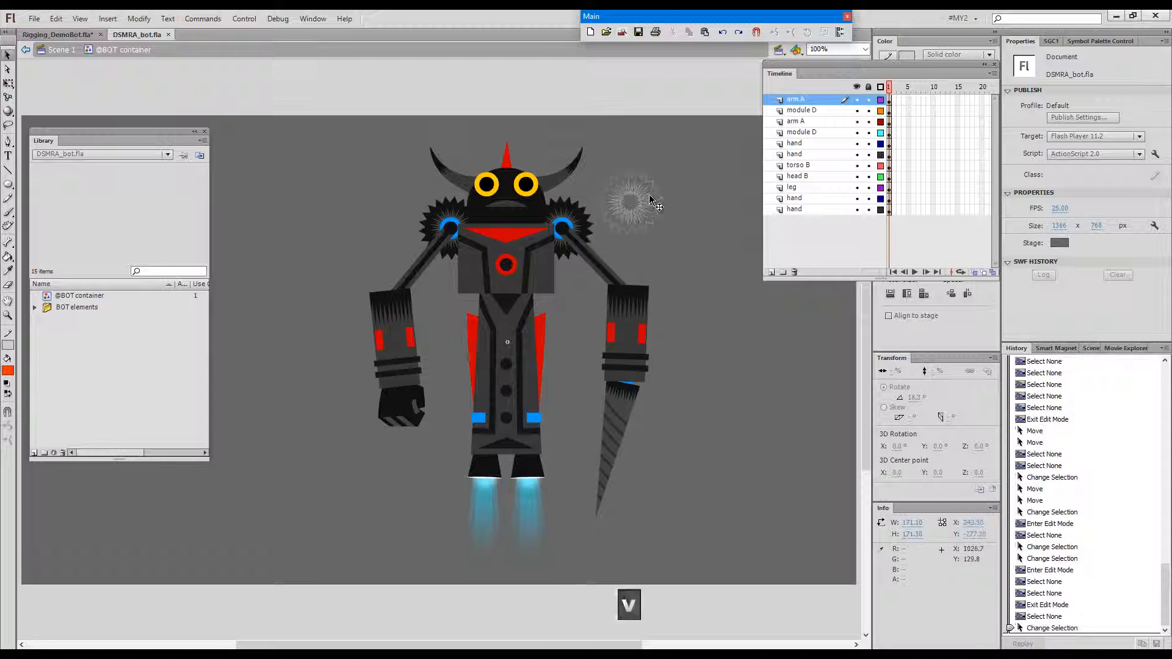
{"action": "left_click", "coordinate": [630, 203]}
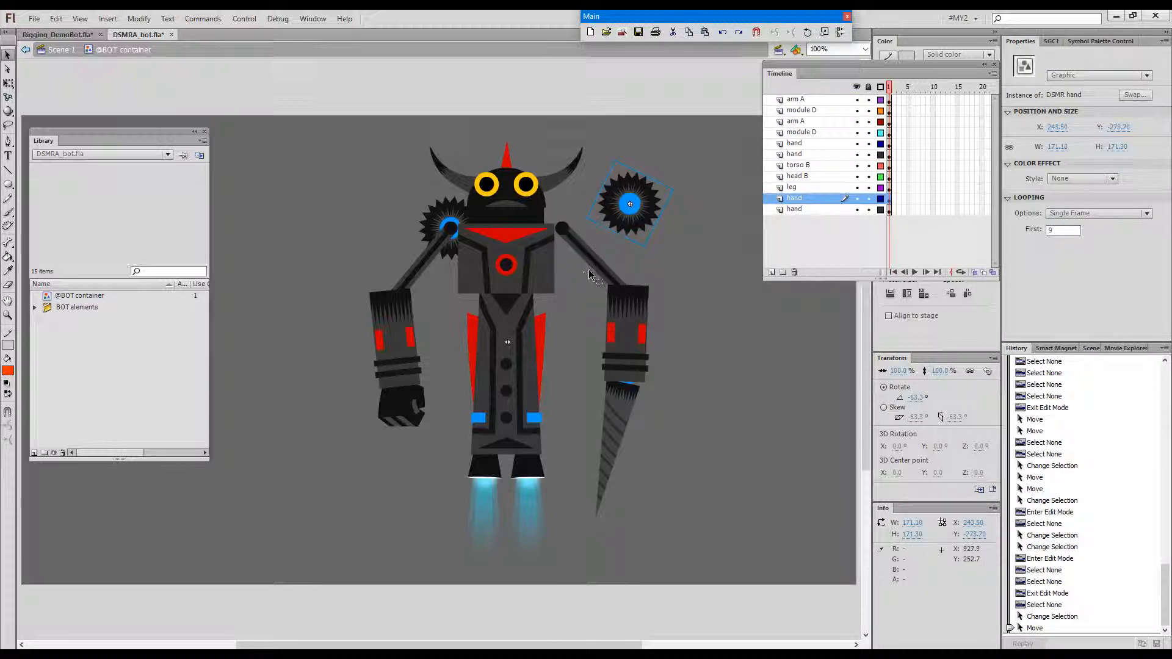
{"action": "left_click_drag", "start_coordinate": [630, 204], "coordinate": [574, 229]}
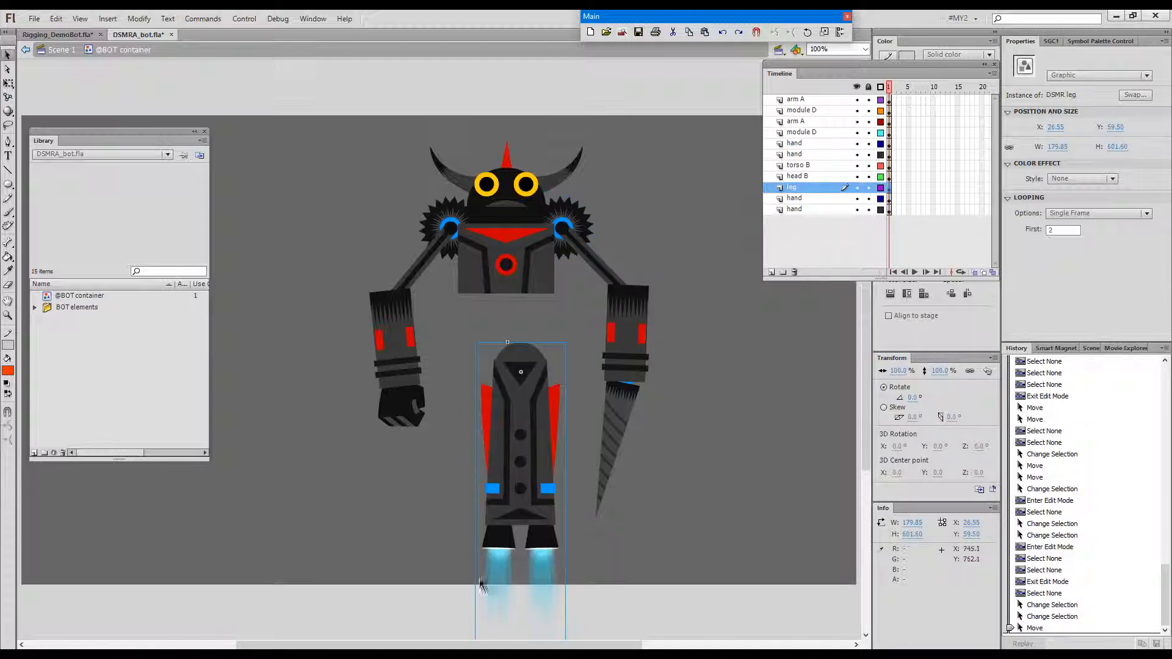
{"action": "key", "text": "Ctrl+z"}
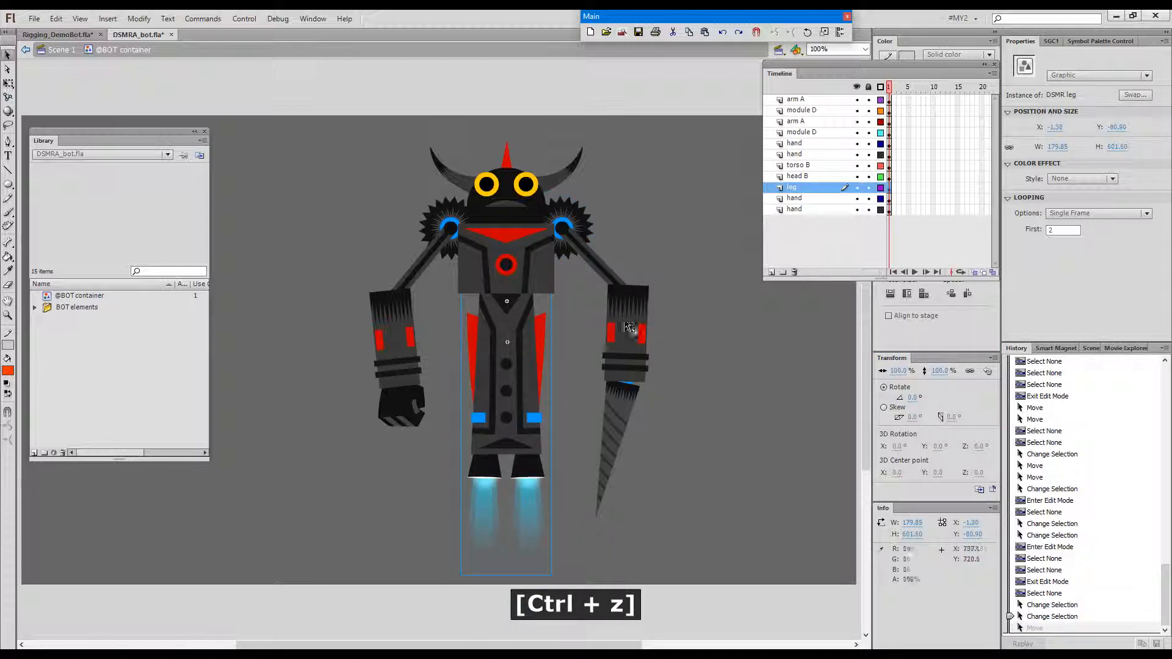
{"action": "key", "text": "Ctrl+z"}
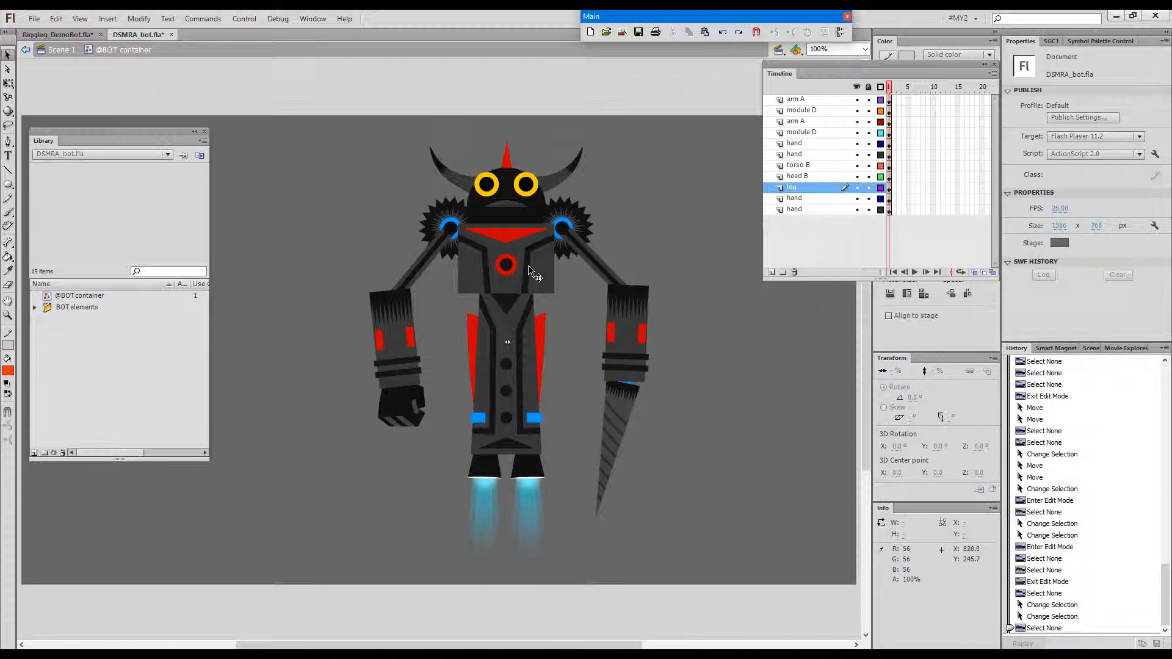
Select the horned robot's torso and show its Smart Magnet Rig node tree
{"action": "left_click", "coordinate": [506, 274]}
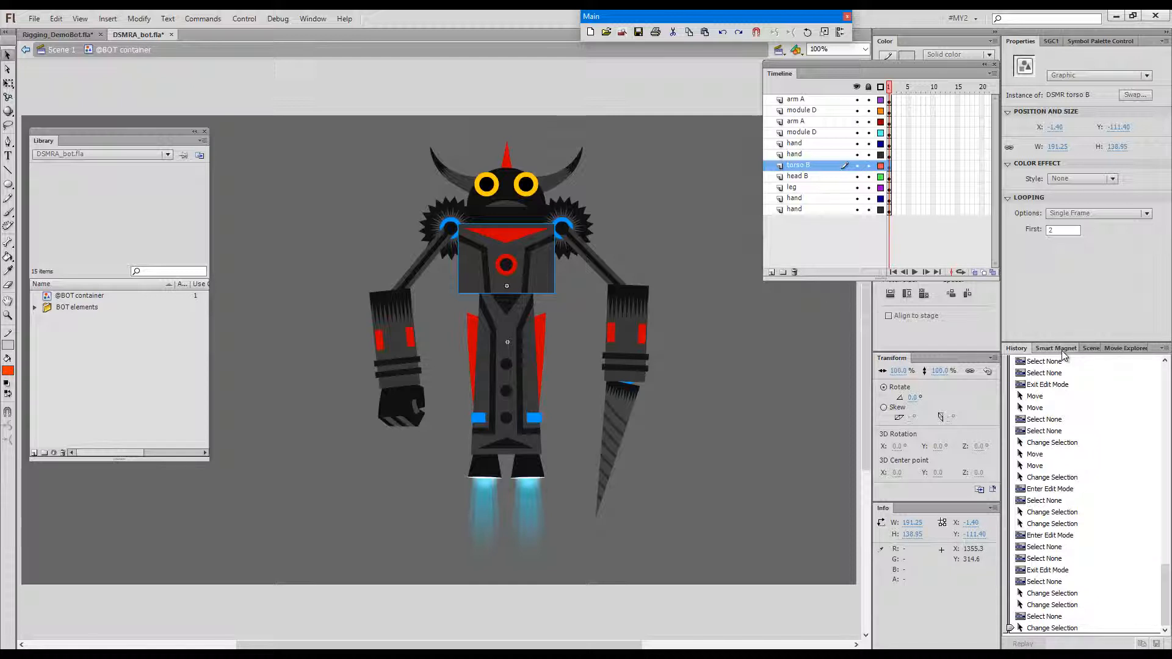
{"action": "left_click", "coordinate": [1057, 348]}
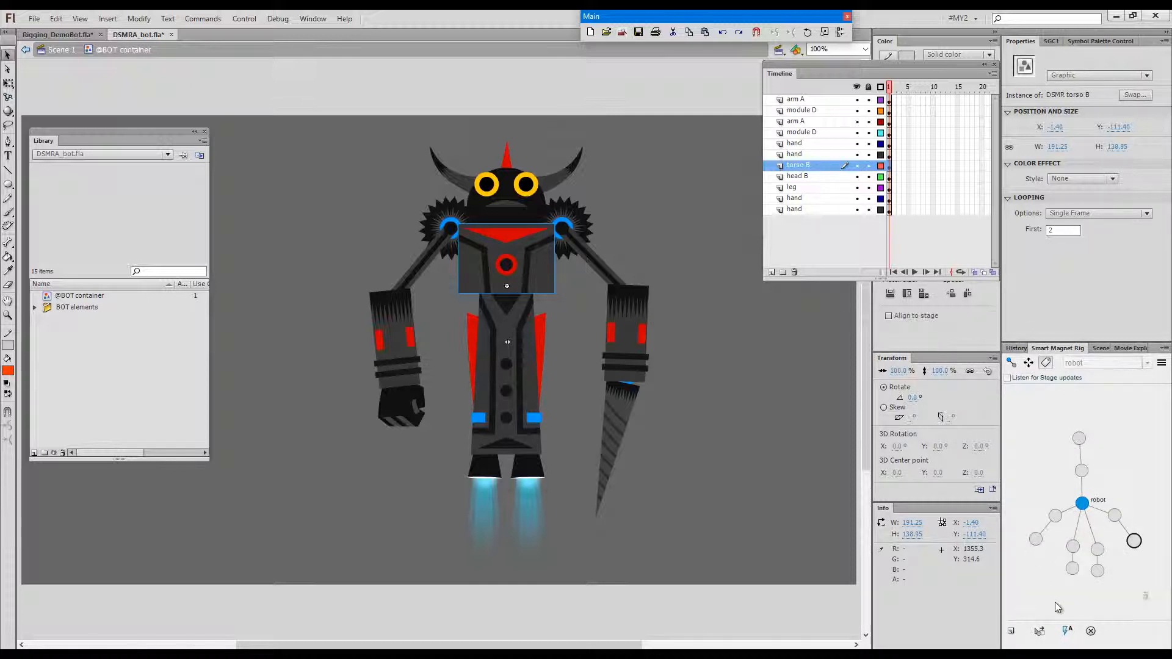
Create a new rig named 'robot' for the horned robot via Create New Rig
{"action": "left_click", "coordinate": [1011, 631]}
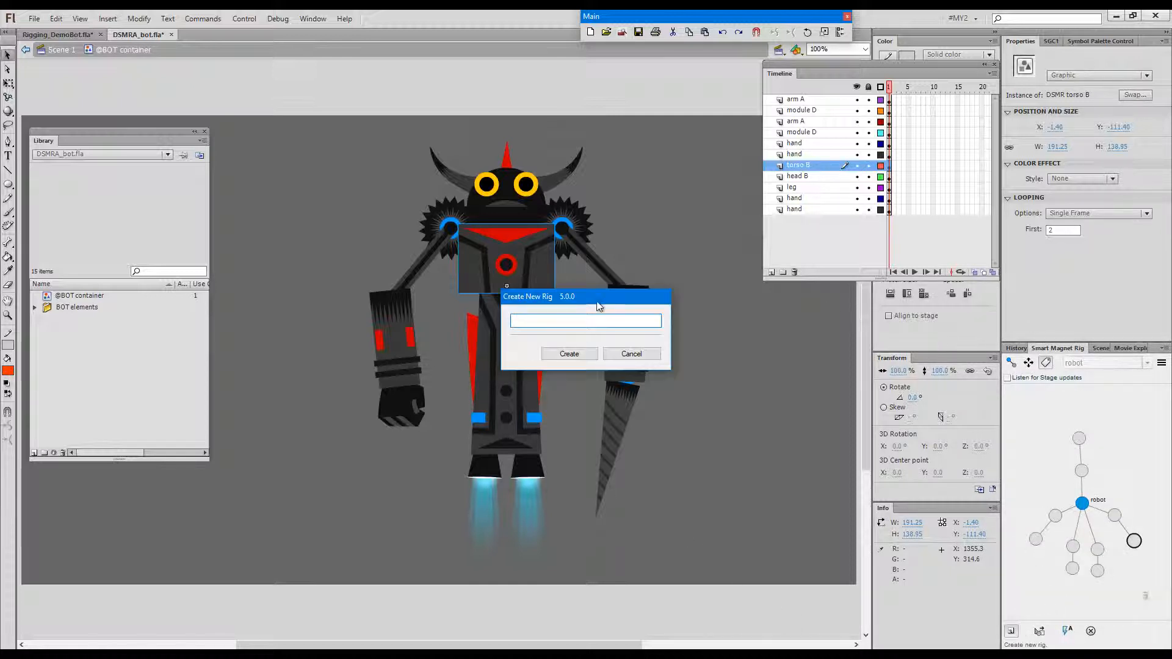
{"action": "left_click_drag", "start_coordinate": [586, 296], "coordinate": [761, 324]}
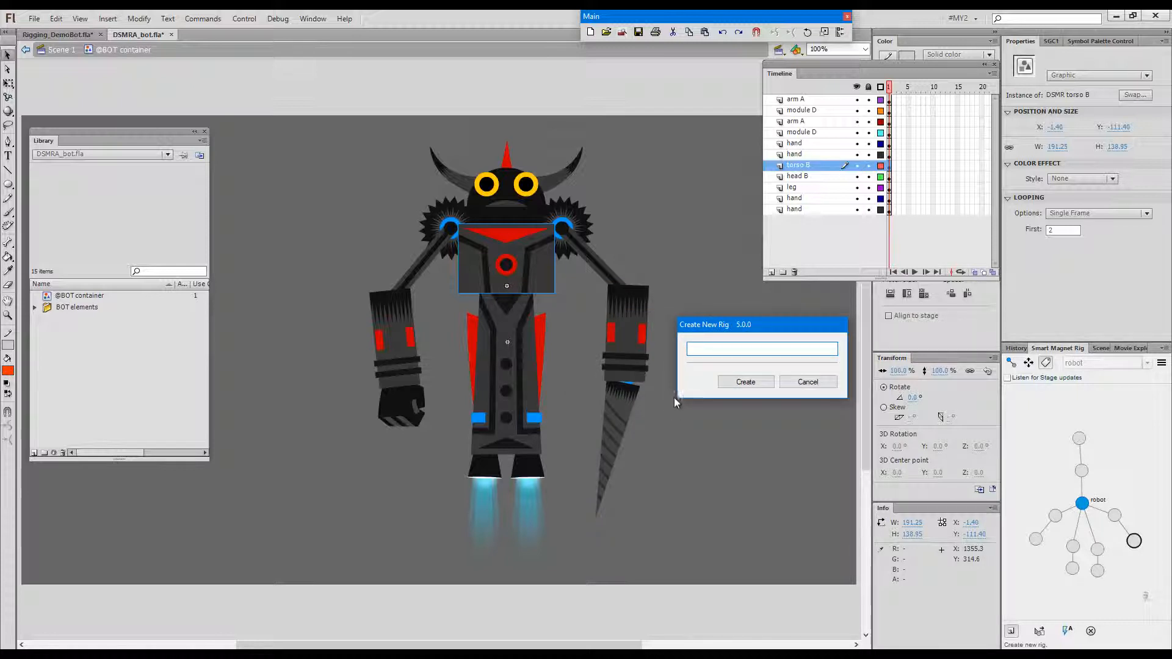
{"action": "mouse_move", "coordinate": [656, 345]}
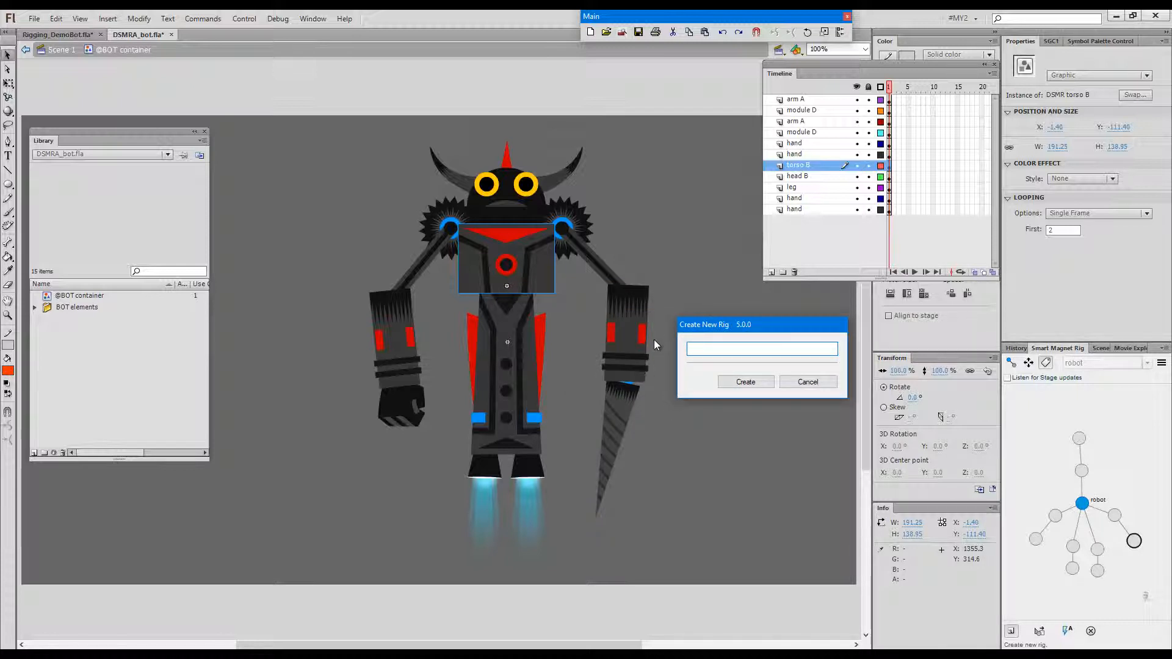
{"action": "type", "text": "ro"}
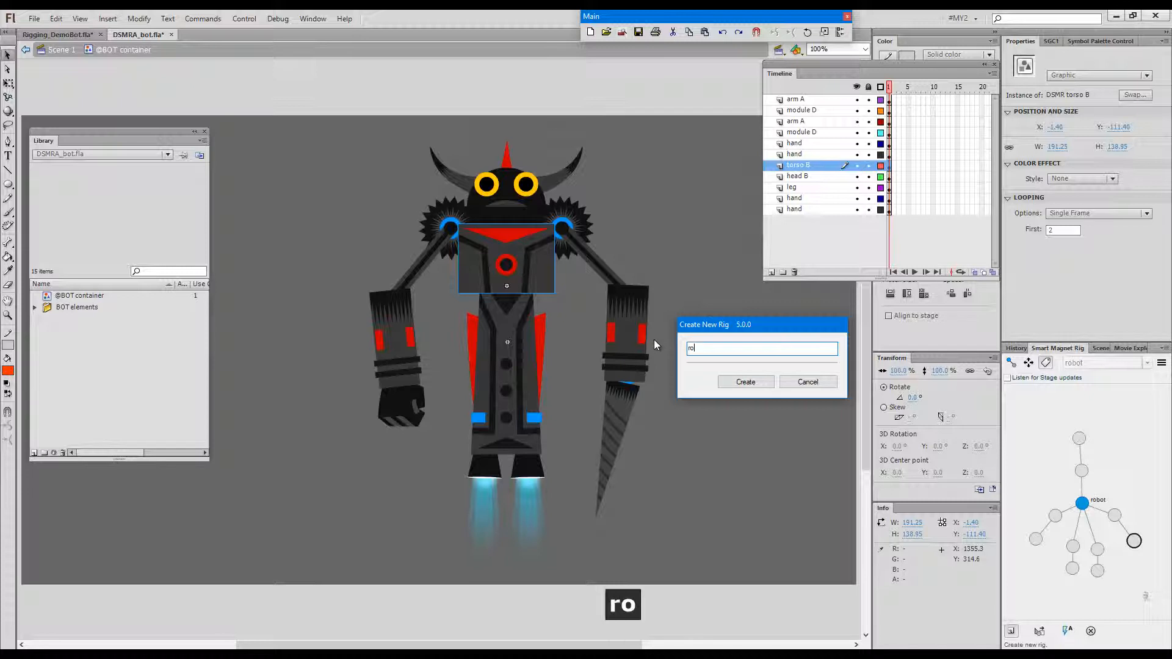
{"action": "type", "text": "bot"}
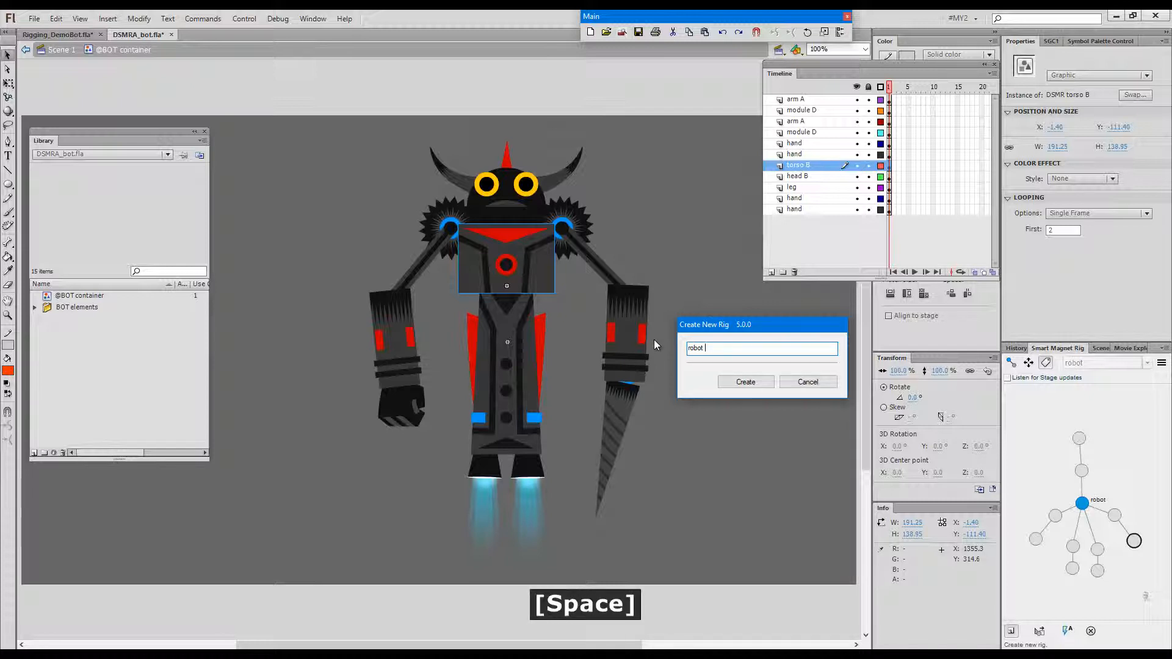
{"action": "left_click", "coordinate": [745, 381]}
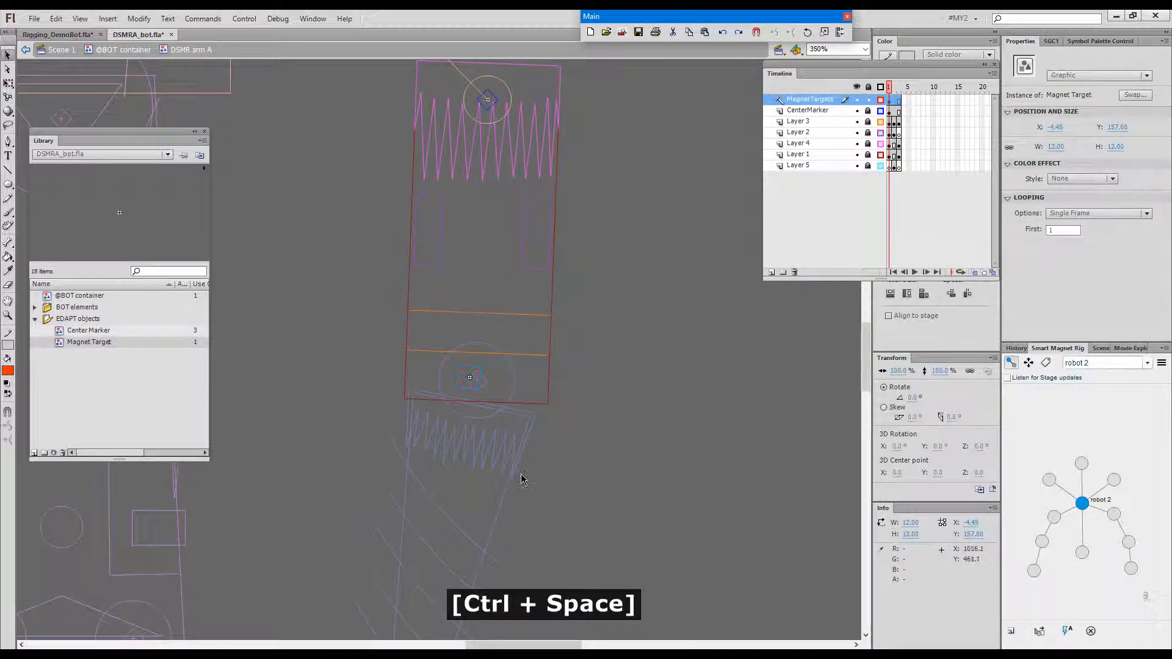
Nudge a marker into place at the joint inside the horned robot's arm symbol
{"action": "left_click_drag", "start_coordinate": [469, 376], "coordinate": [490, 368]}
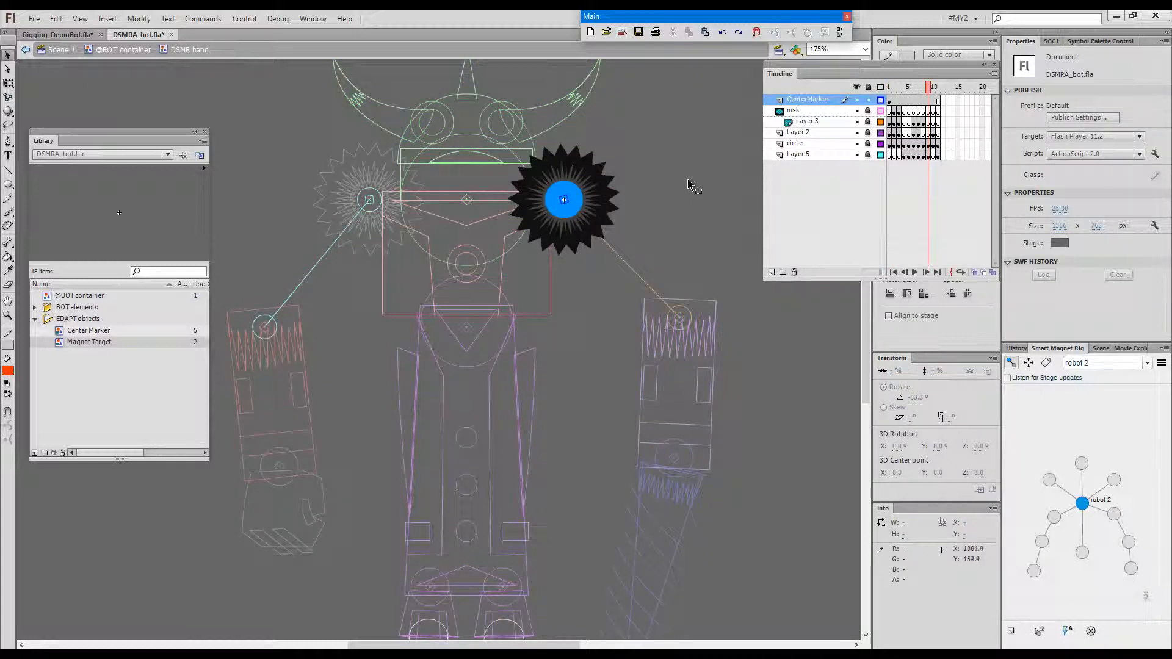
Inside the torso B symbol, add a magnet target and place it at the torso's lower edge
{"action": "left_click", "coordinate": [889, 87]}
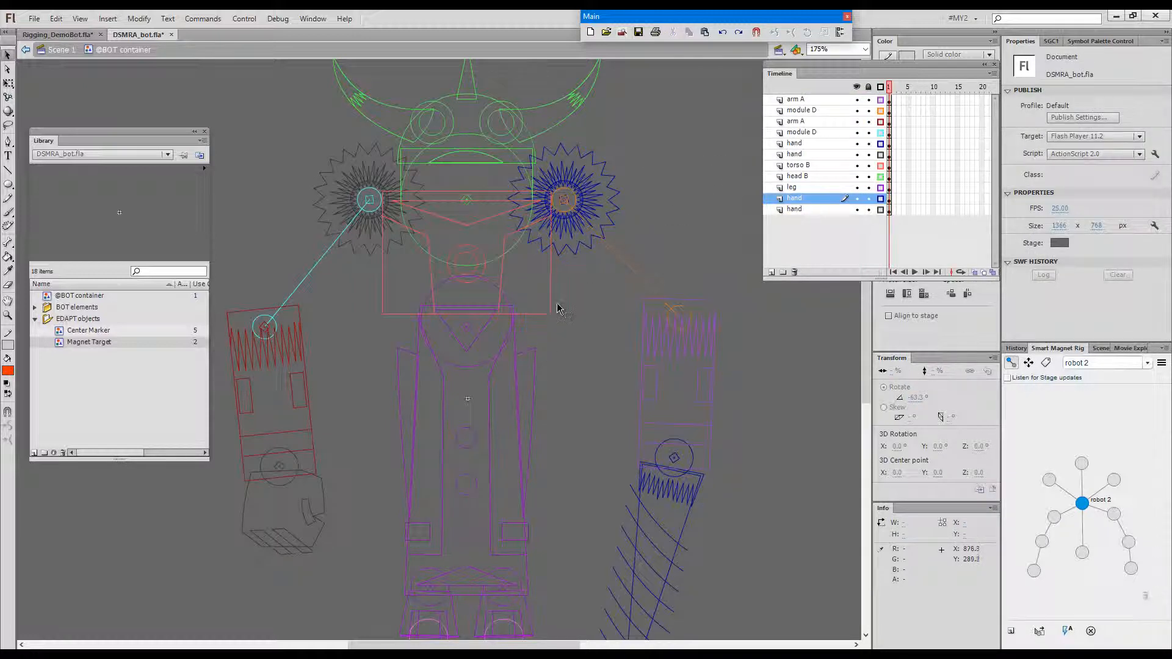
{"action": "left_click", "coordinate": [799, 165]}
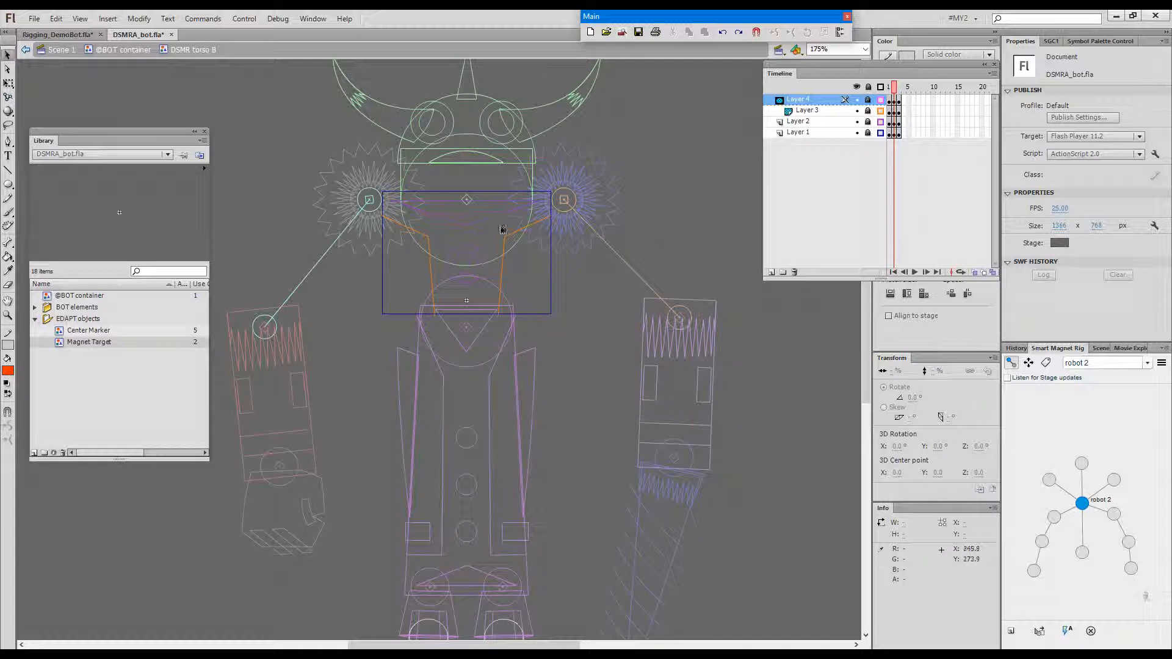
{"action": "key", "text": "Shift+`"}
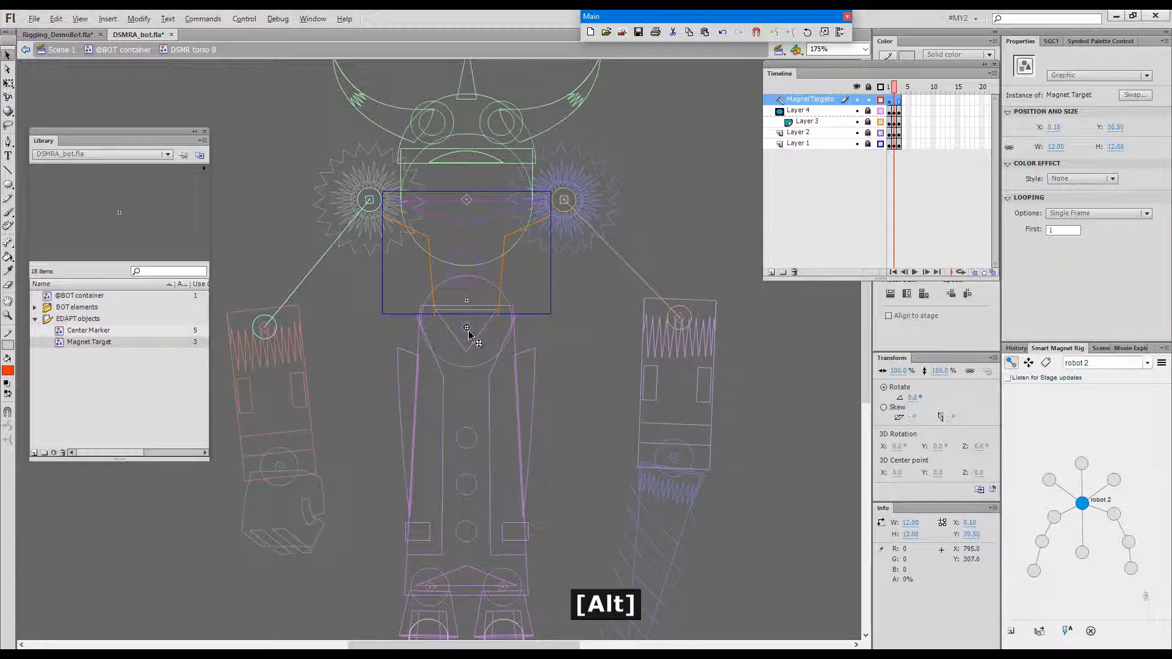
{"action": "left_click_drag", "start_coordinate": [467, 328], "coordinate": [468, 218]}
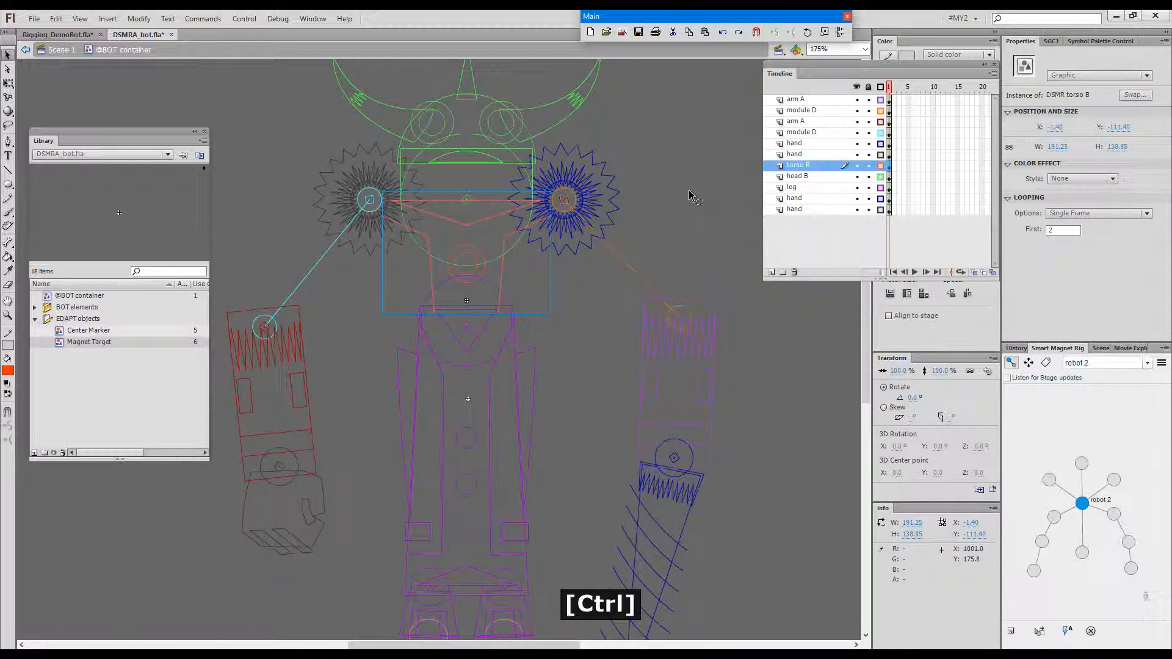
{"action": "key", "text": "Ctrl+Space"}
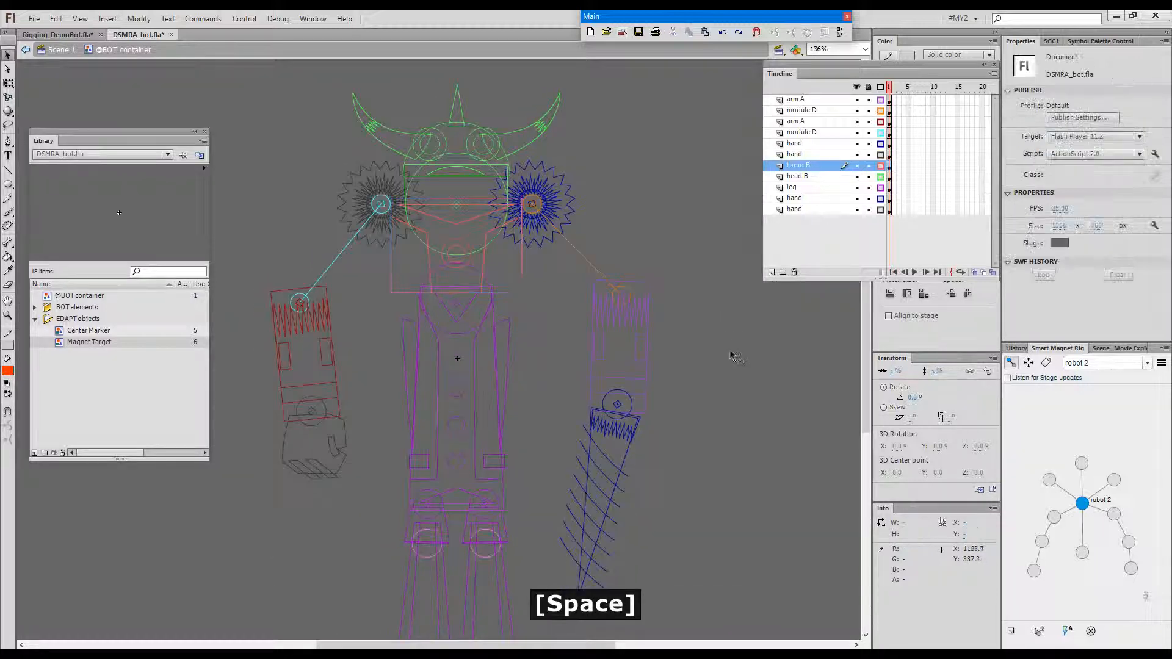
Enable Listen for Stage updates and tag the leg, arm module and hand as robot 2 rig nodes
{"action": "left_click", "coordinate": [1009, 378]}
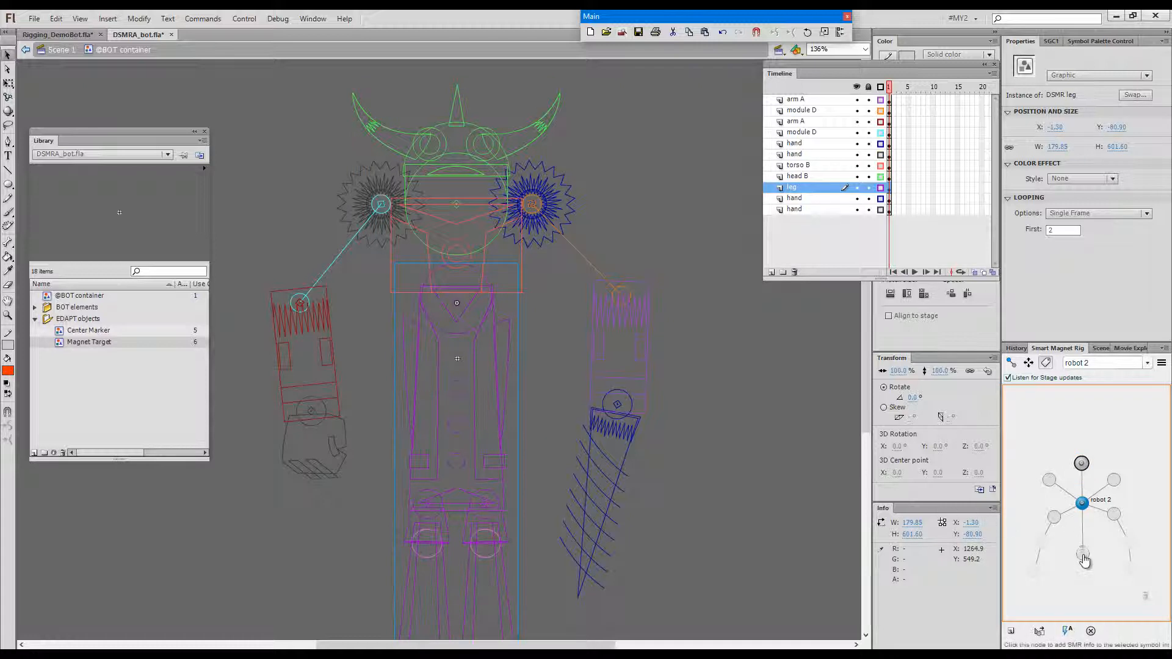
{"action": "left_click", "coordinate": [1082, 552]}
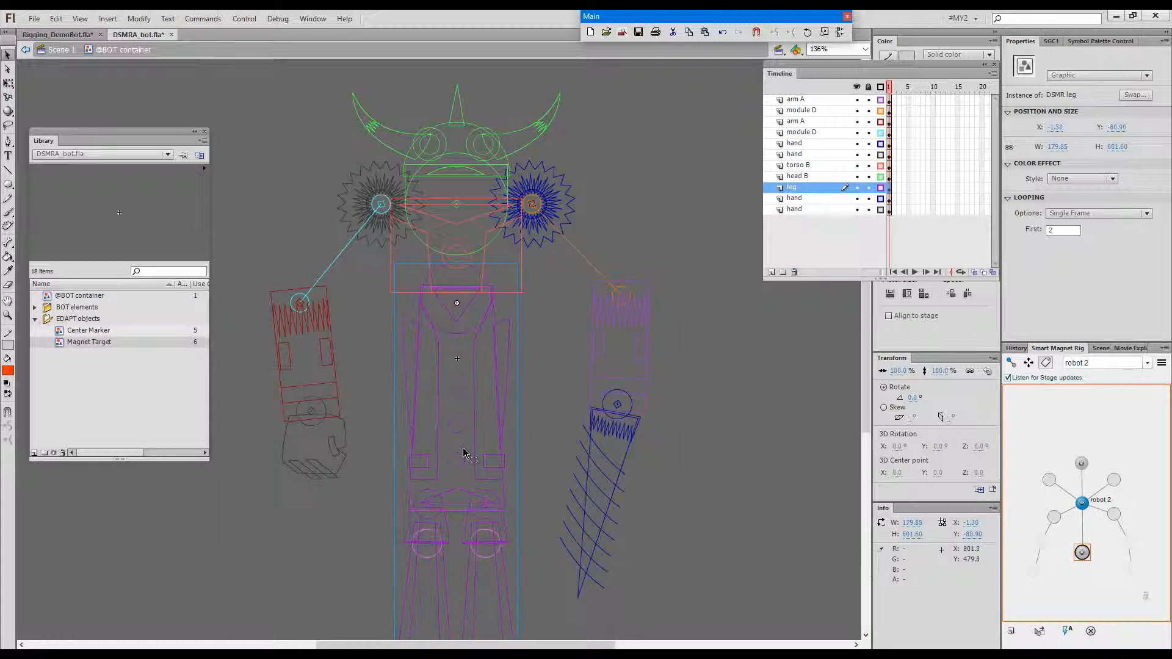
{"action": "left_click", "coordinate": [801, 110]}
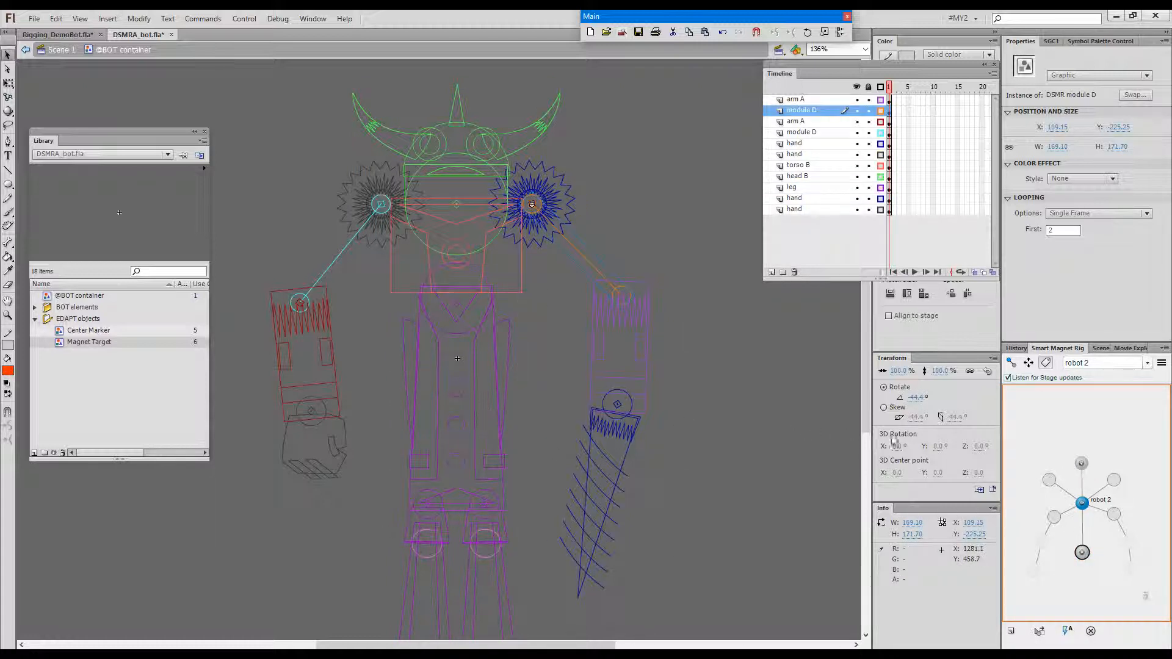
{"action": "mouse_move", "coordinate": [1115, 516]}
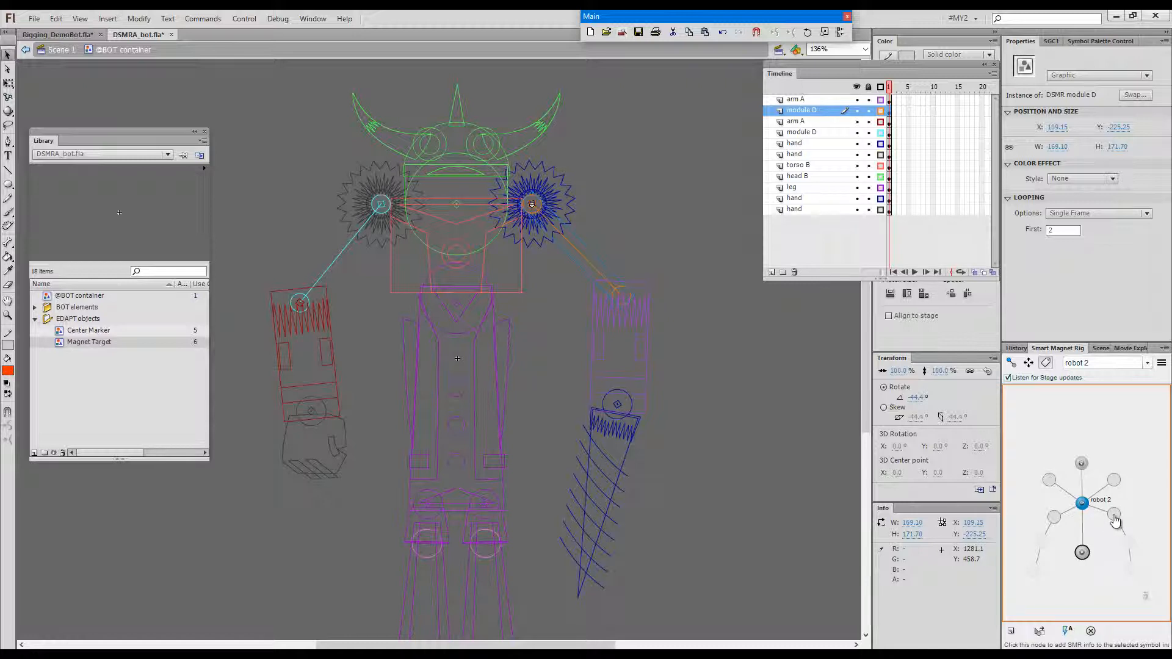
{"action": "left_click", "coordinate": [1116, 516]}
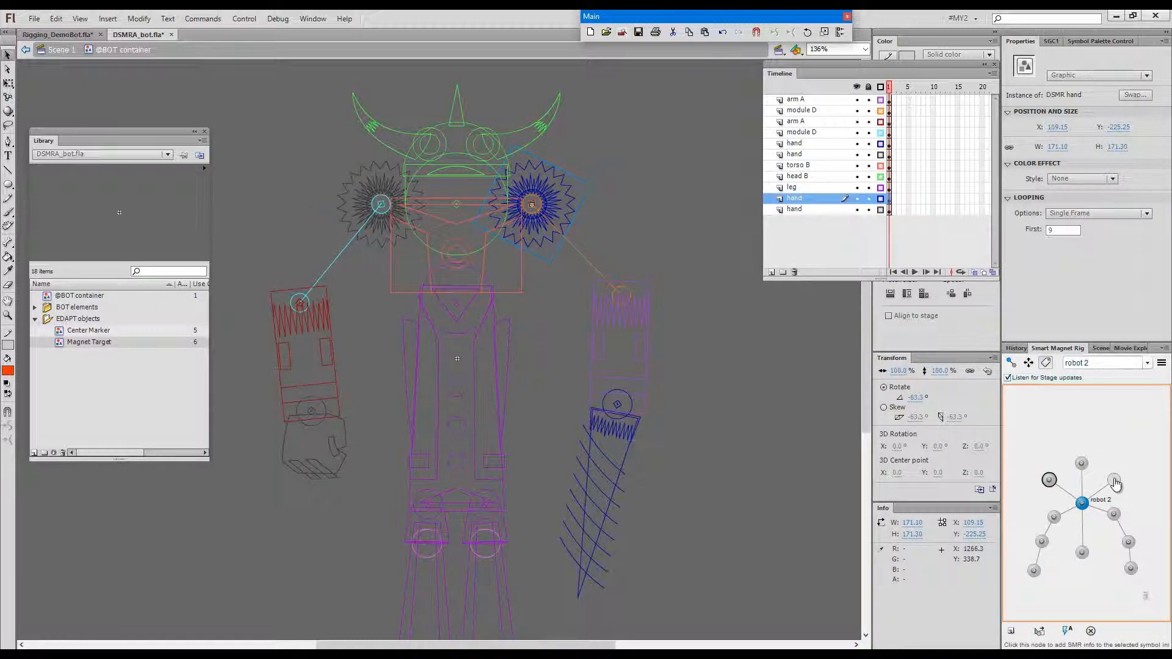
{"action": "left_click", "coordinate": [1117, 478]}
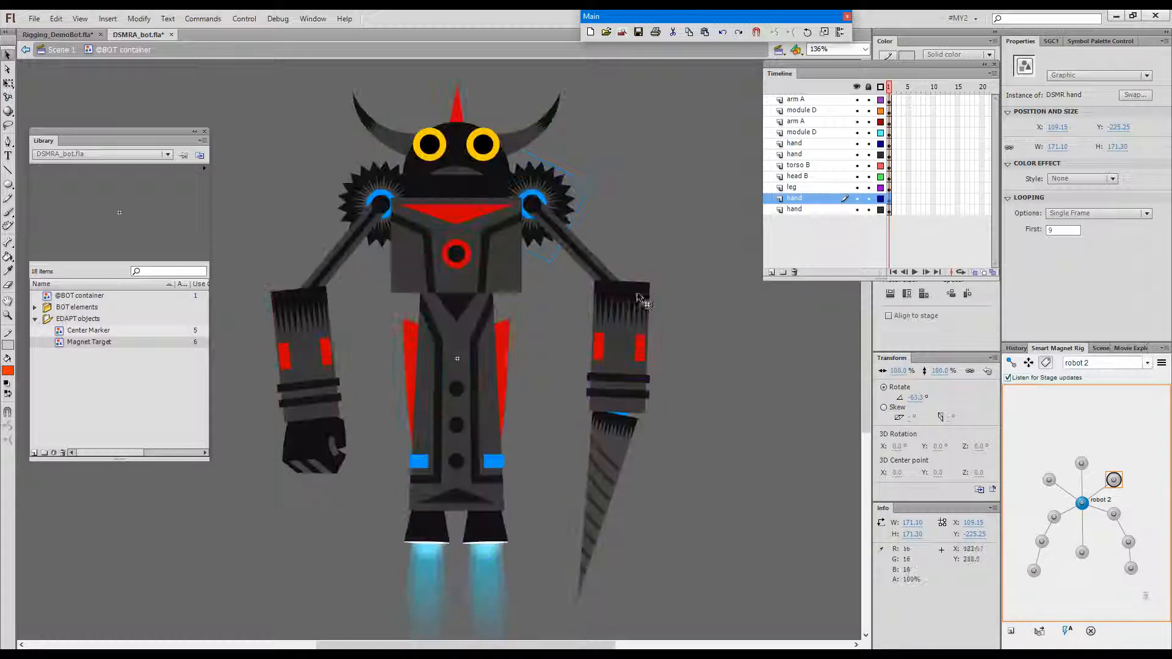
{"action": "key", "text": "Ctrl+space"}
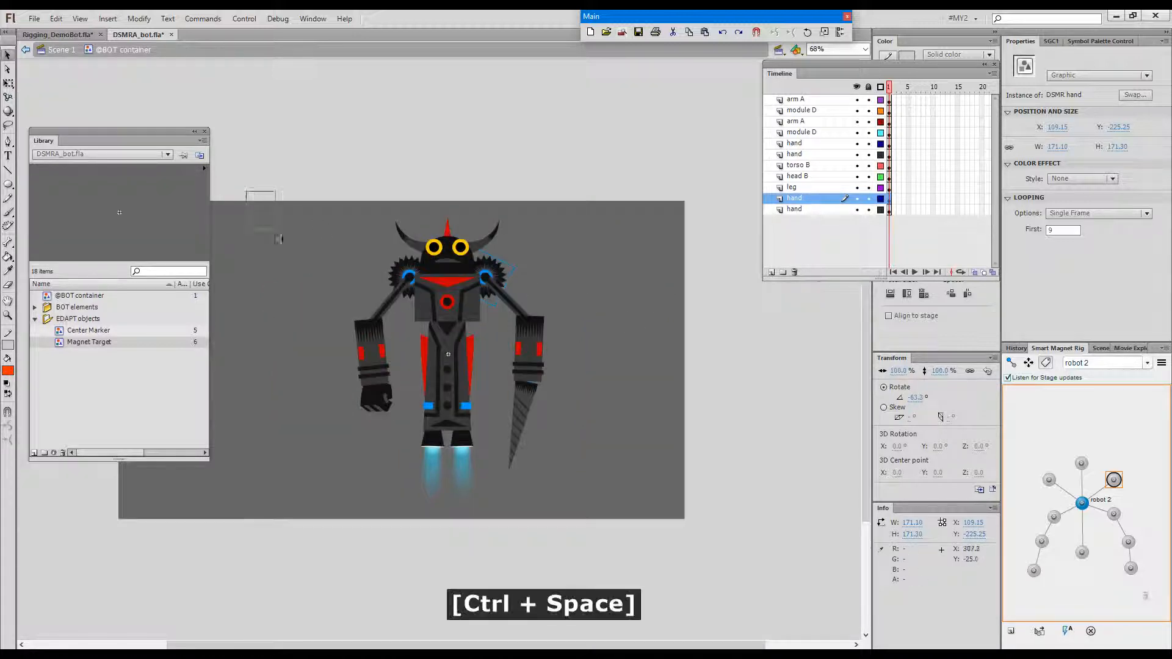